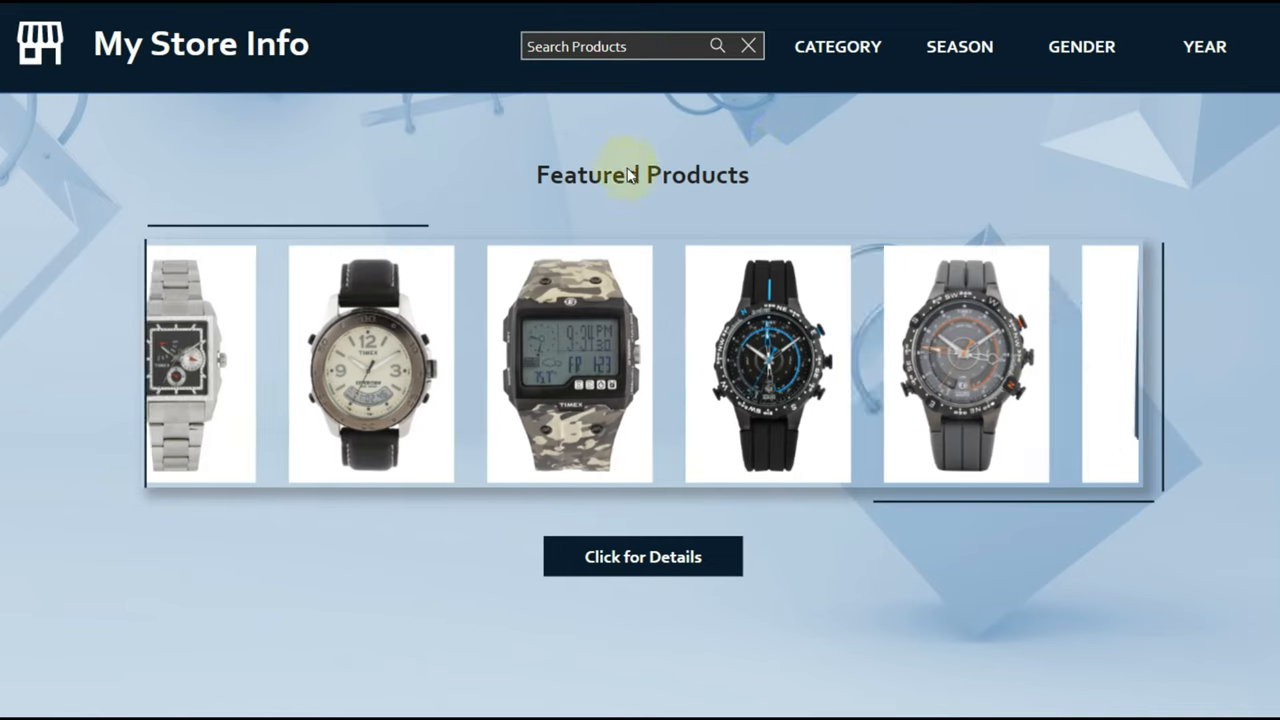
Search the products for 'deo' and then clear the search box
left_click(838, 46)
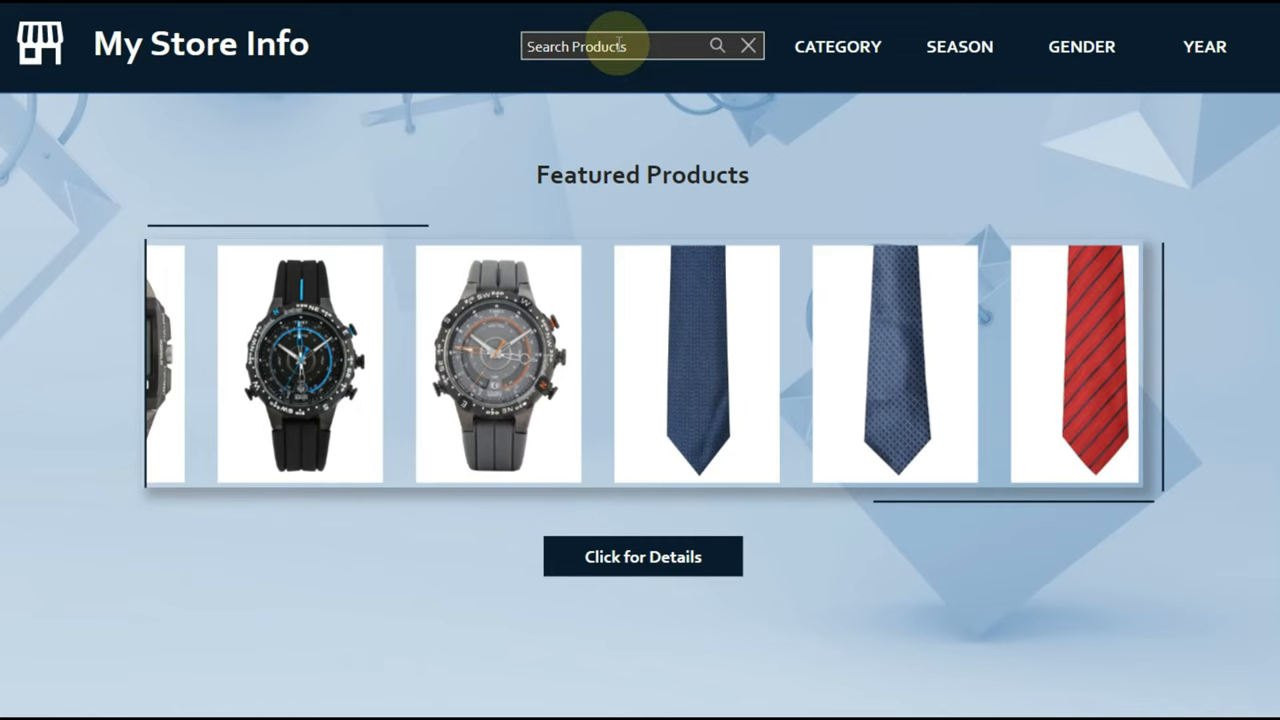
type("deo")
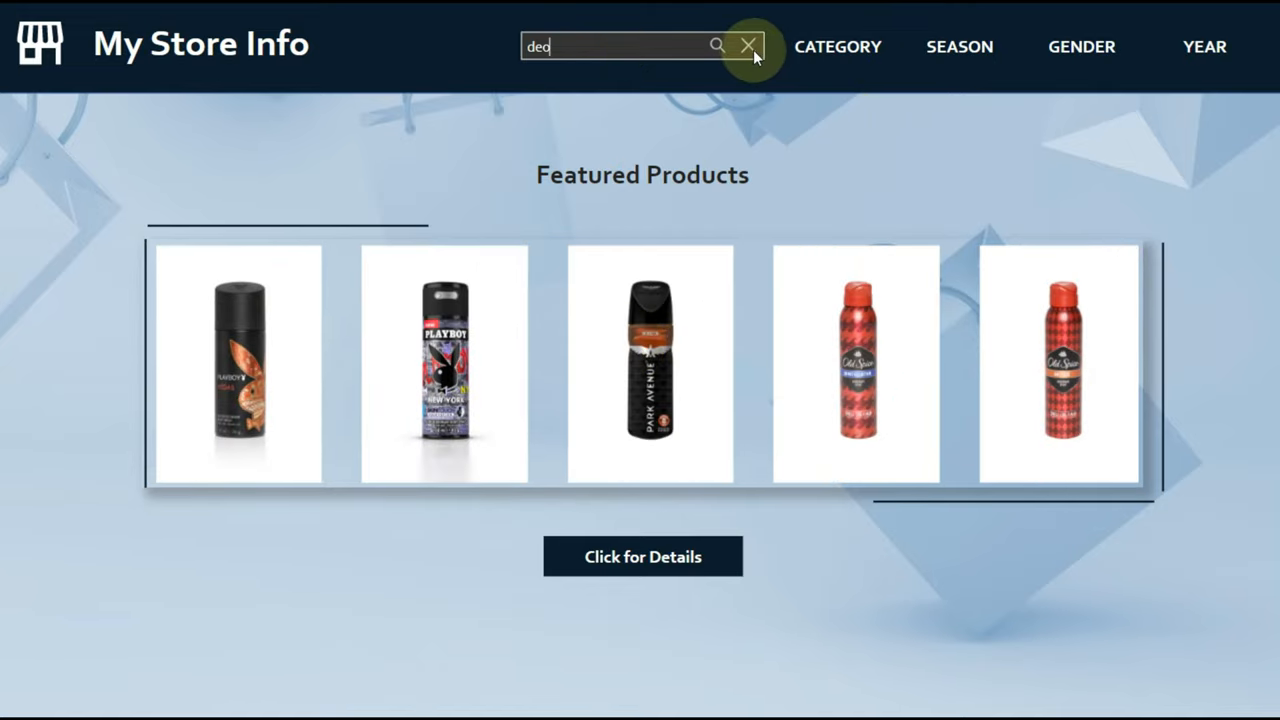
left_click(748, 46)
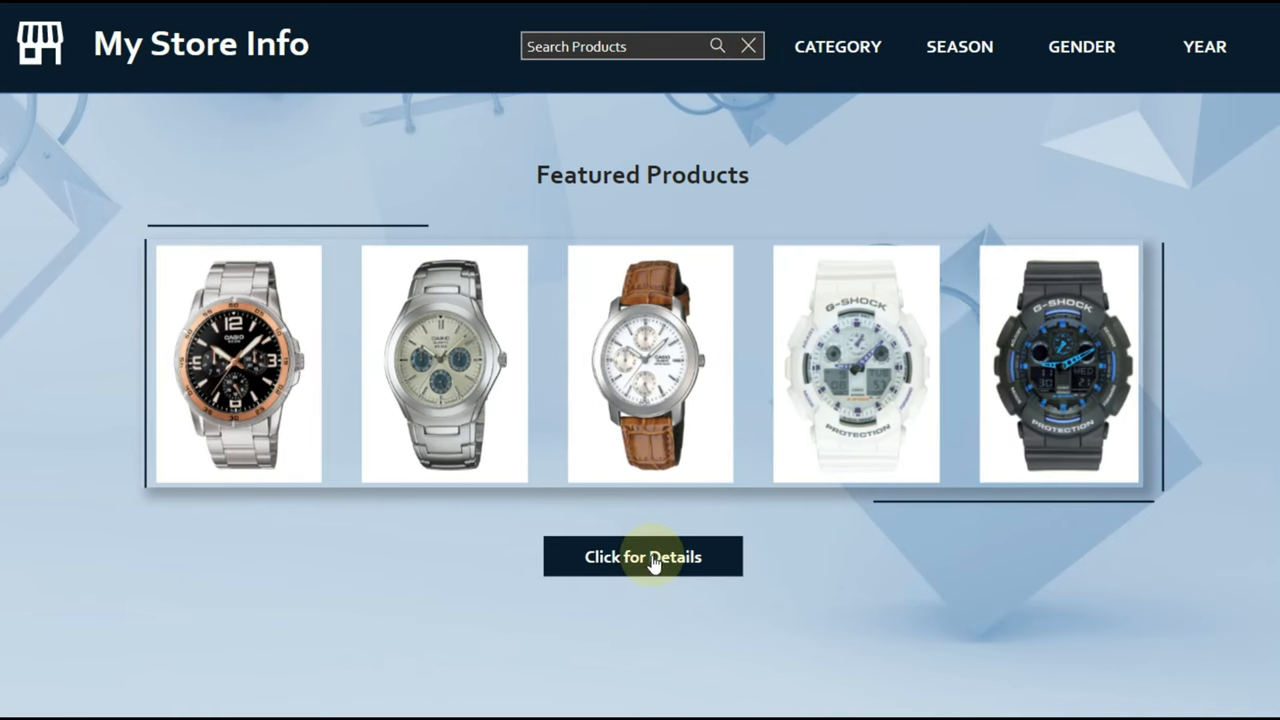
Navigate via Click for Details to Overview, back, then through to the Details table
left_click(644, 556)
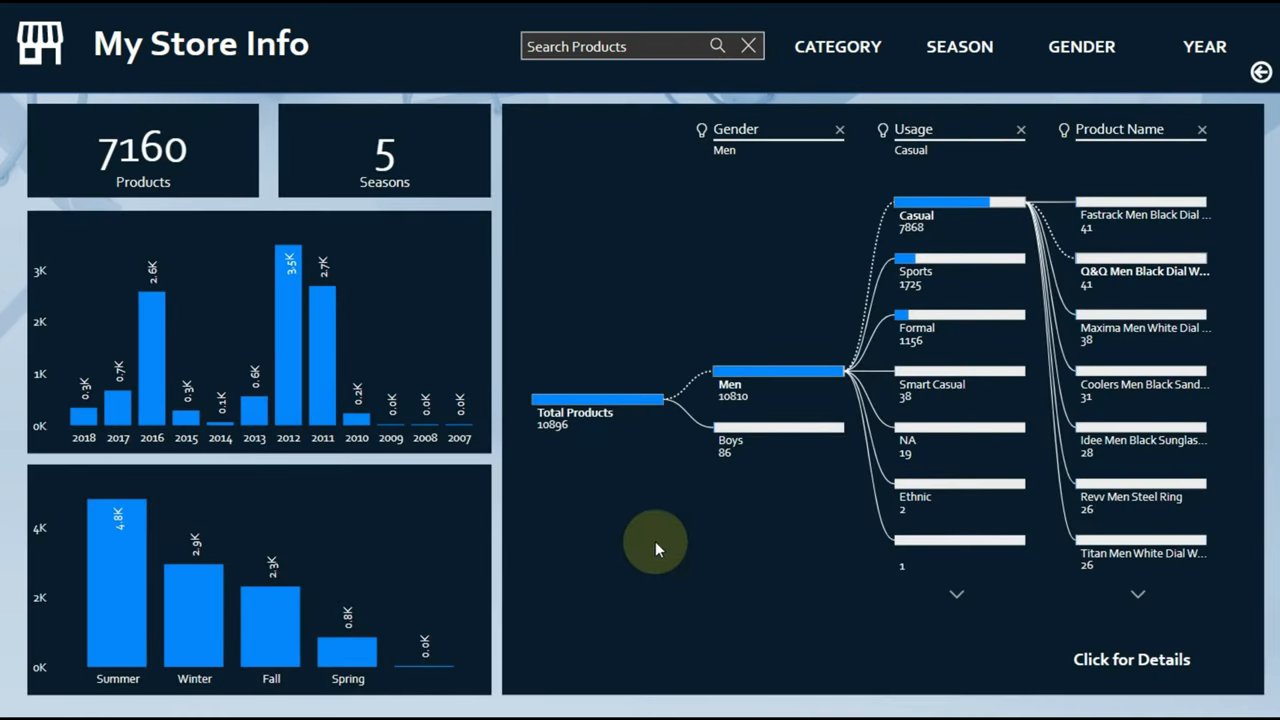
mouse_move(1260, 72)
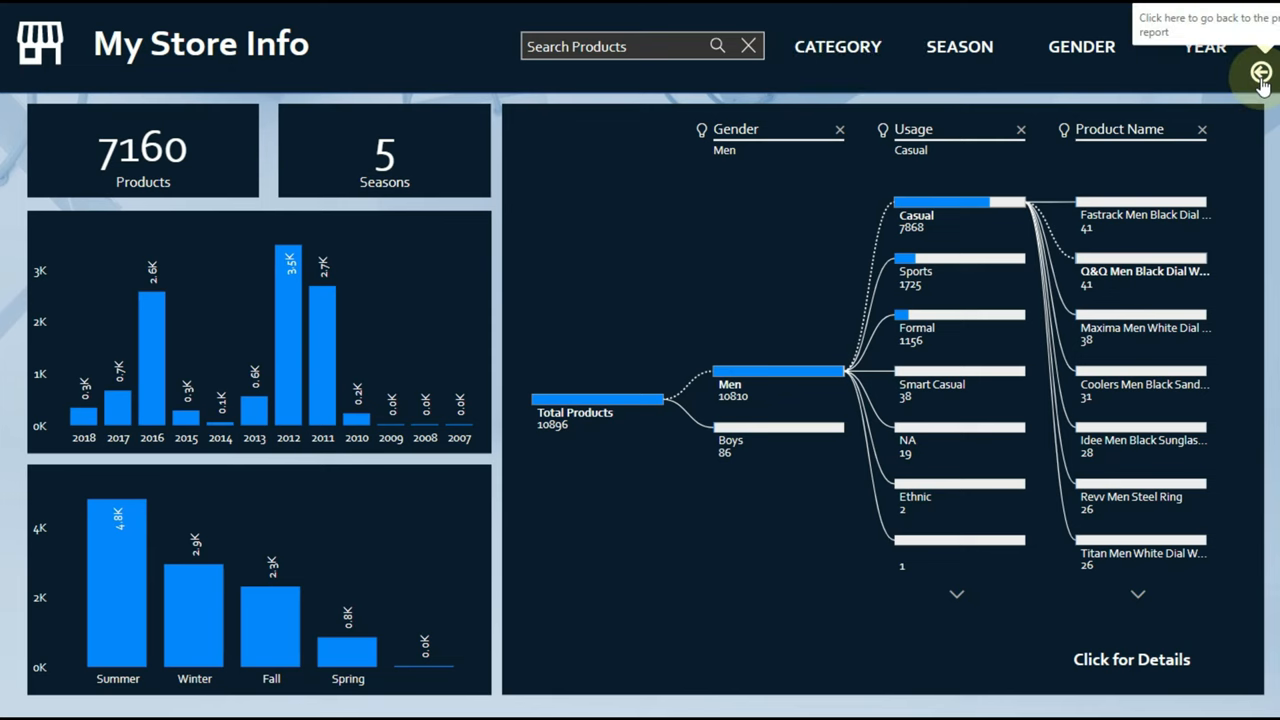
left_click(1260, 72)
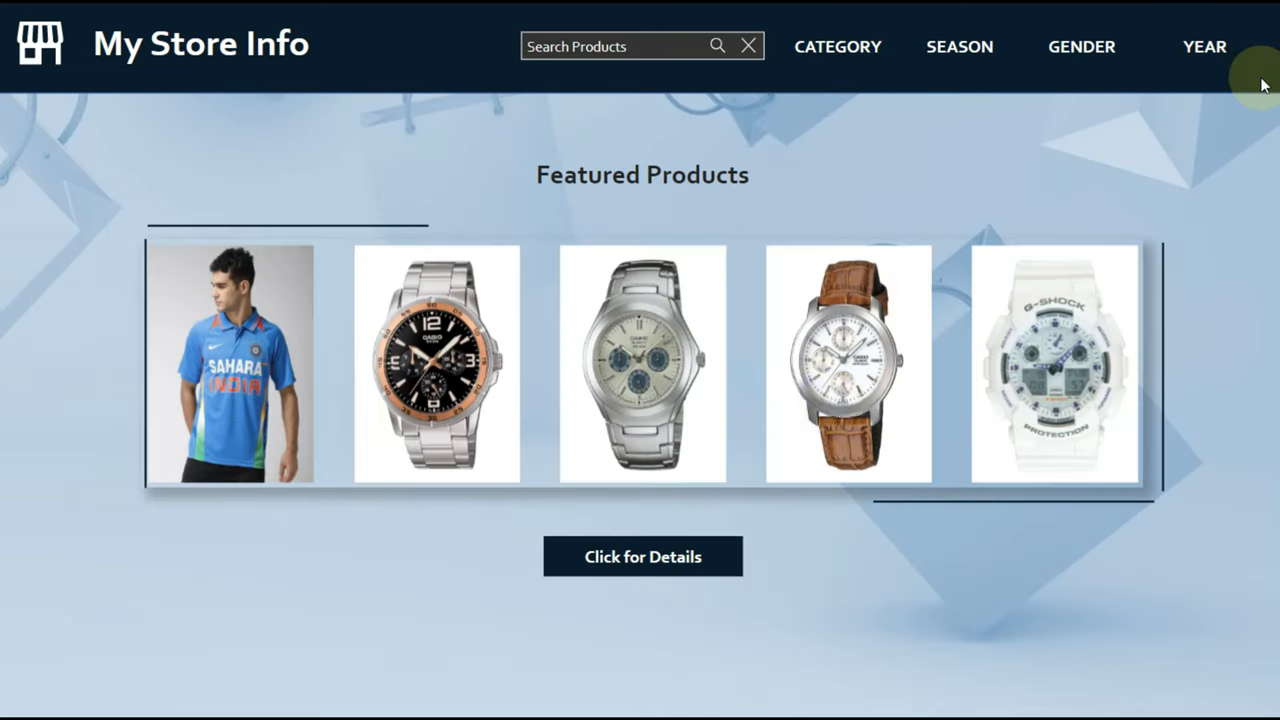
left_click(644, 556)
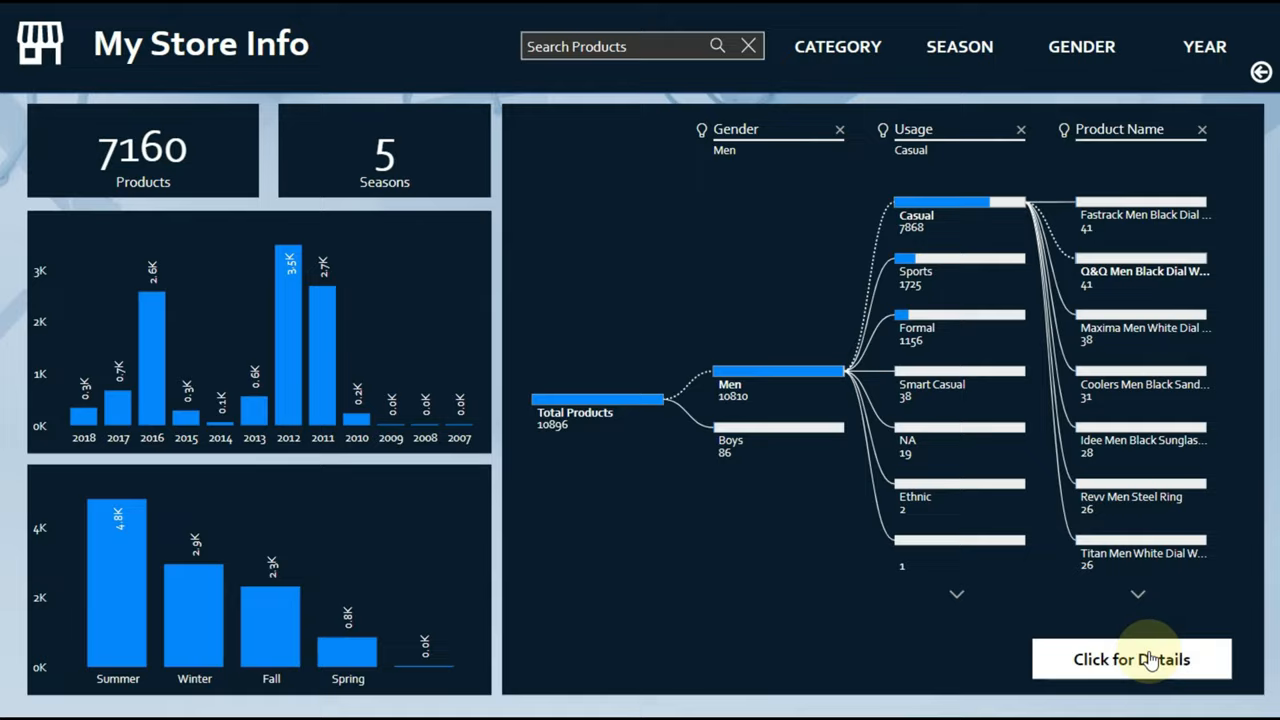
left_click(1130, 658)
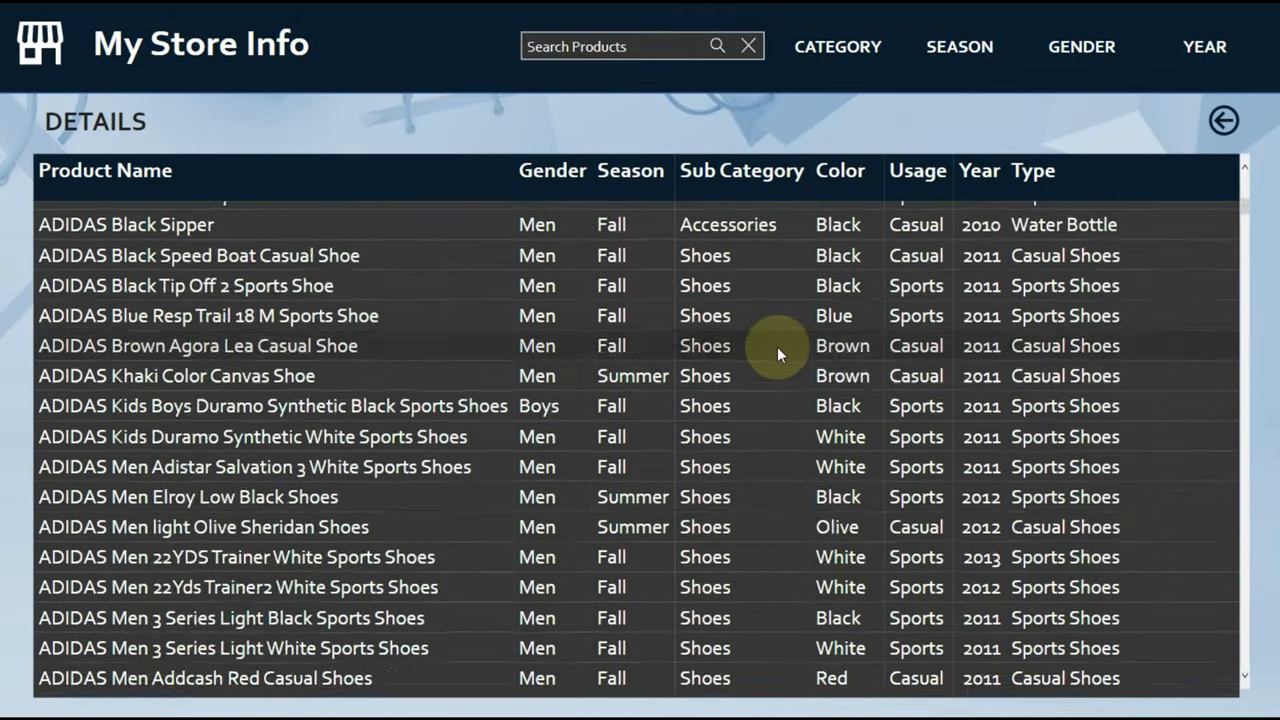
left_click(1220, 120)
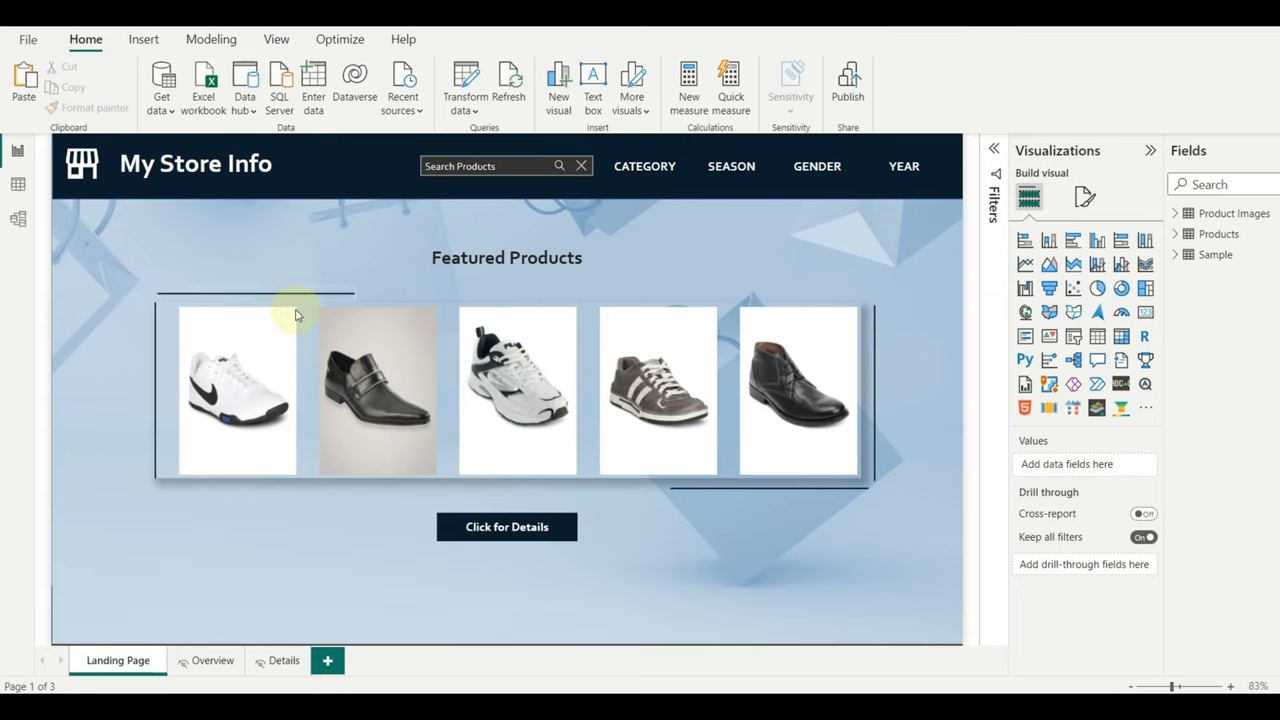
mouse_move(568, 432)
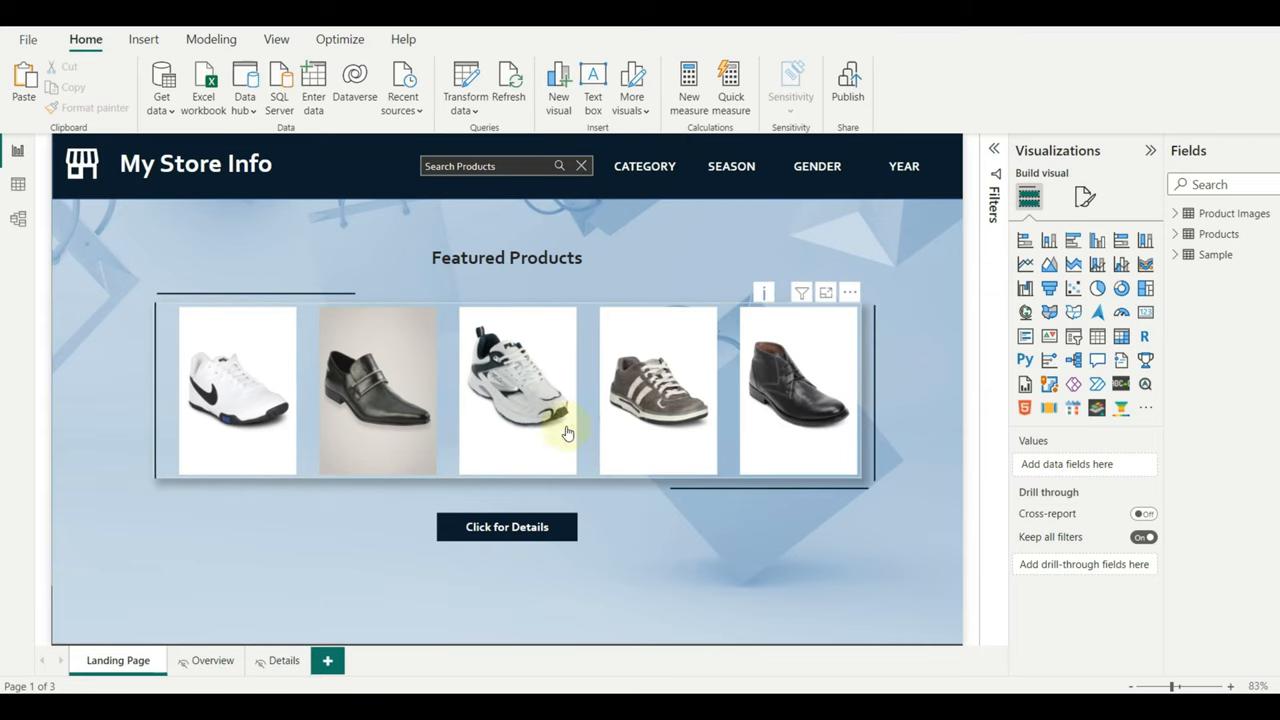
Select the carousel, review the Details and Landing pages, and open Get more visuals
left_click(212, 660)
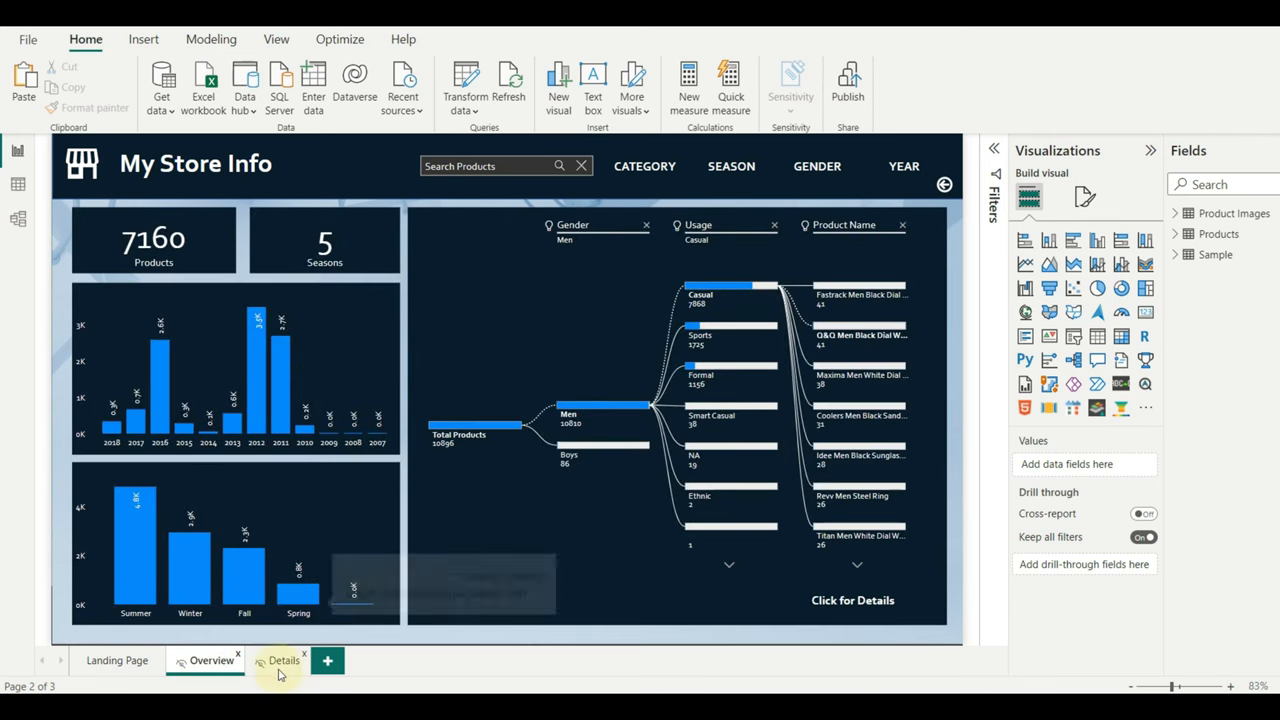
left_click(284, 660)
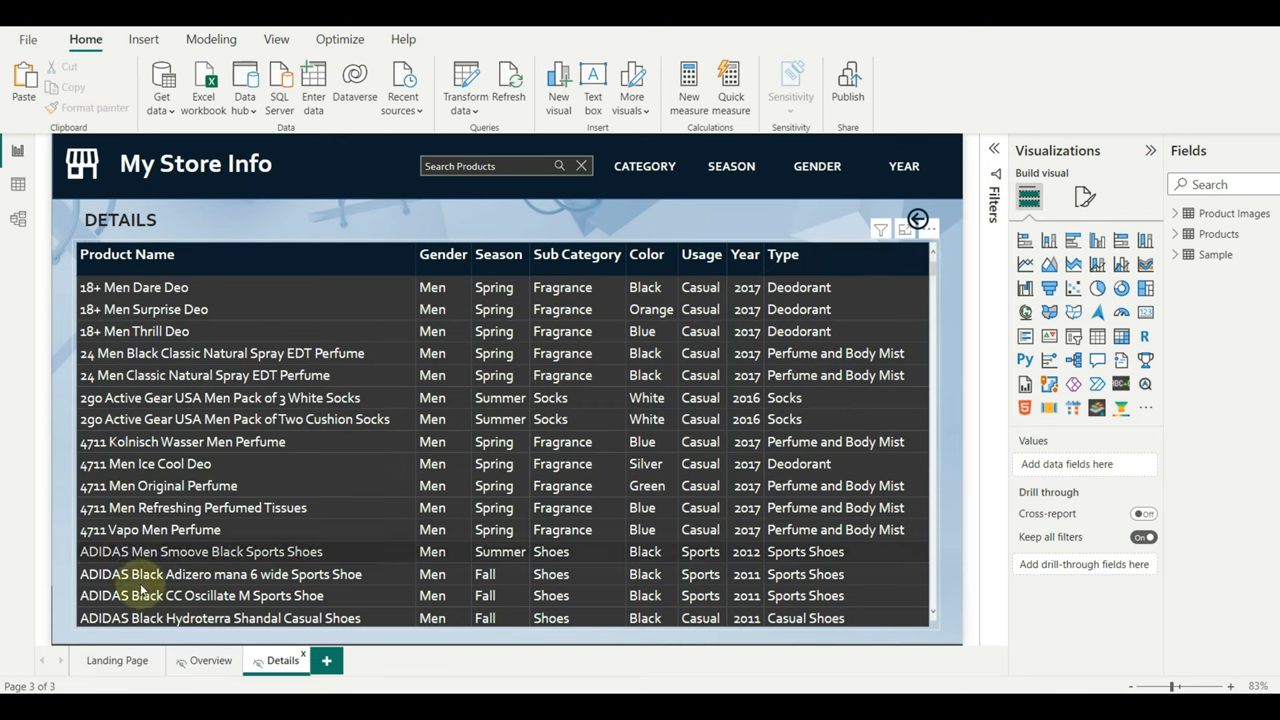
left_click(116, 660)
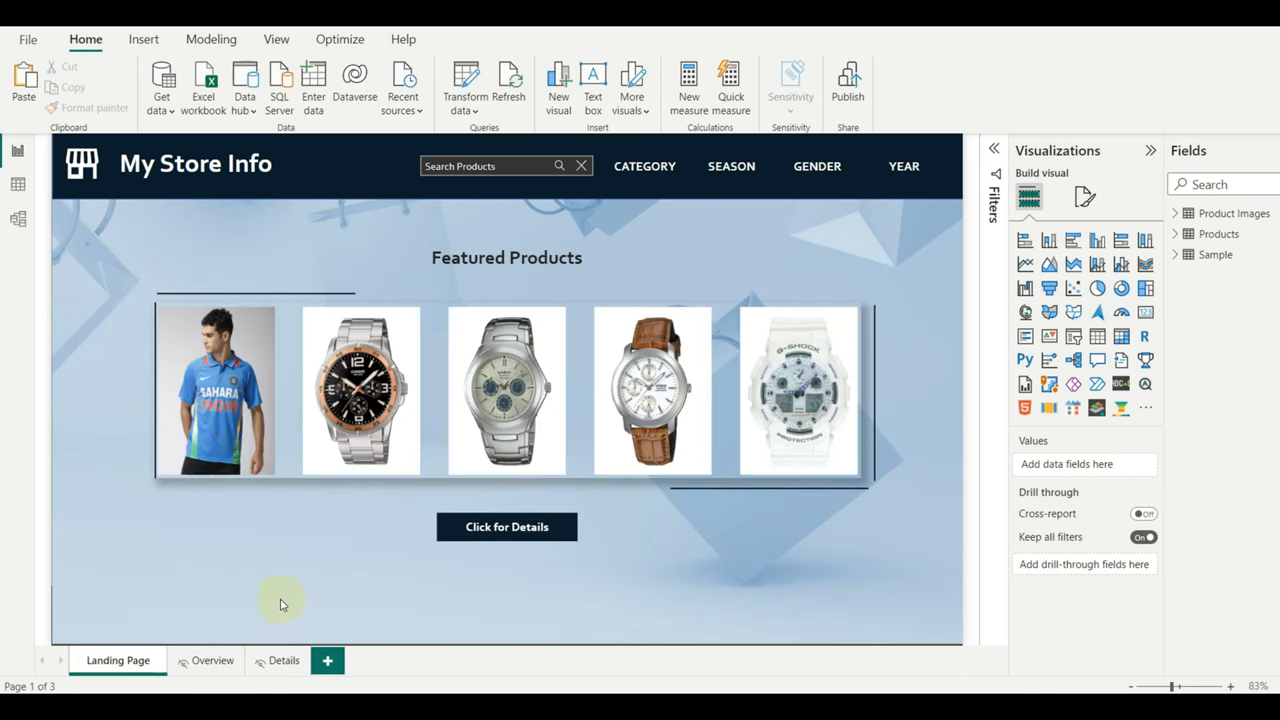
mouse_move(684, 576)
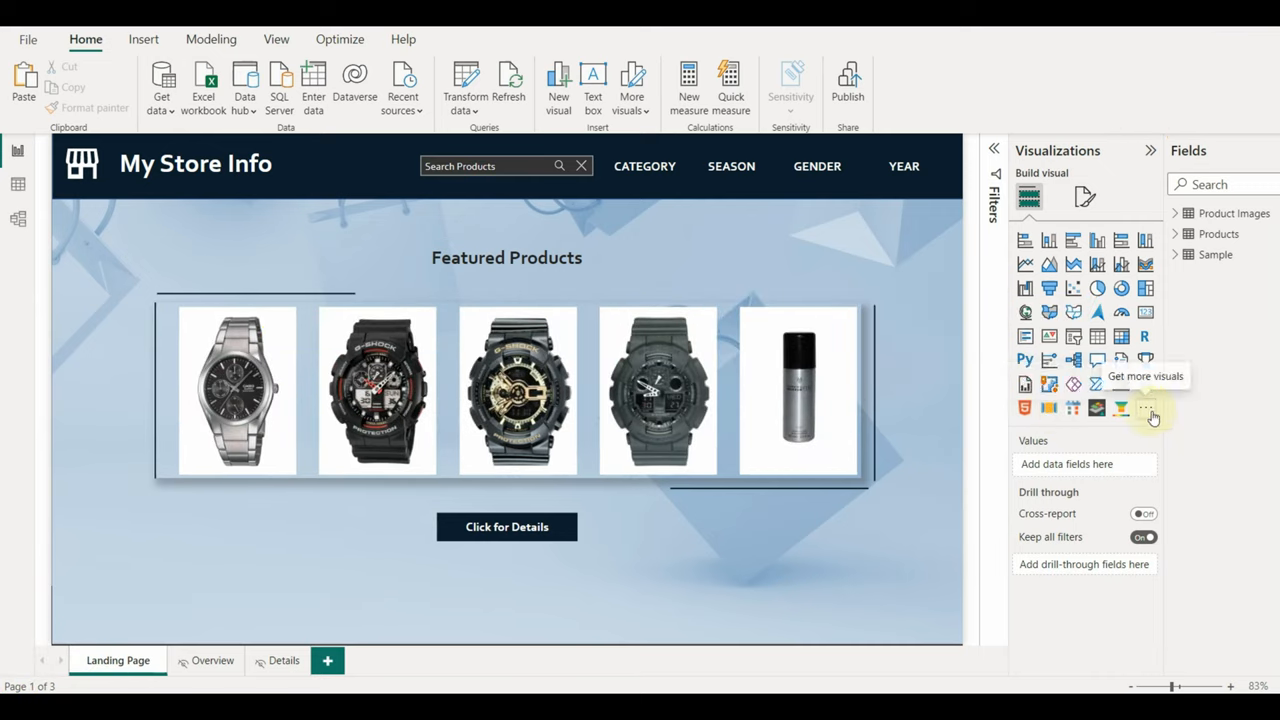
left_click(1144, 408)
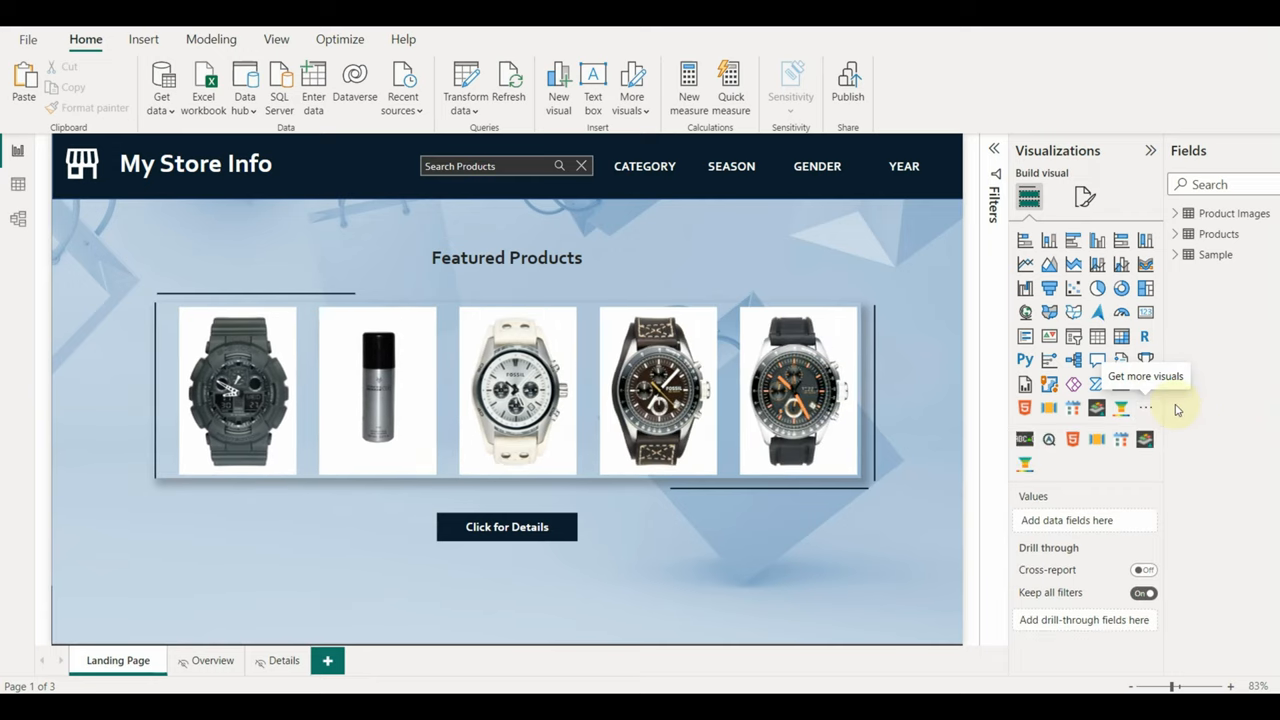
left_click(1144, 406)
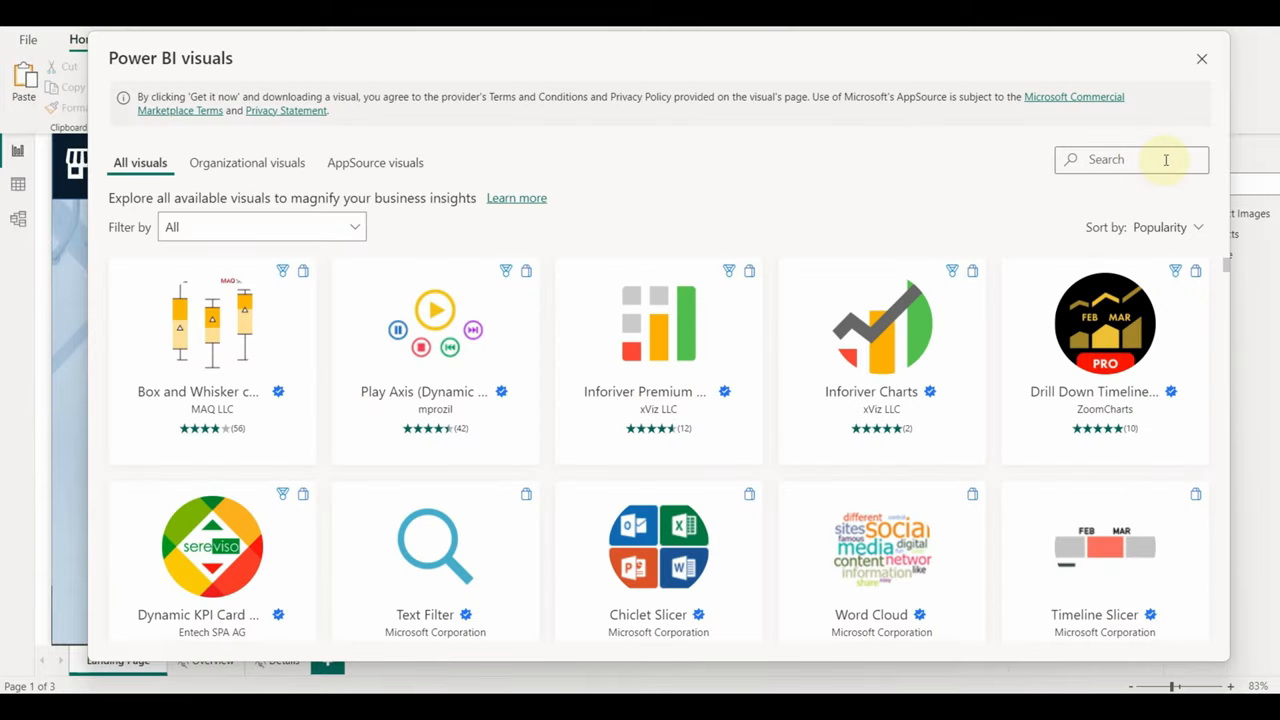
Search the marketplace for 'carous' and browse the Image Carousel by MAQ Software listing
type("carouse")
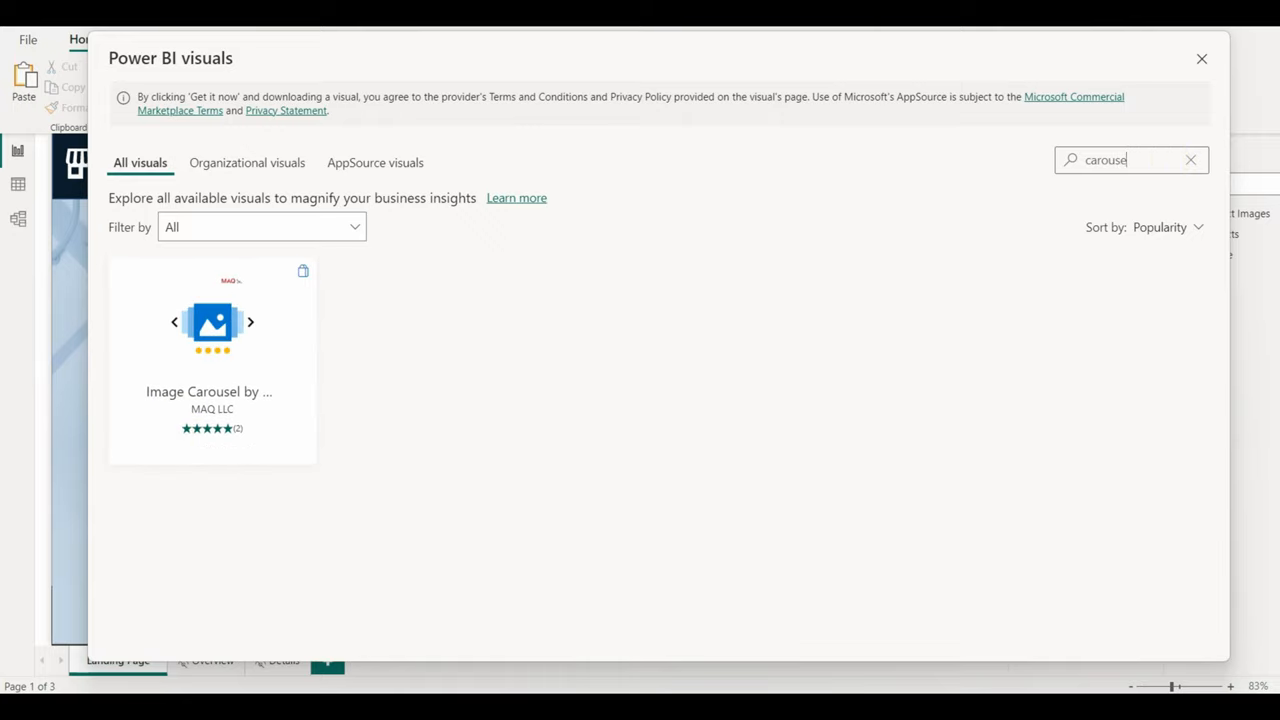
mouse_move(212, 348)
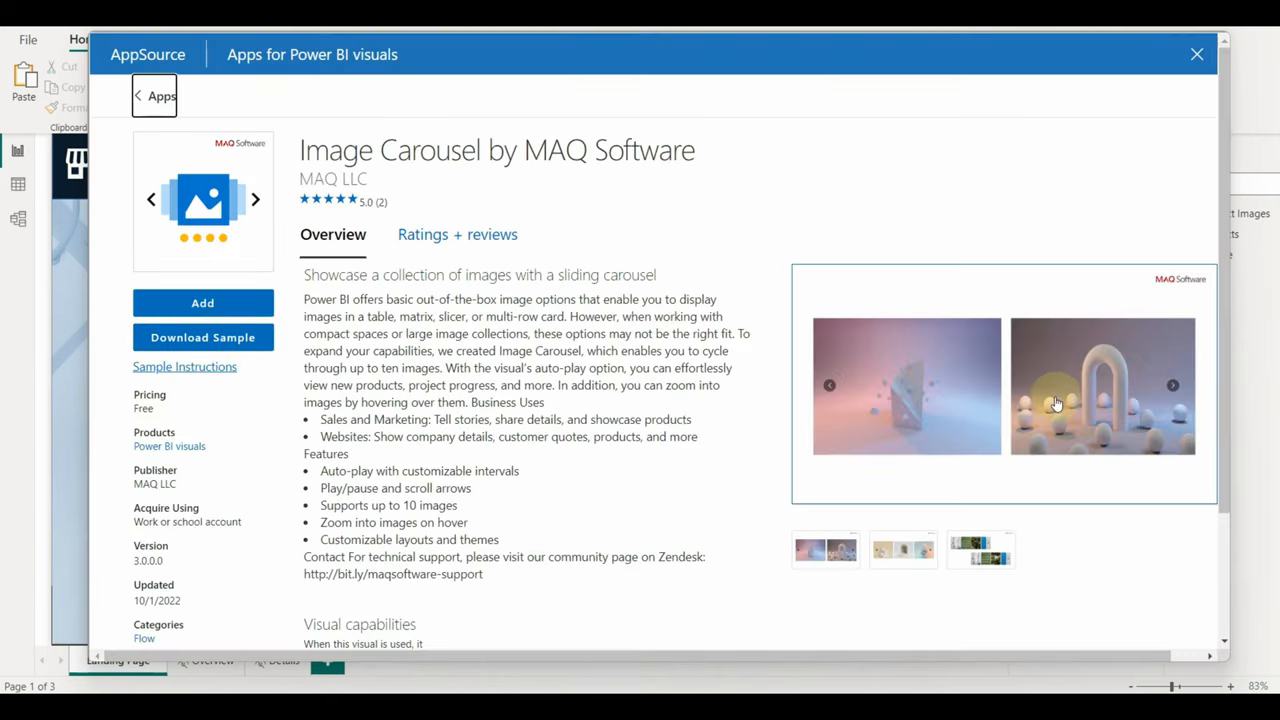
left_click(980, 550)
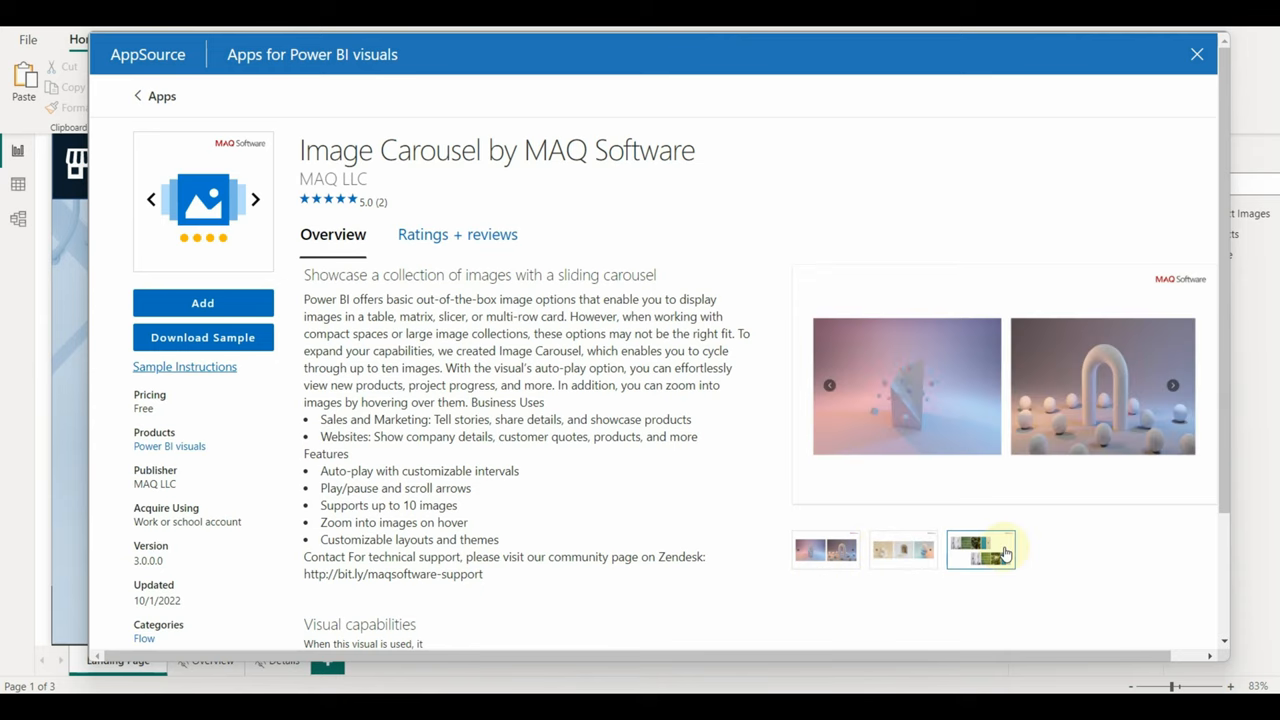
left_click(980, 550)
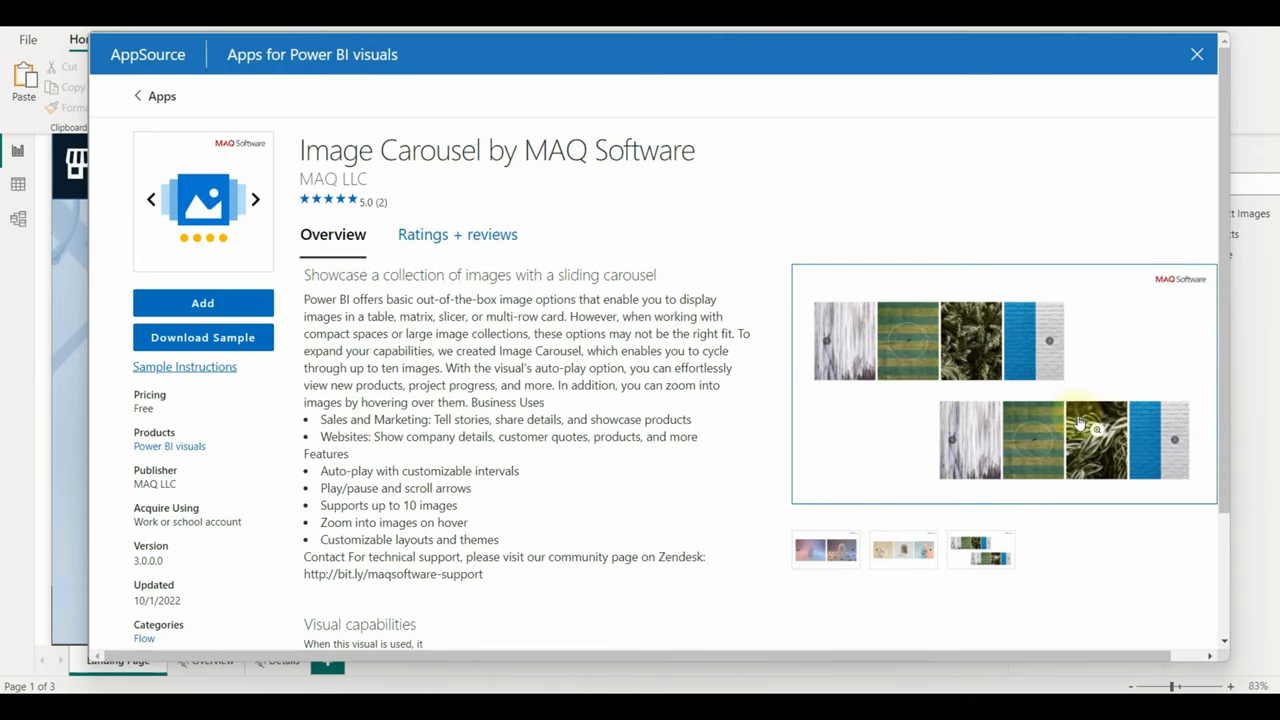
scroll("down", 3)
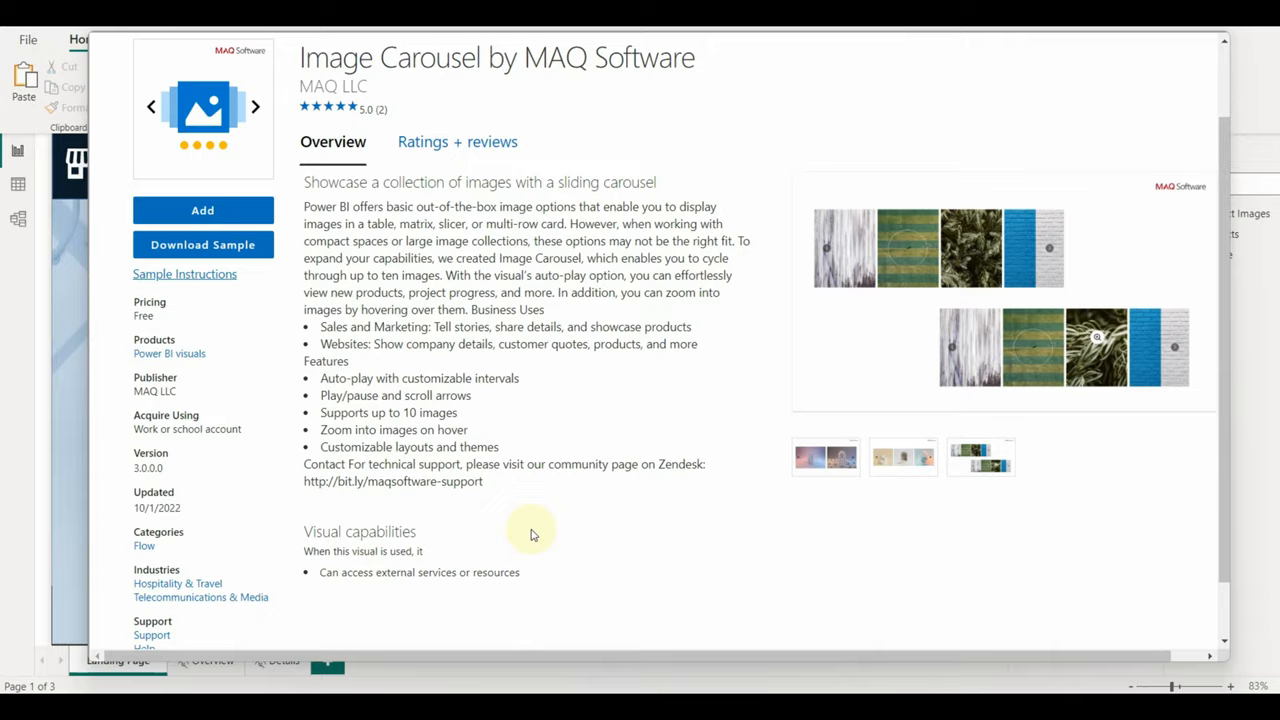
scroll("down", 3)
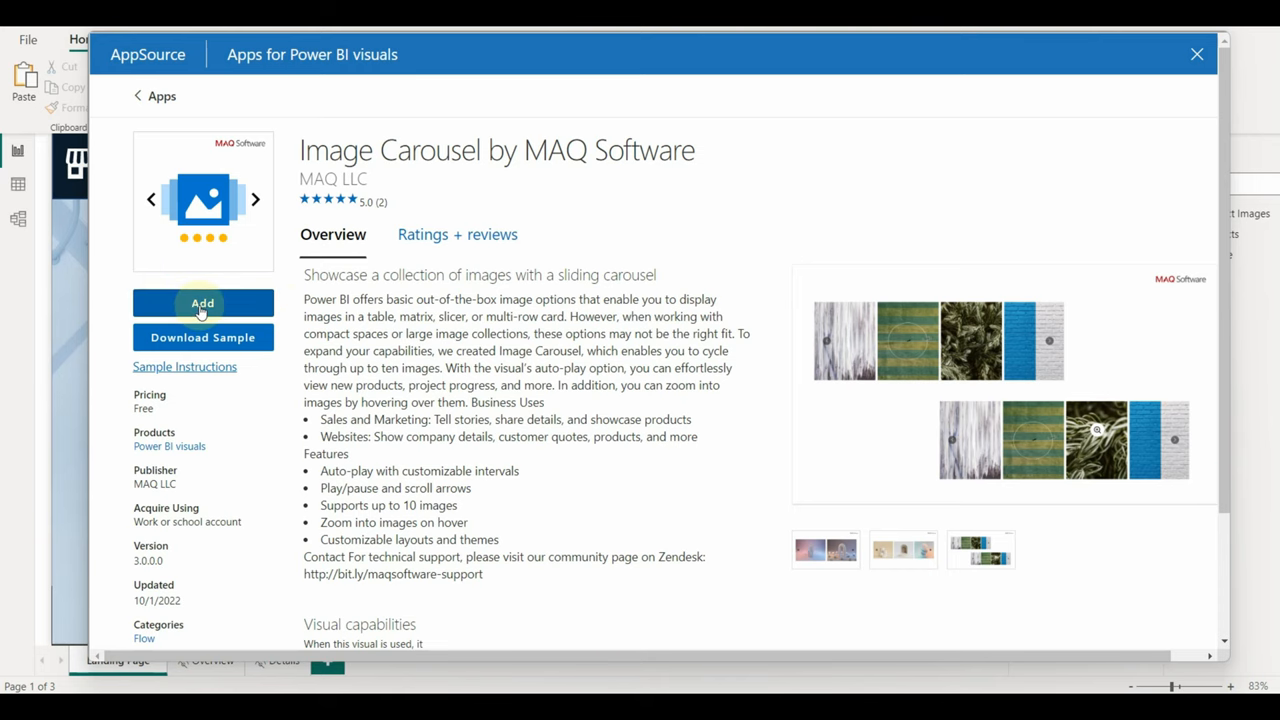
Add the Image Carousel visual, updating the existing copy, and dismiss the success message
left_click(202, 304)
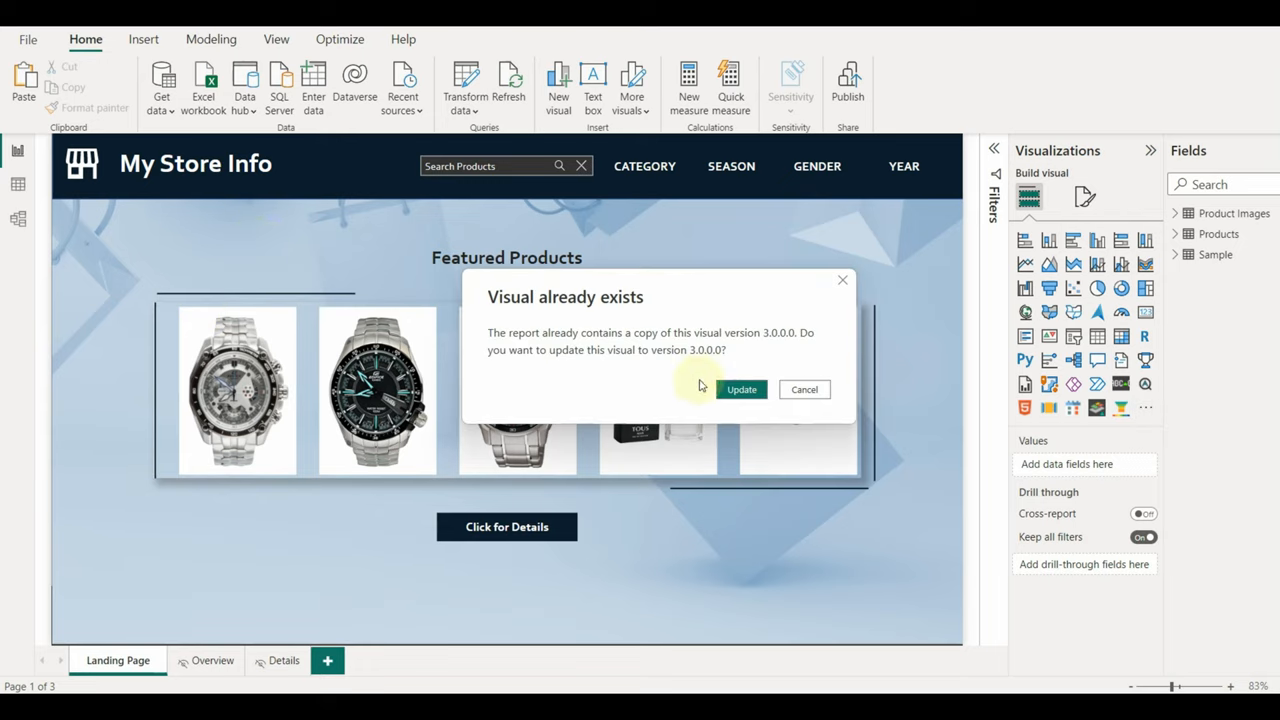
left_click(740, 388)
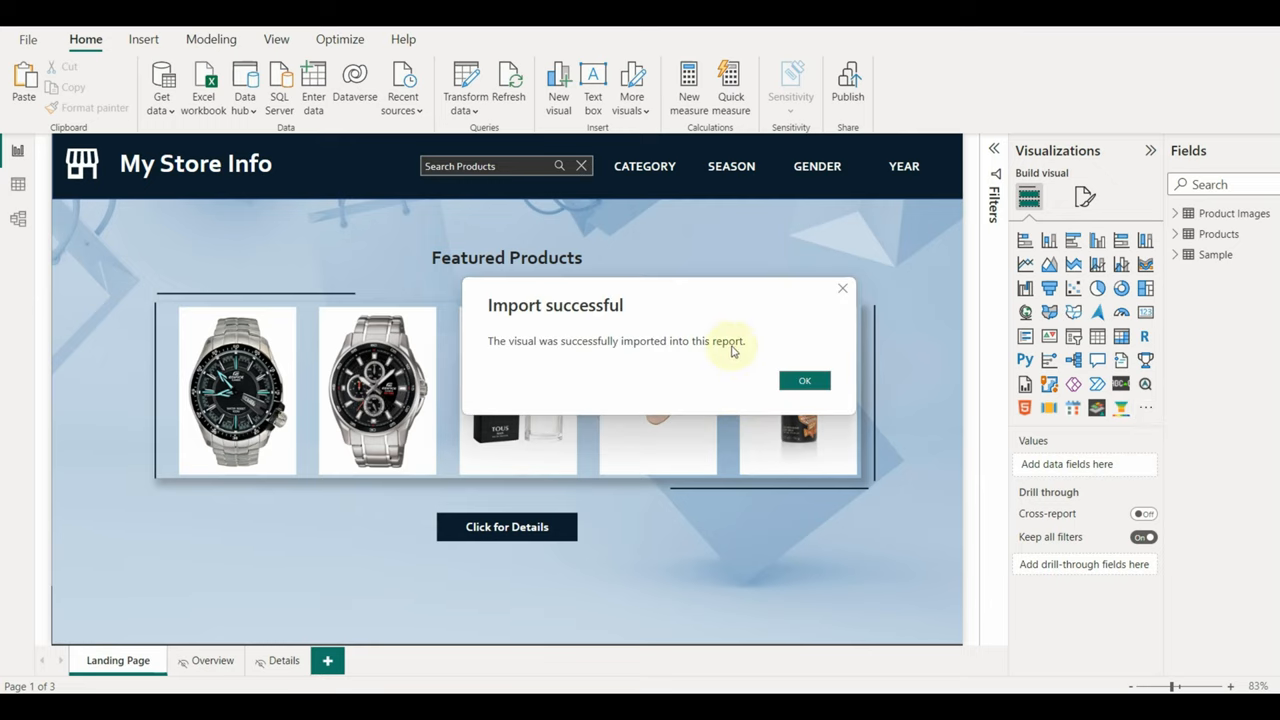
left_click(804, 380)
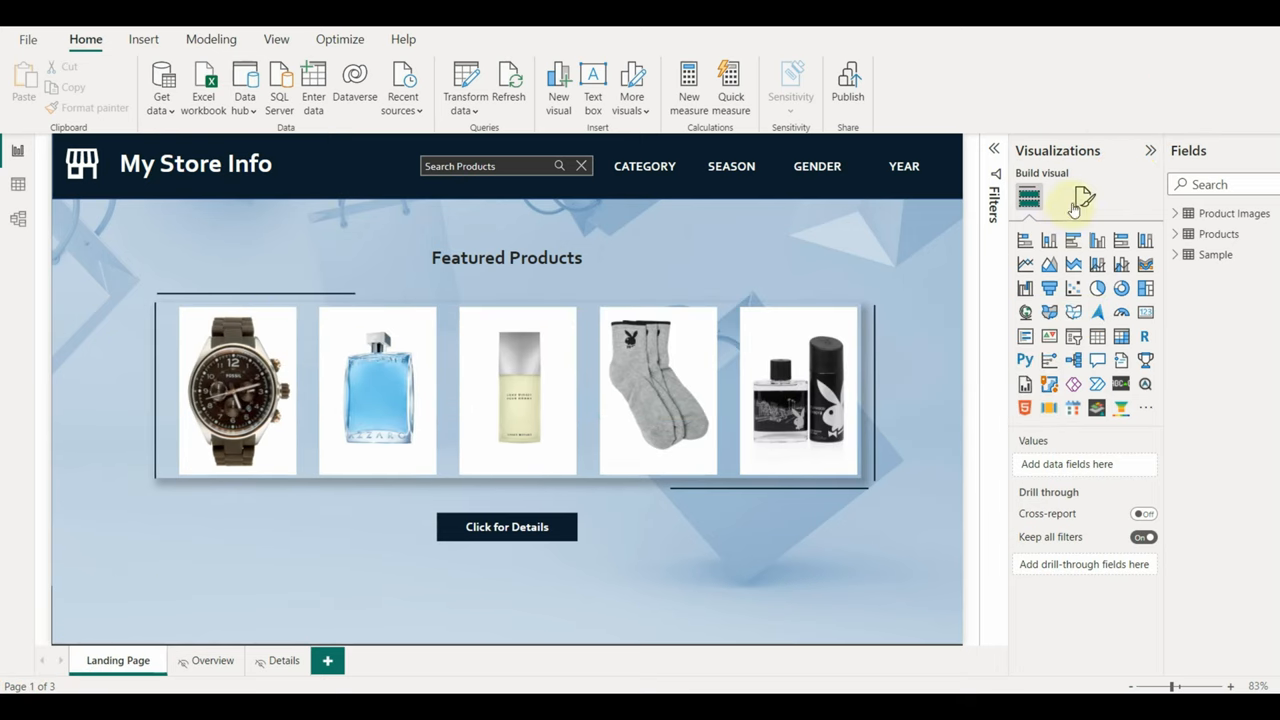
Show the Format page pane with Canvas background settings expanded
left_click(1084, 198)
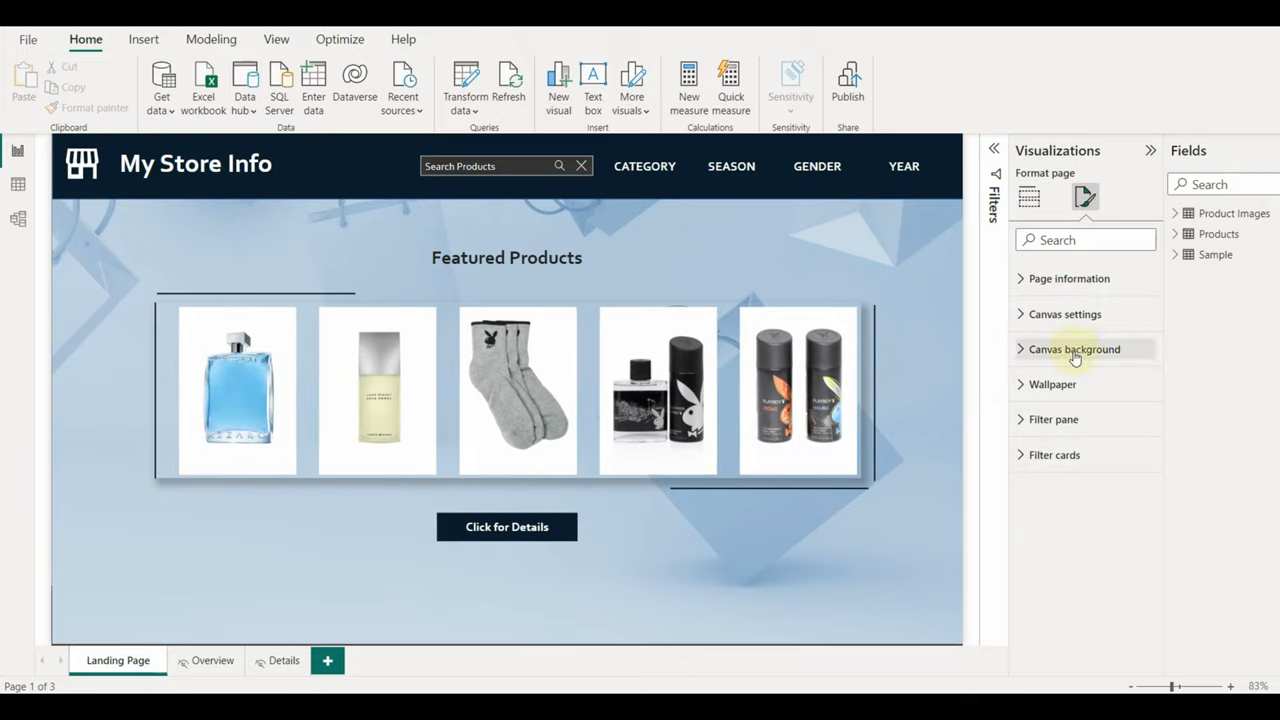
left_click(1074, 348)
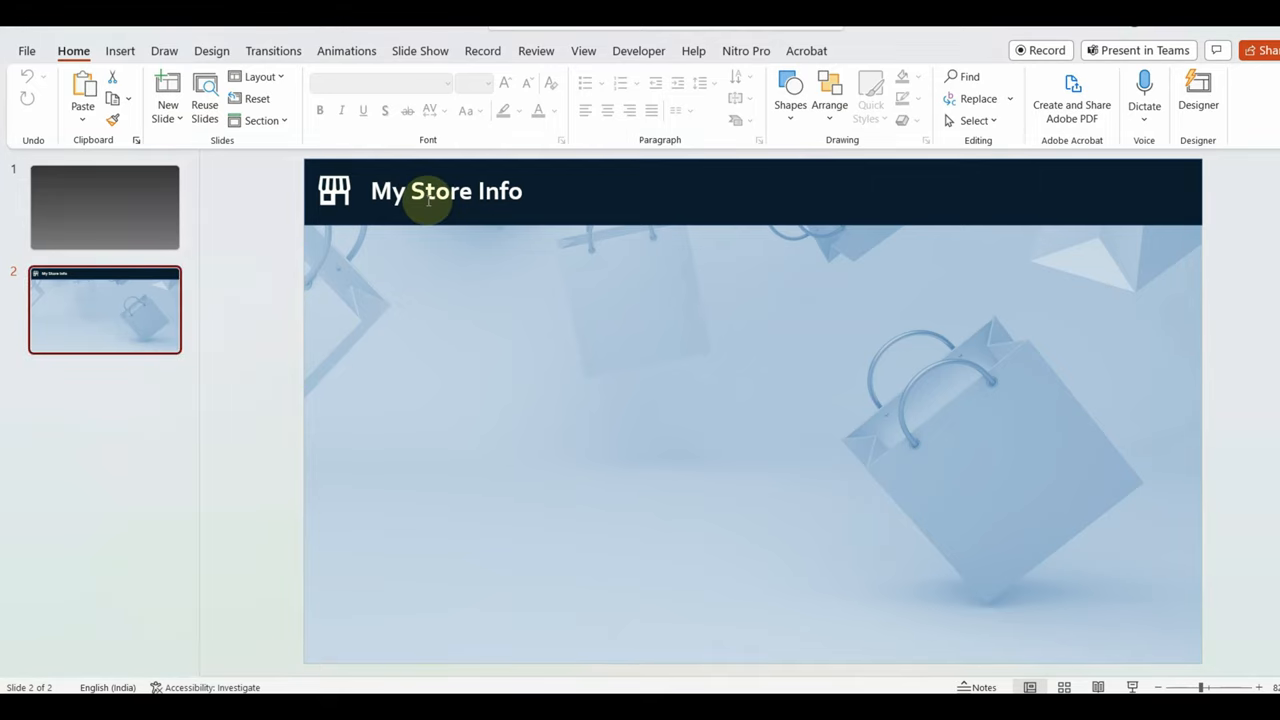
mouse_move(452, 198)
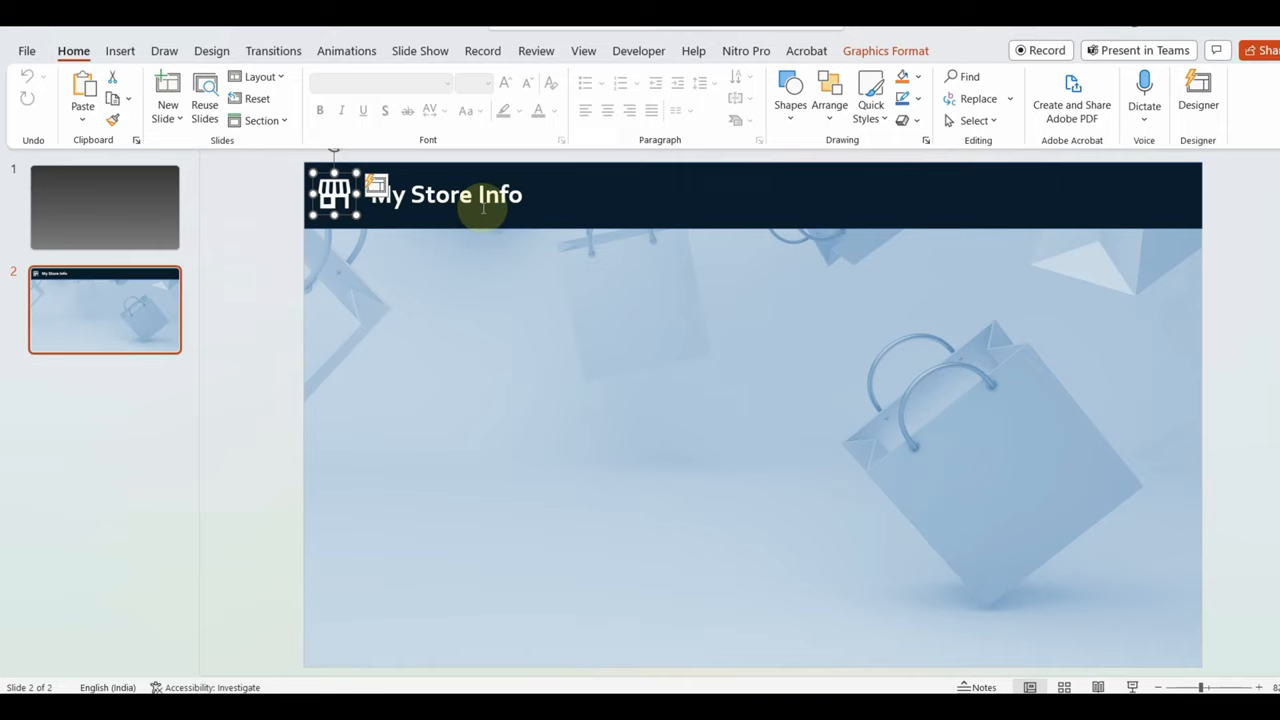
left_click(614, 332)
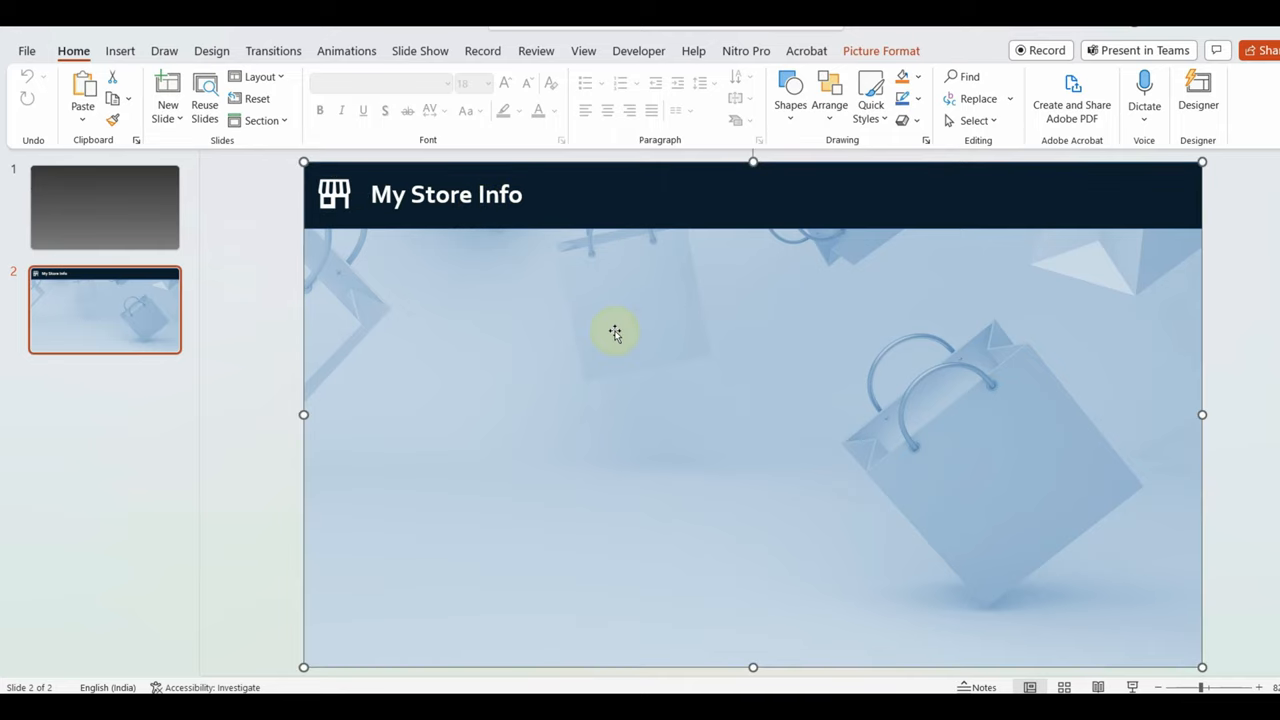
mouse_move(276, 356)
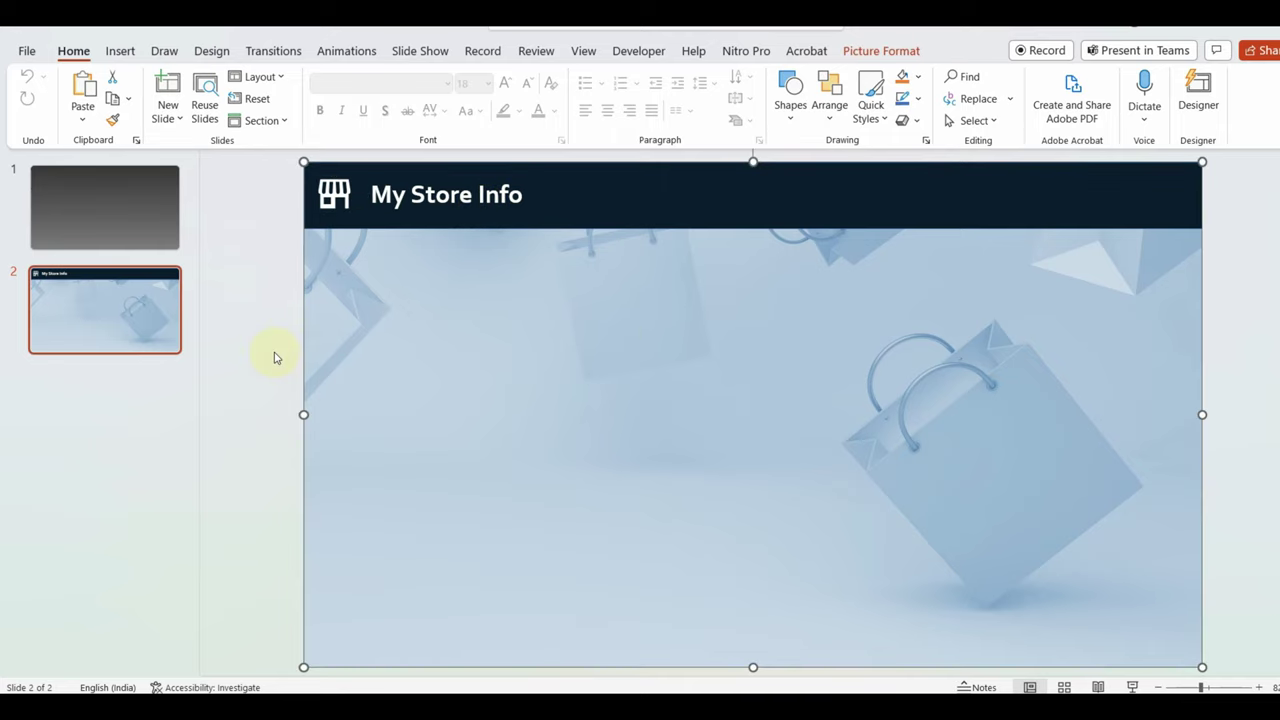
mouse_move(810, 448)
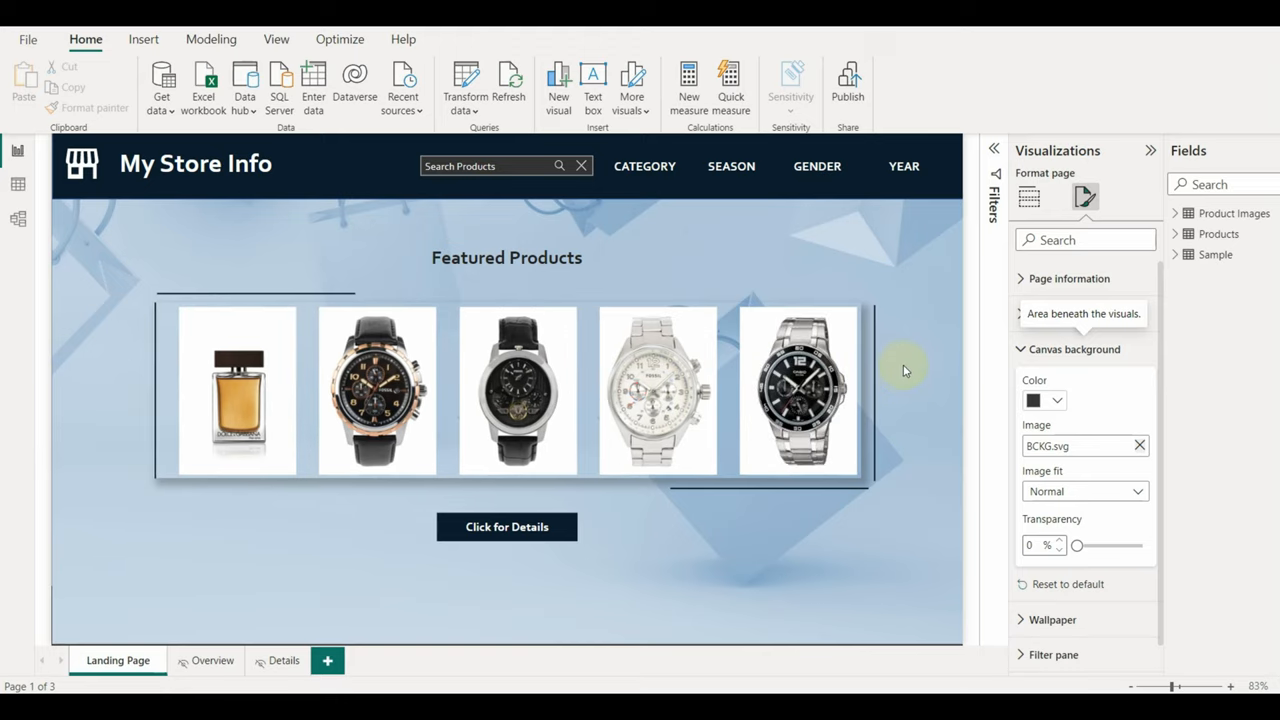
left_click(508, 526)
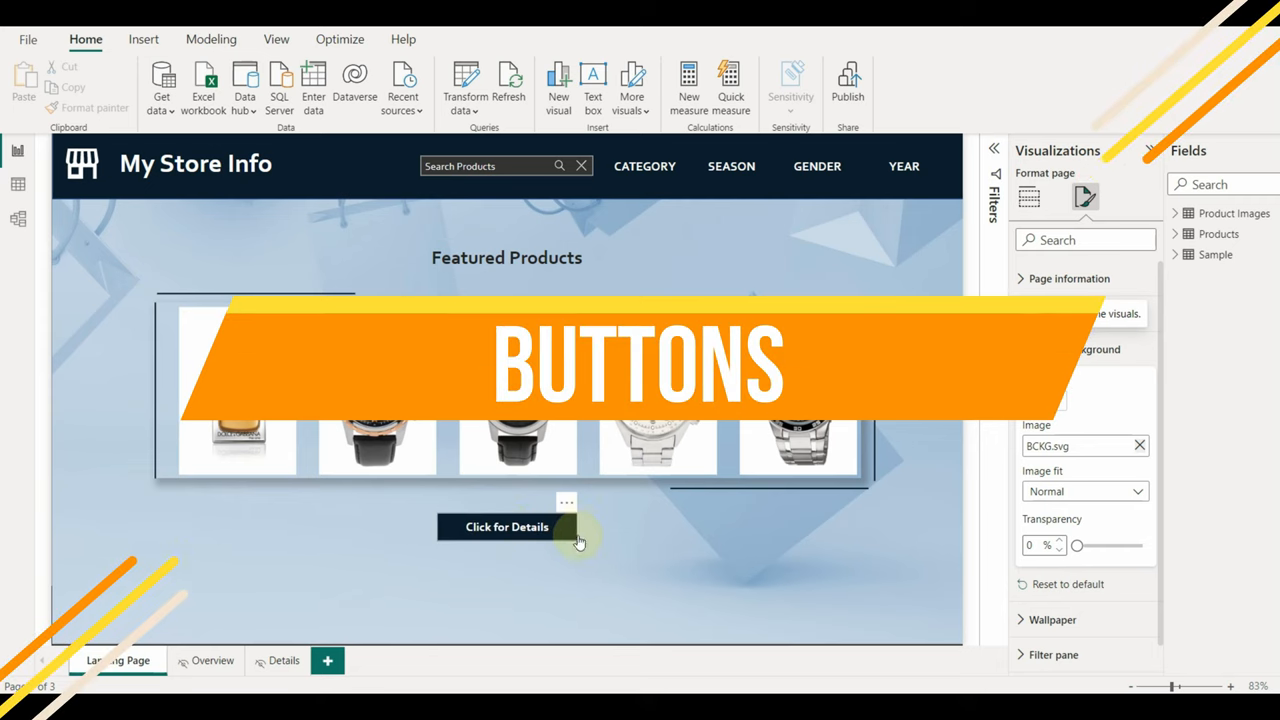
left_click(506, 528)
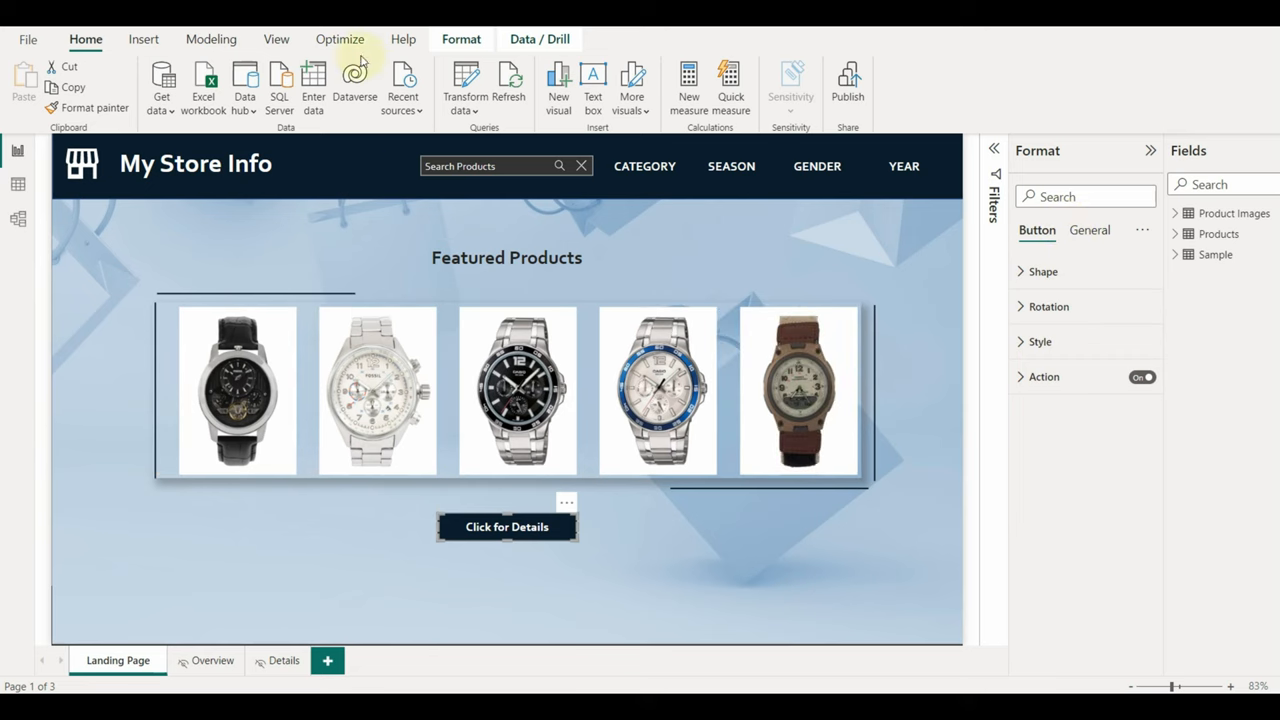
left_click(142, 40)
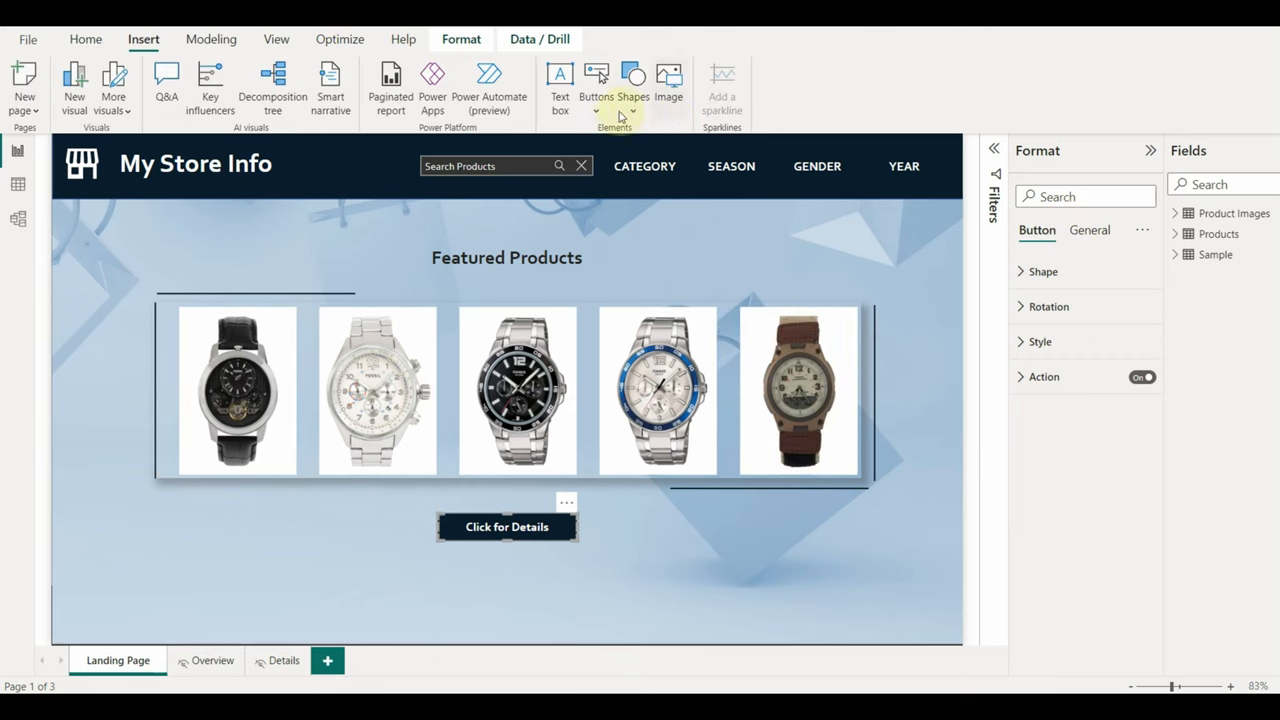
left_click(596, 80)
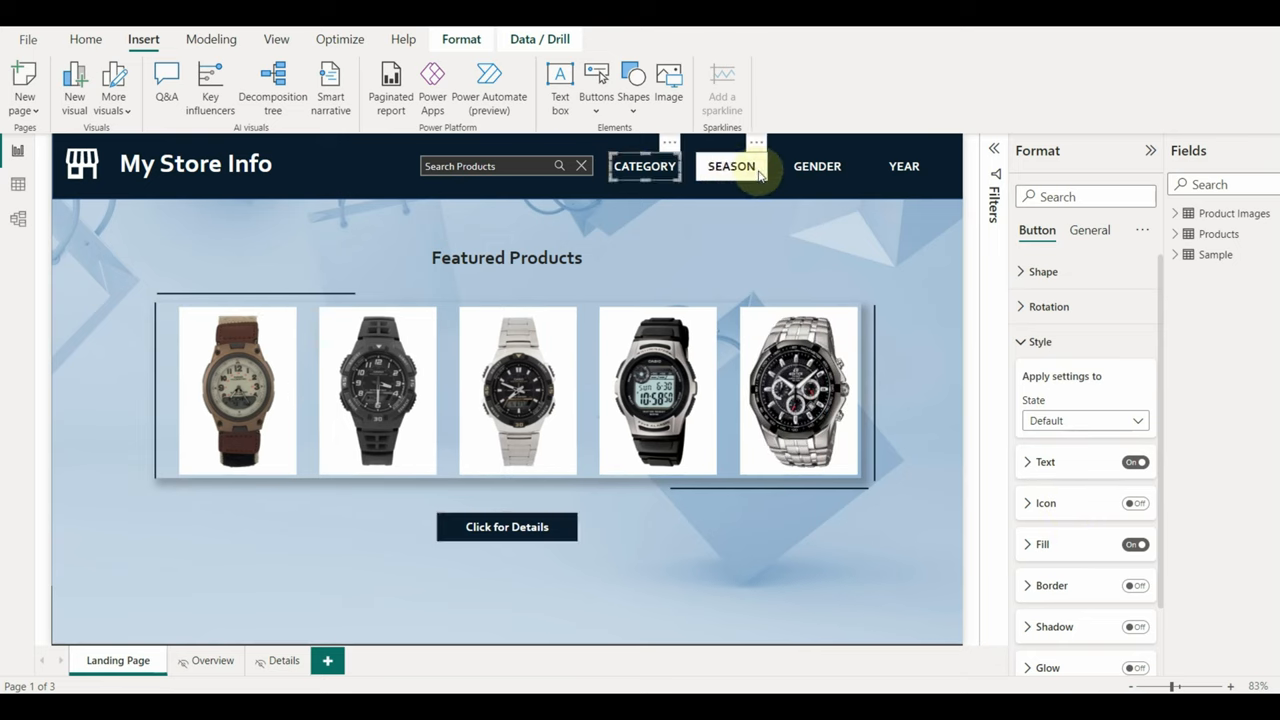
left_click(904, 166)
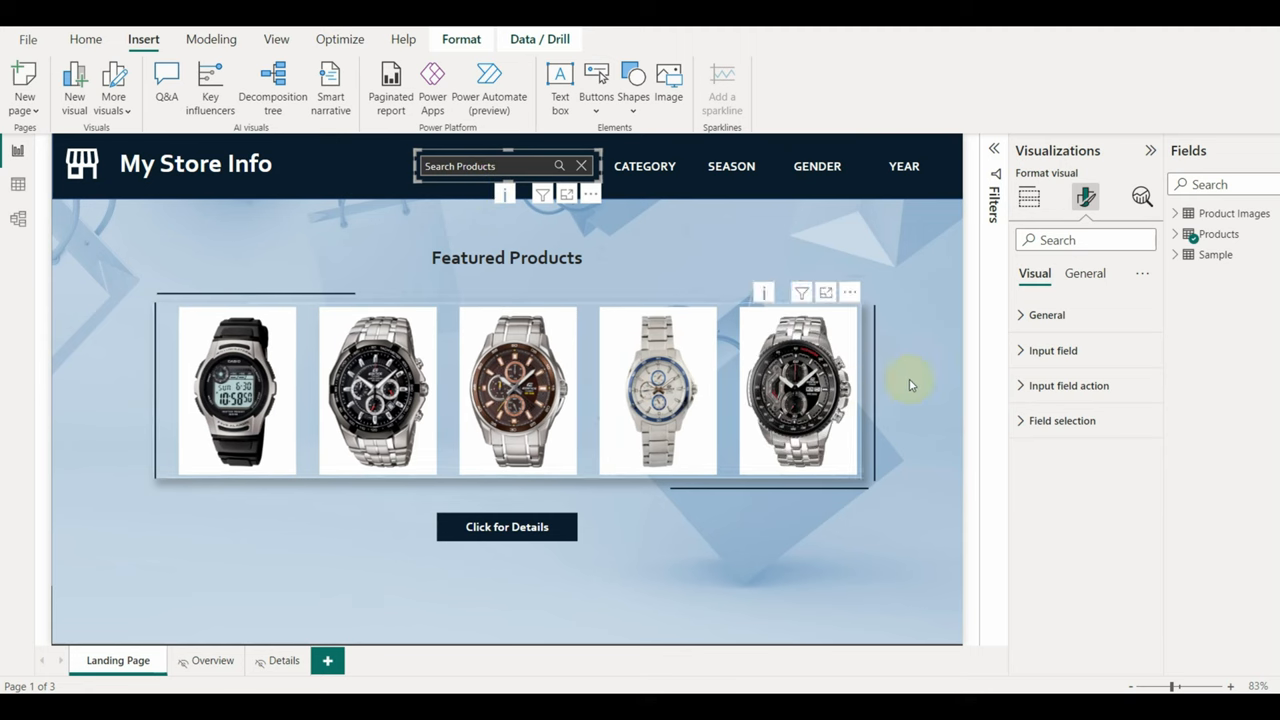
Select the Search Products box visual
left_click(1028, 198)
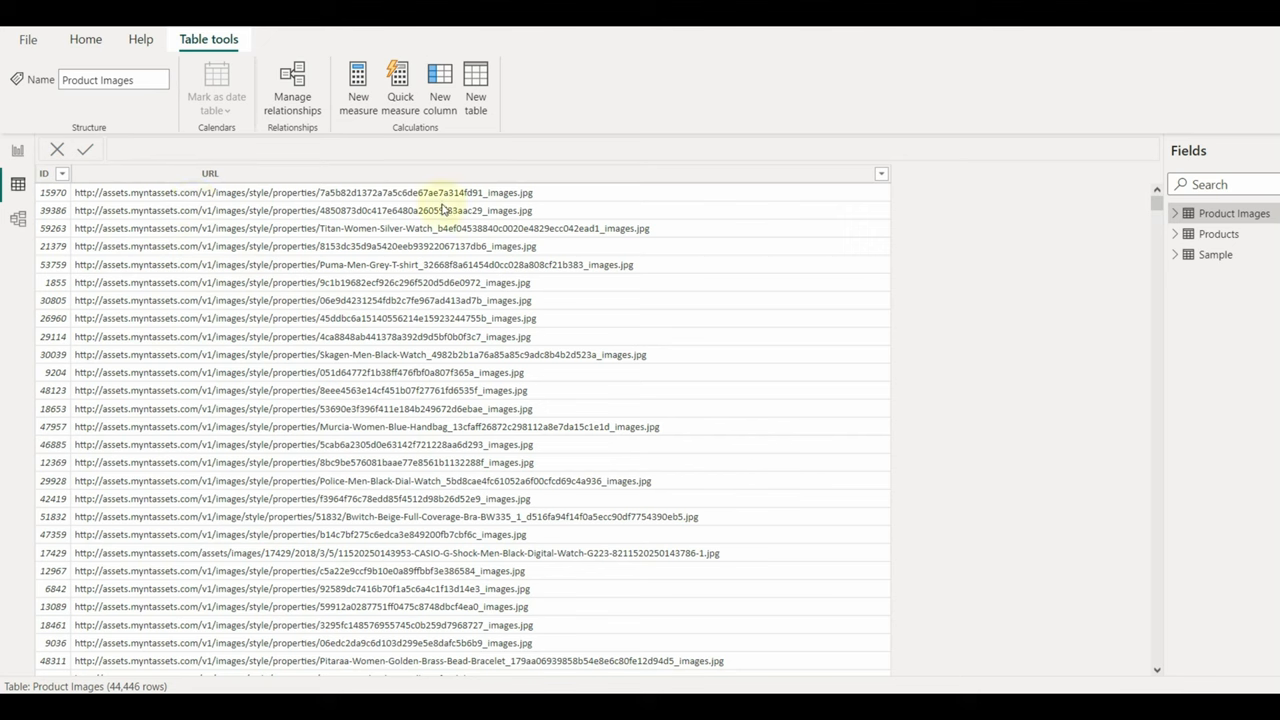
Confirm the Product Images URL column's data category is Image URL without changing it
left_click(208, 172)
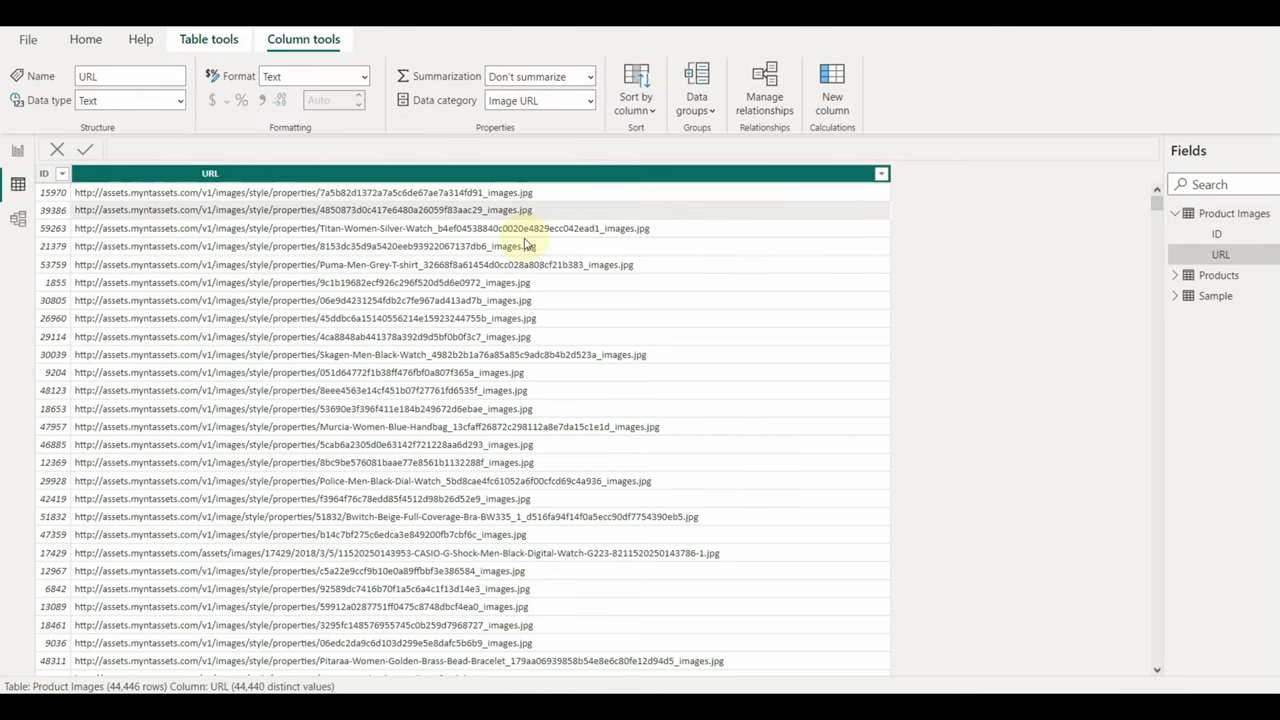
mouse_move(520, 246)
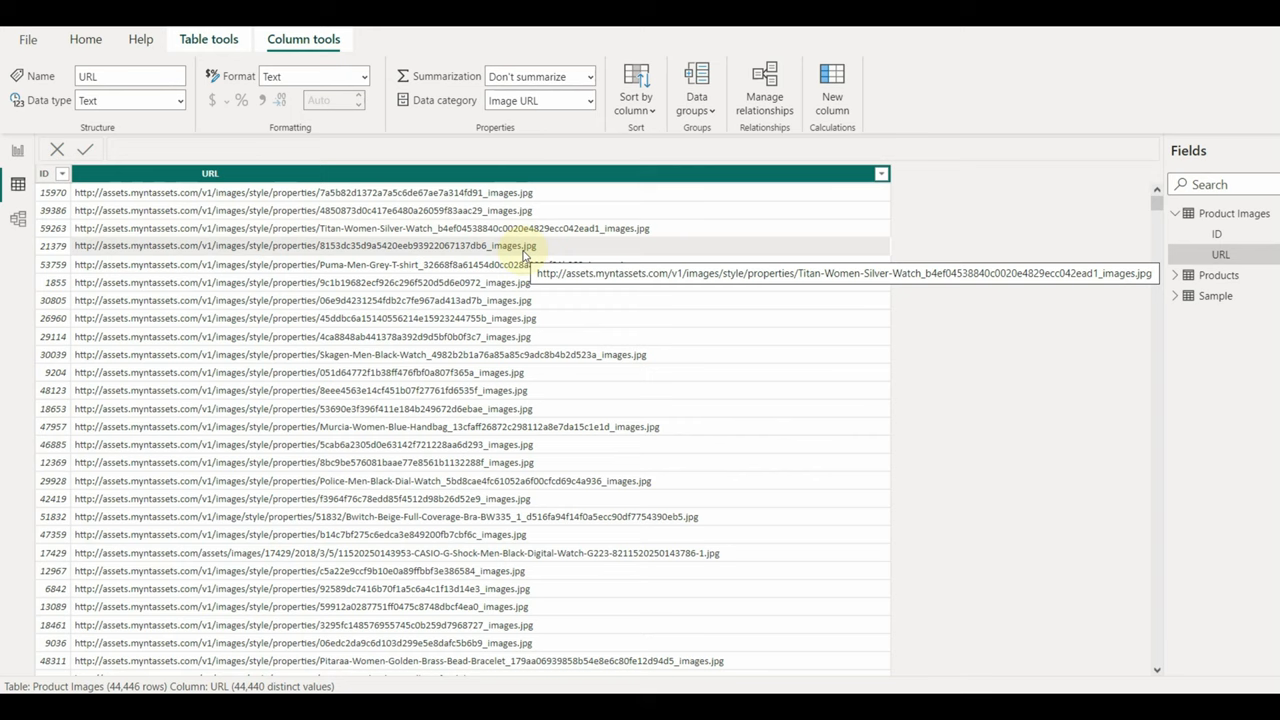
mouse_move(368, 264)
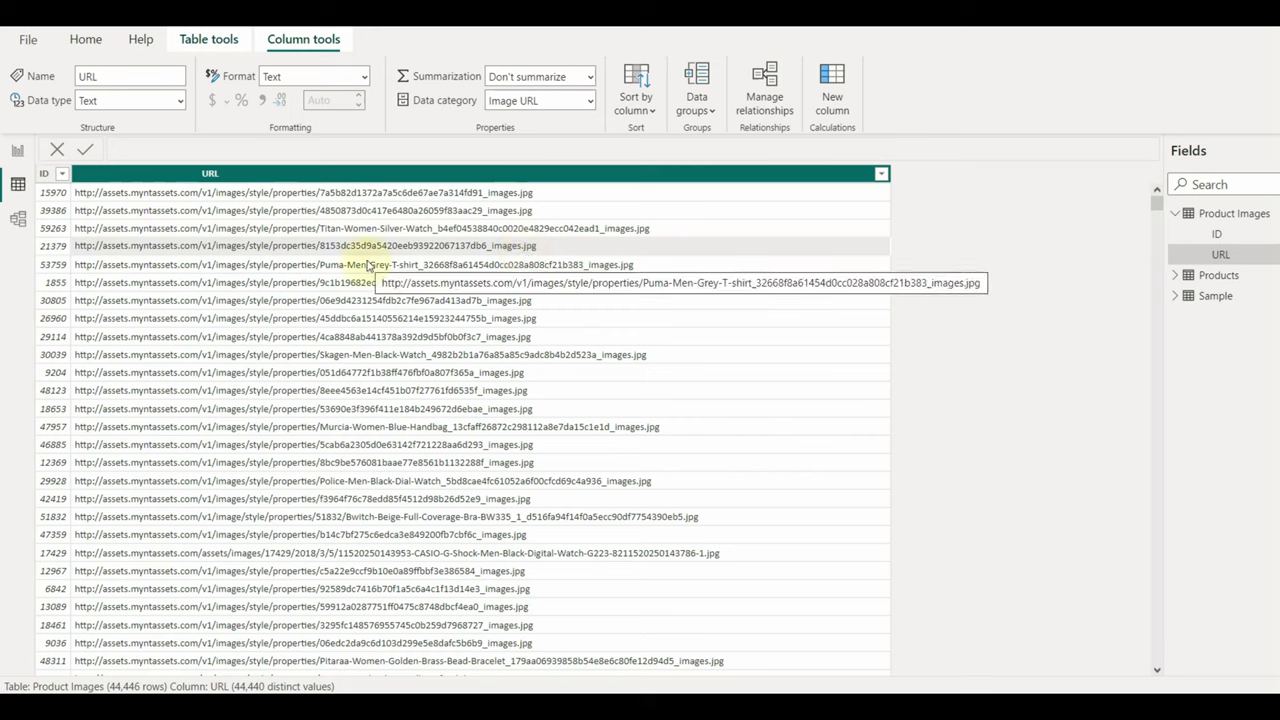
mouse_move(404, 90)
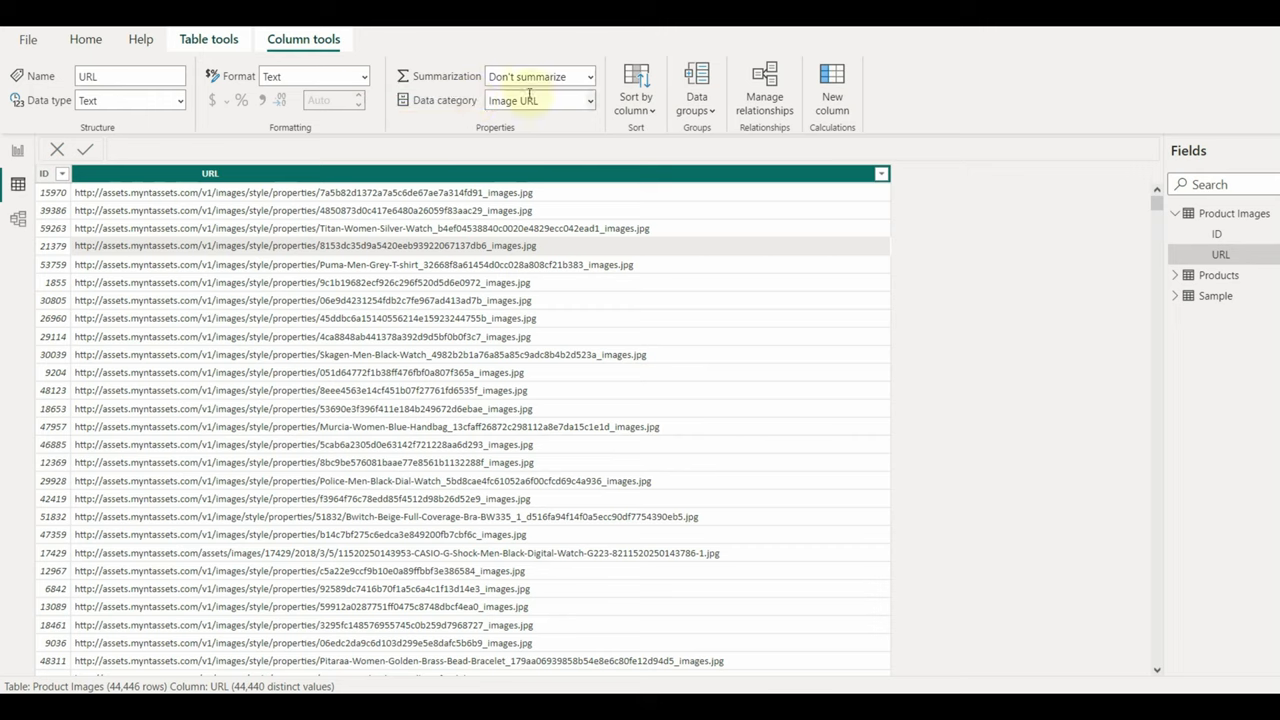
left_click(590, 100)
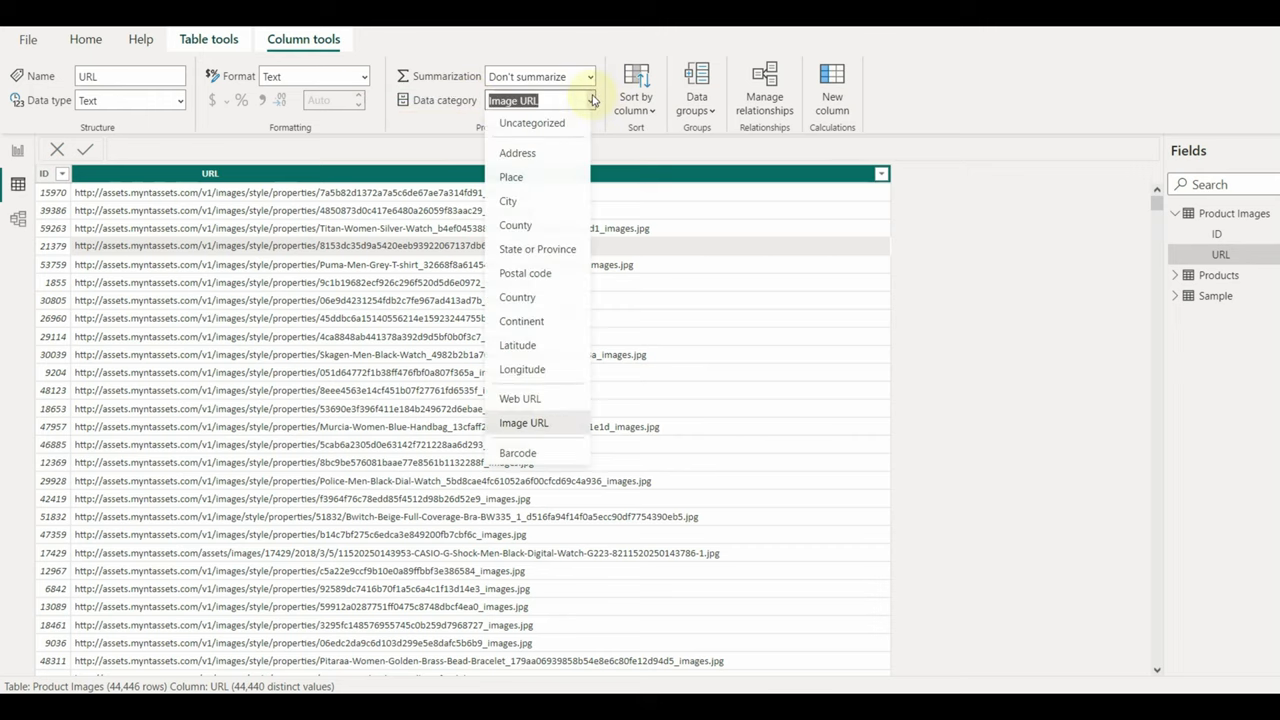
mouse_move(950, 148)
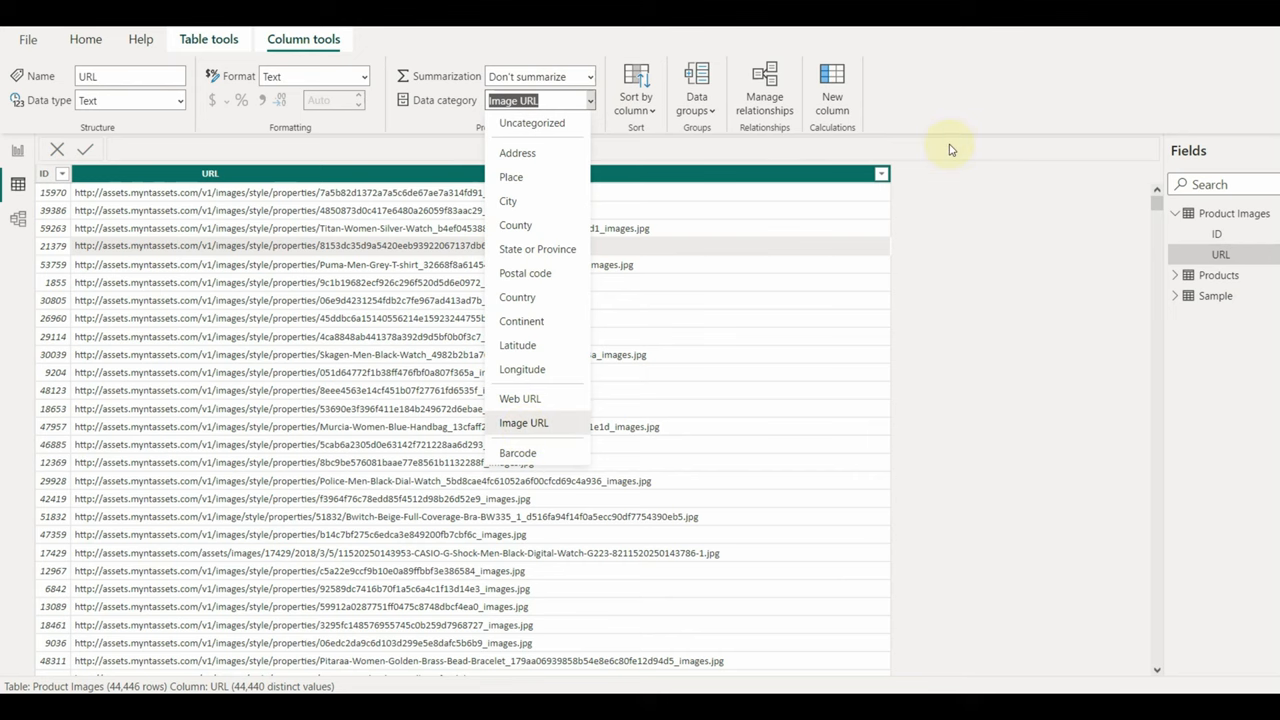
left_click(524, 424)
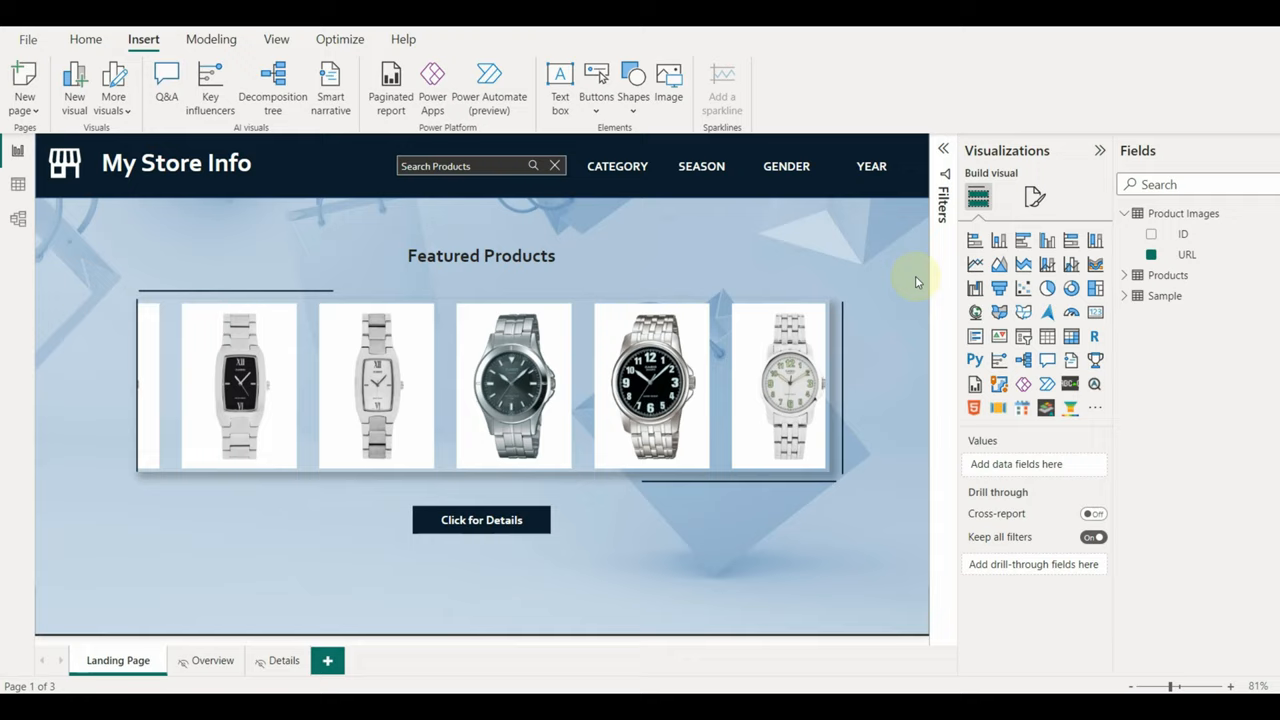
Add a new page with an Image Carousel fed by Sample's Image URL field
left_click(326, 660)
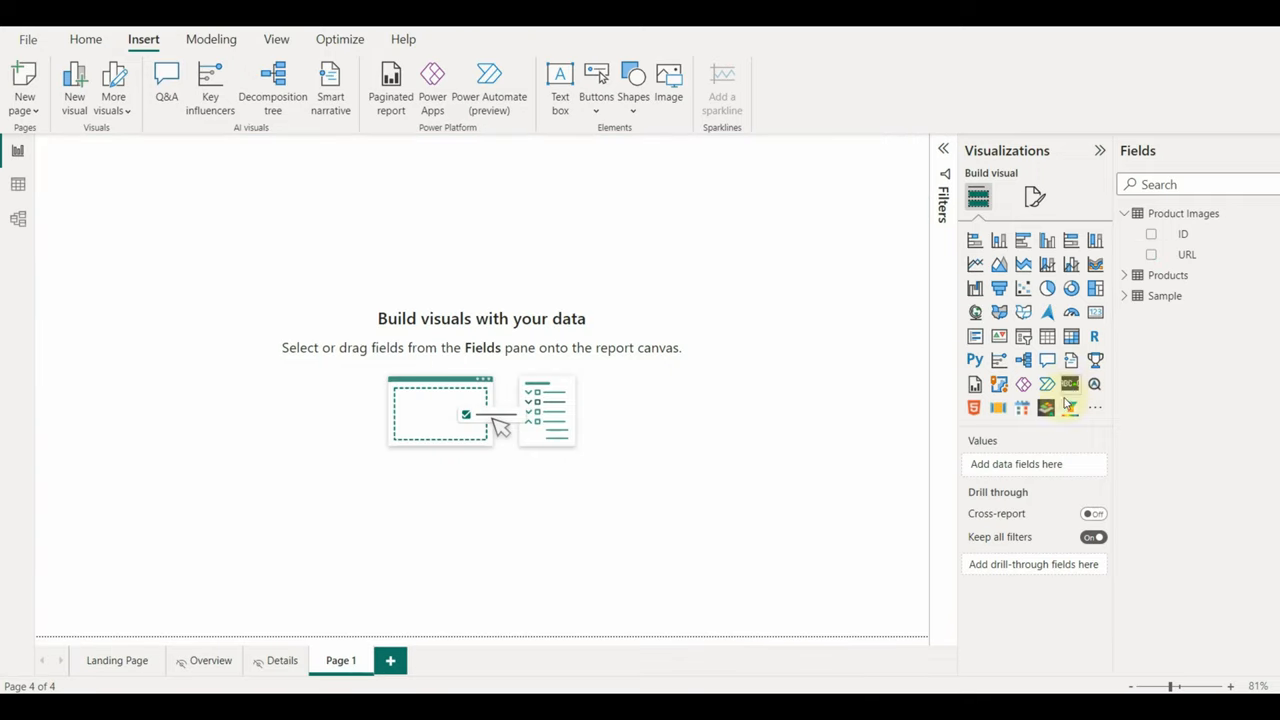
left_click(996, 408)
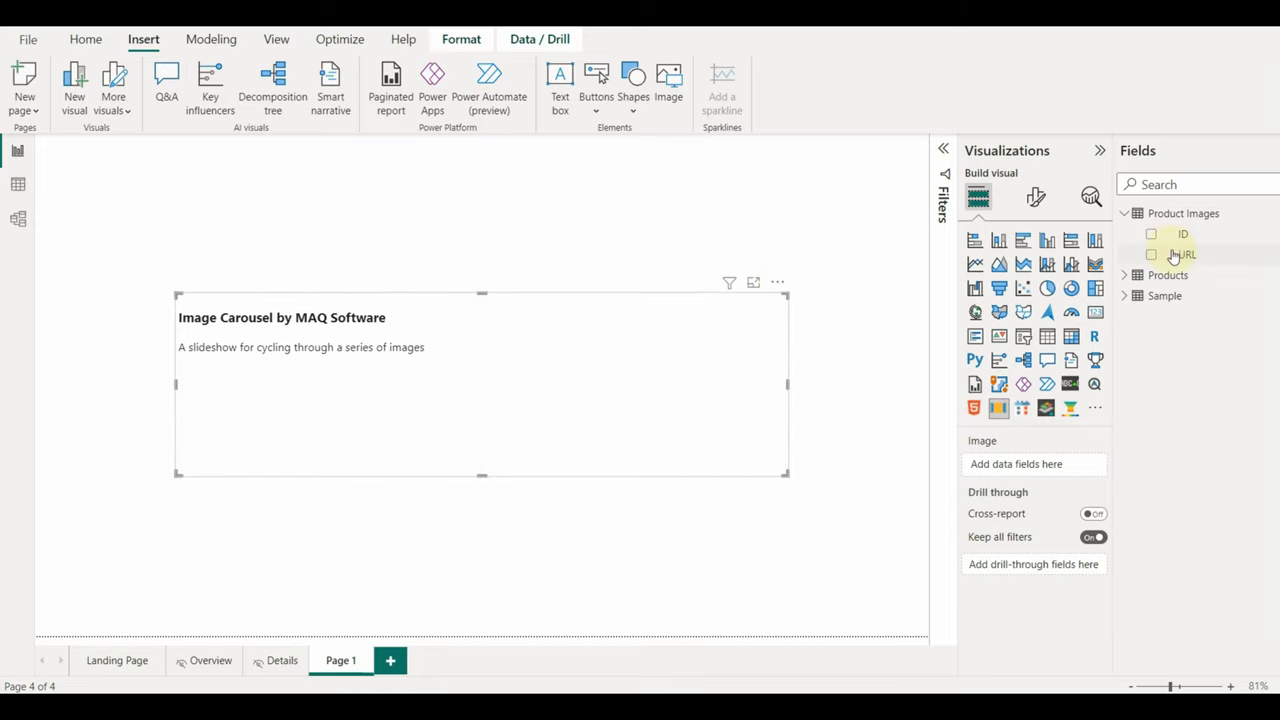
left_click(1128, 212)
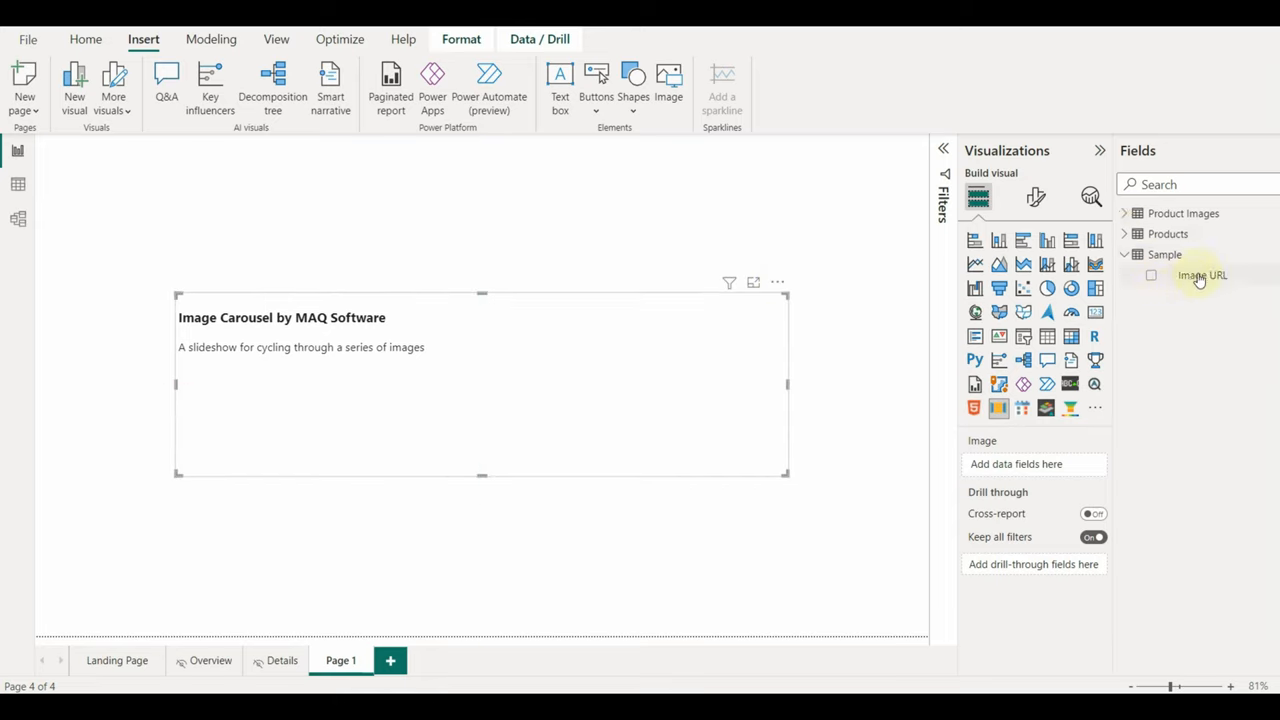
left_click_drag(1200, 276, 1030, 464)
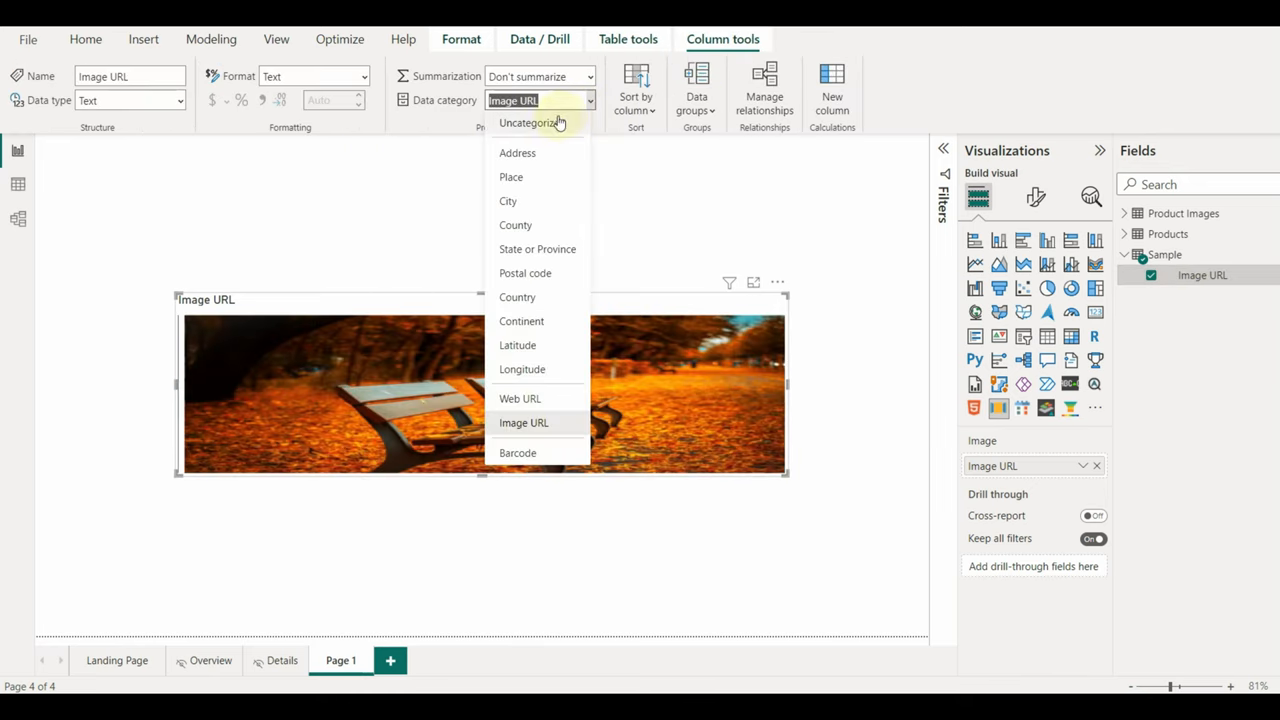
Set Sample's Image URL column to Uncategorized and add it back into the carousel
left_click(524, 424)
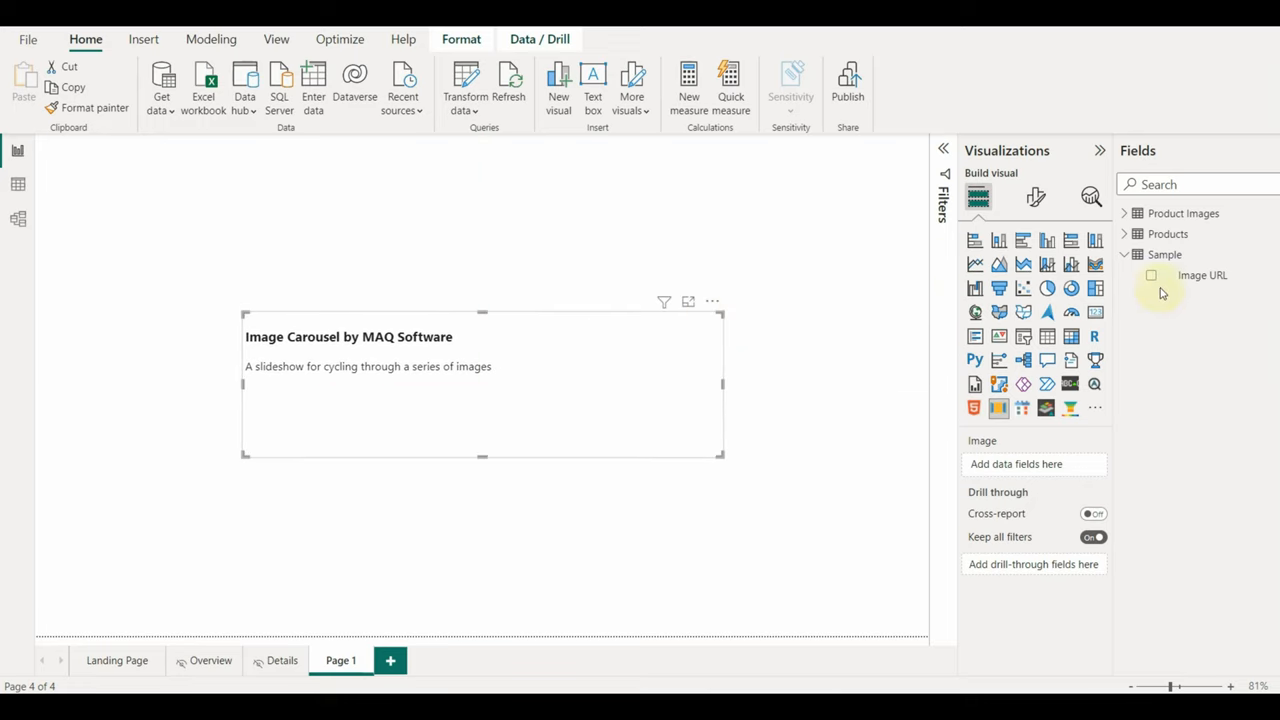
left_click(1208, 276)
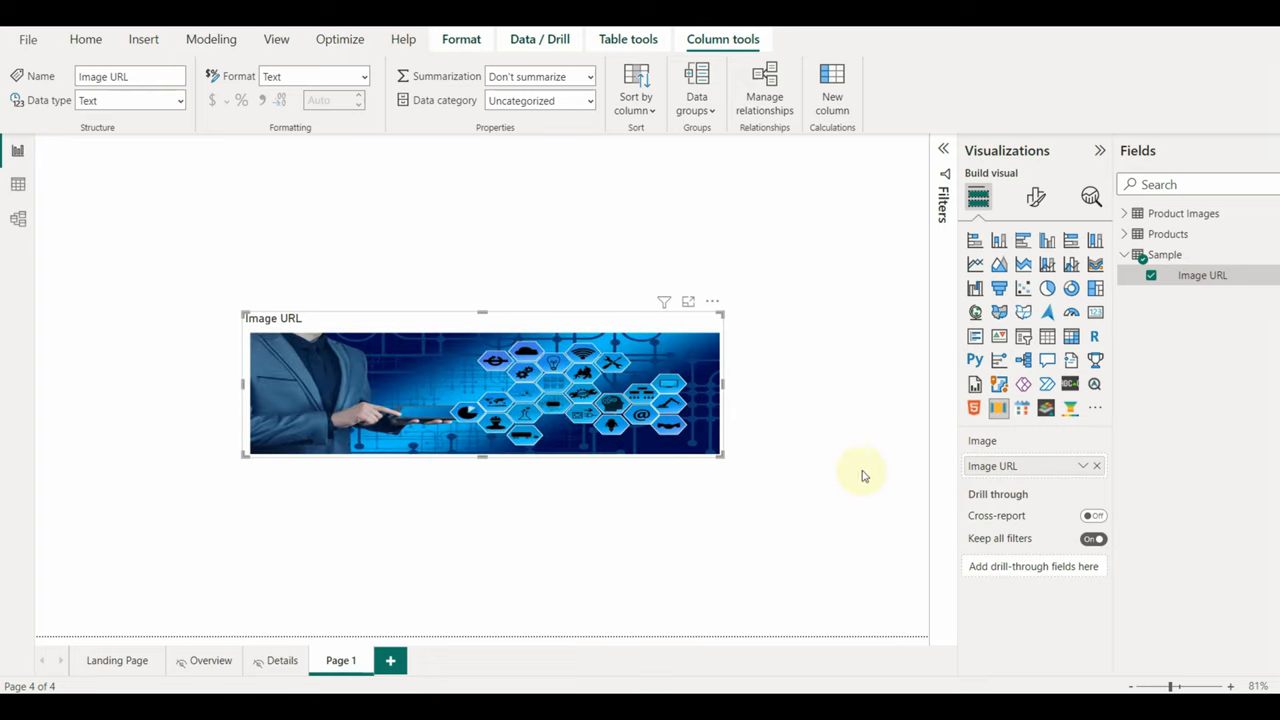
left_click(1036, 196)
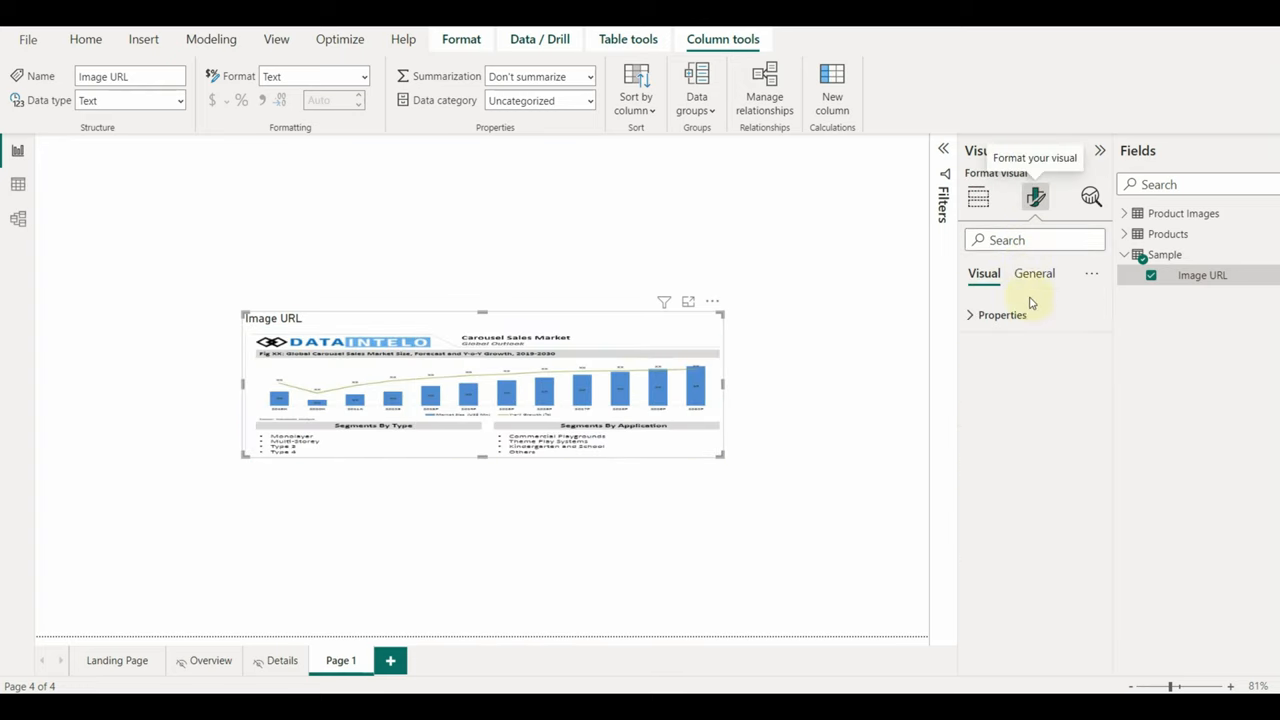
Set the carousel's Image count to 3 and turn Auto slide off
left_click(1000, 314)
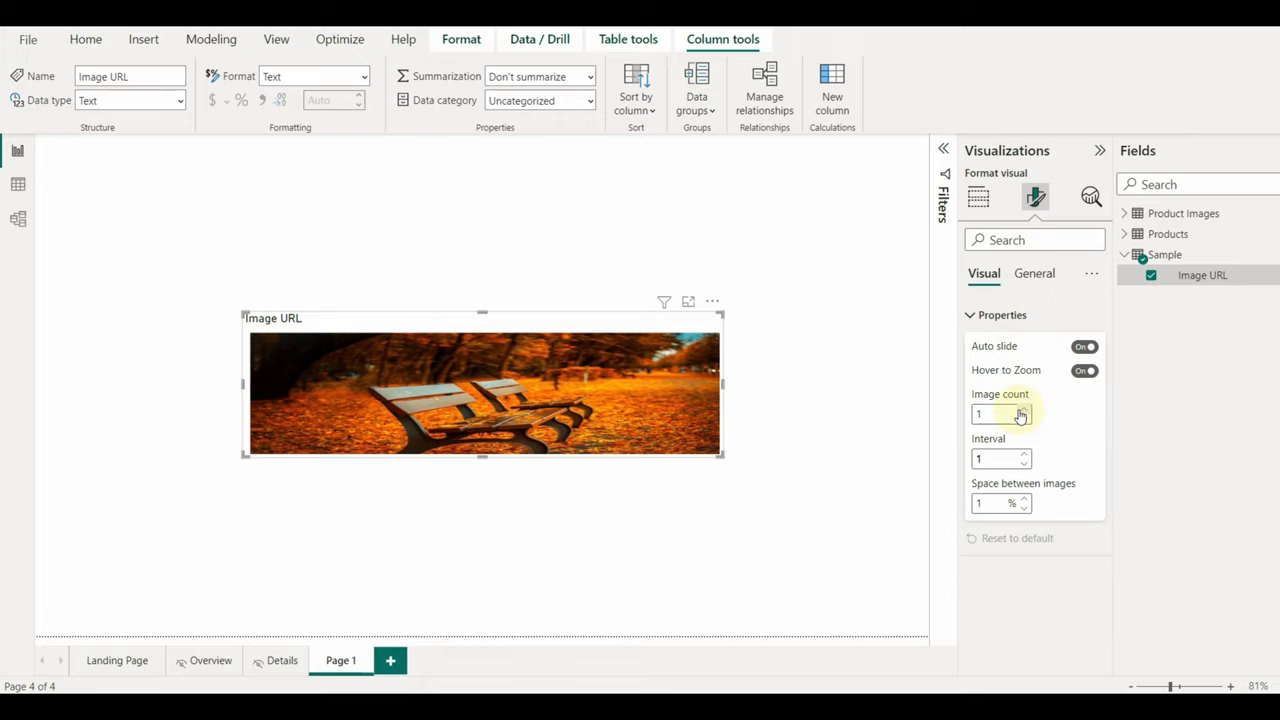
left_click(1028, 408)
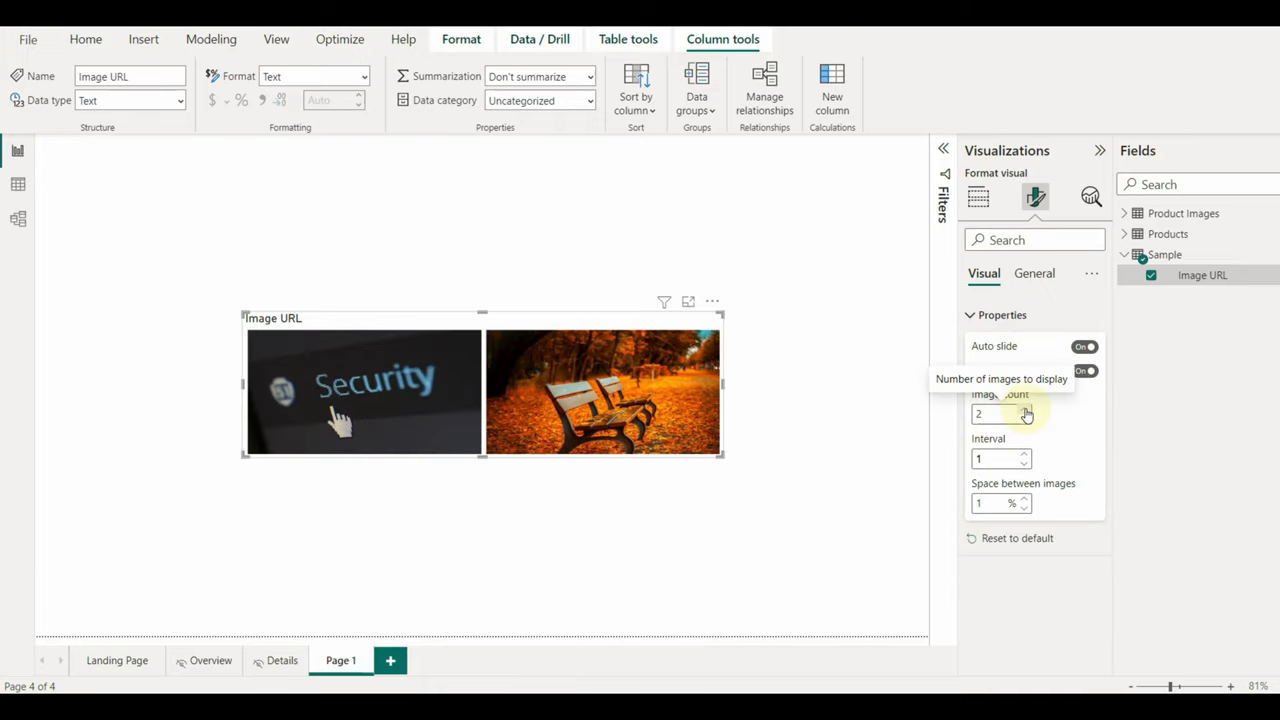
left_click(1028, 408)
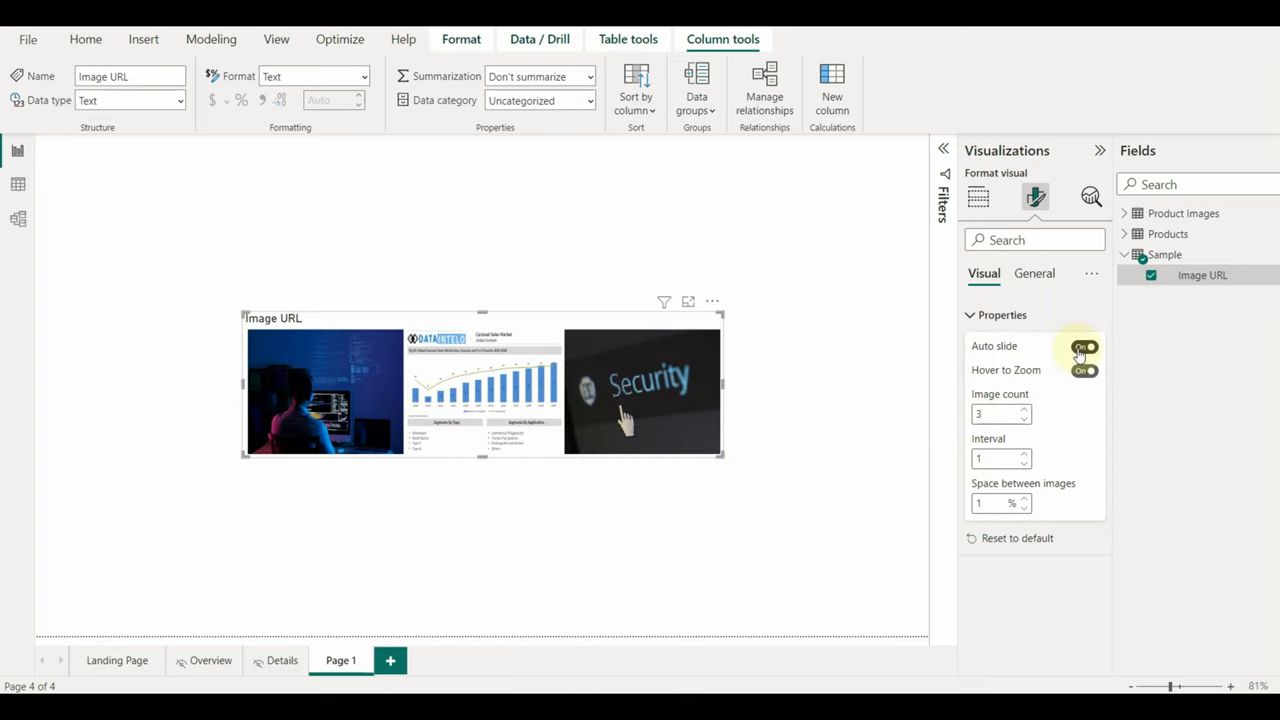
left_click(1082, 344)
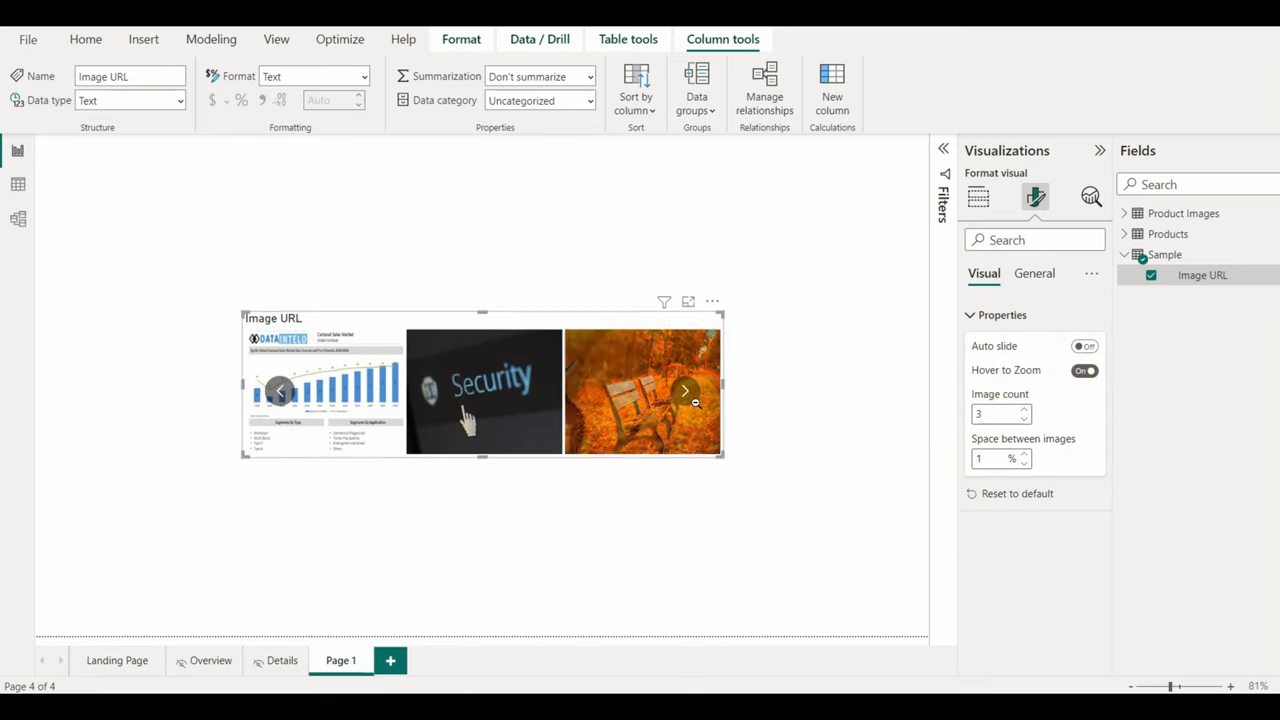
mouse_move(1002, 374)
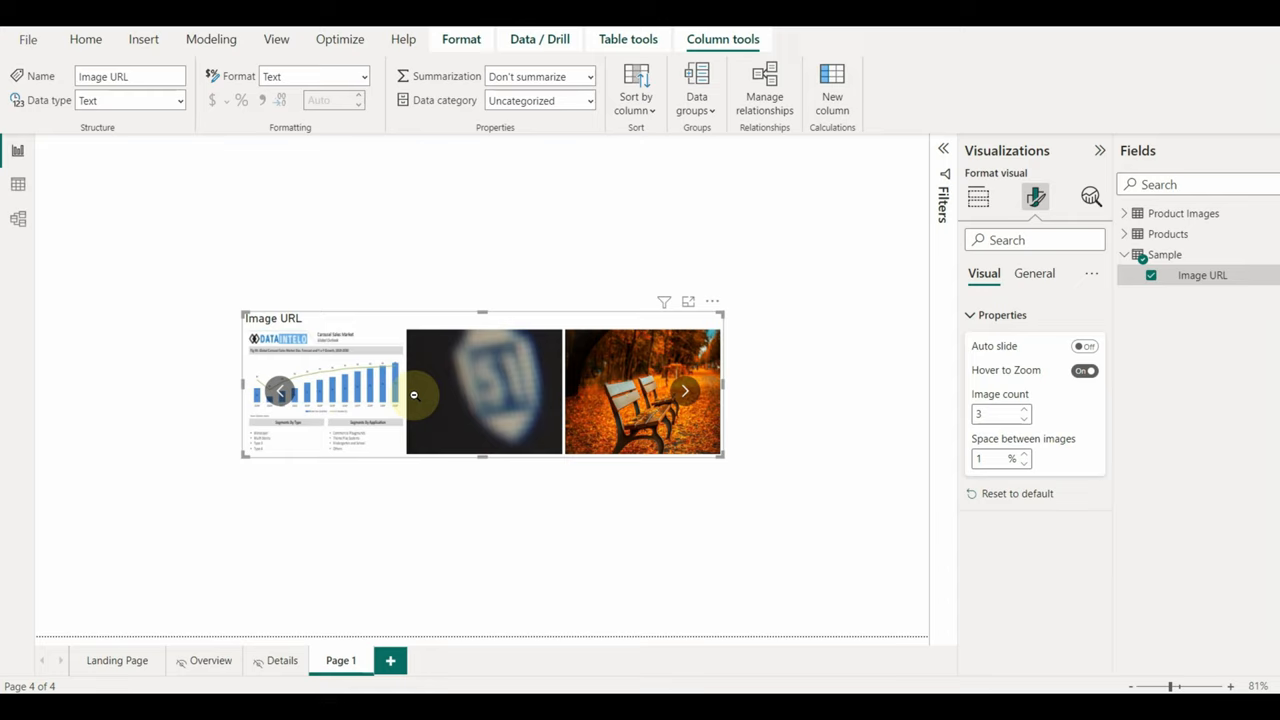
Turn off Hover to Zoom and browse the carousel with its arrows
left_click(684, 390)
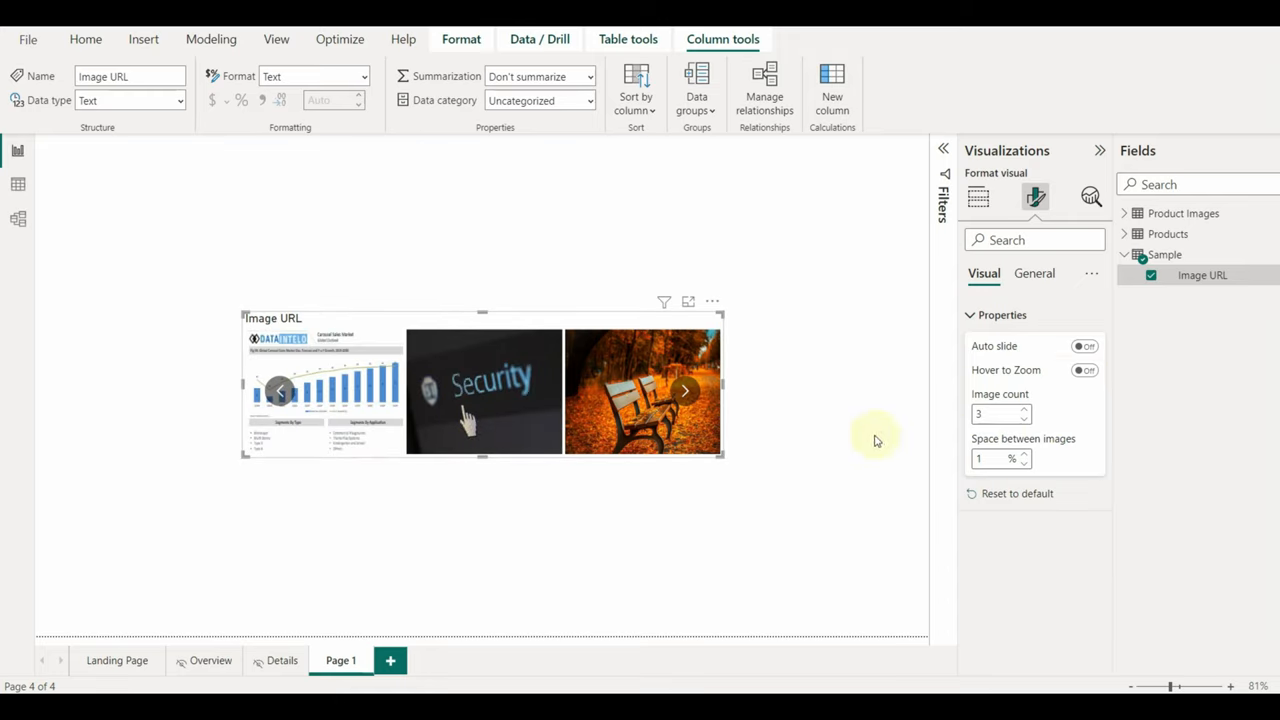
left_click(688, 390)
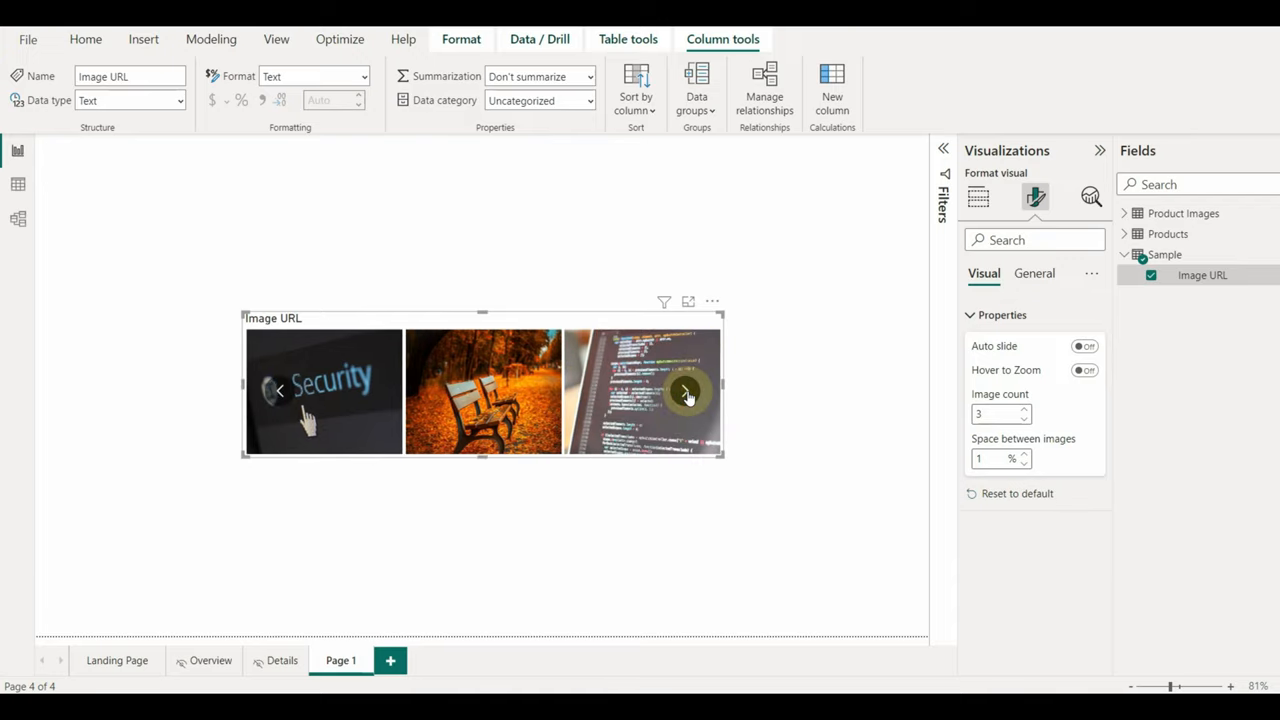
left_click(688, 396)
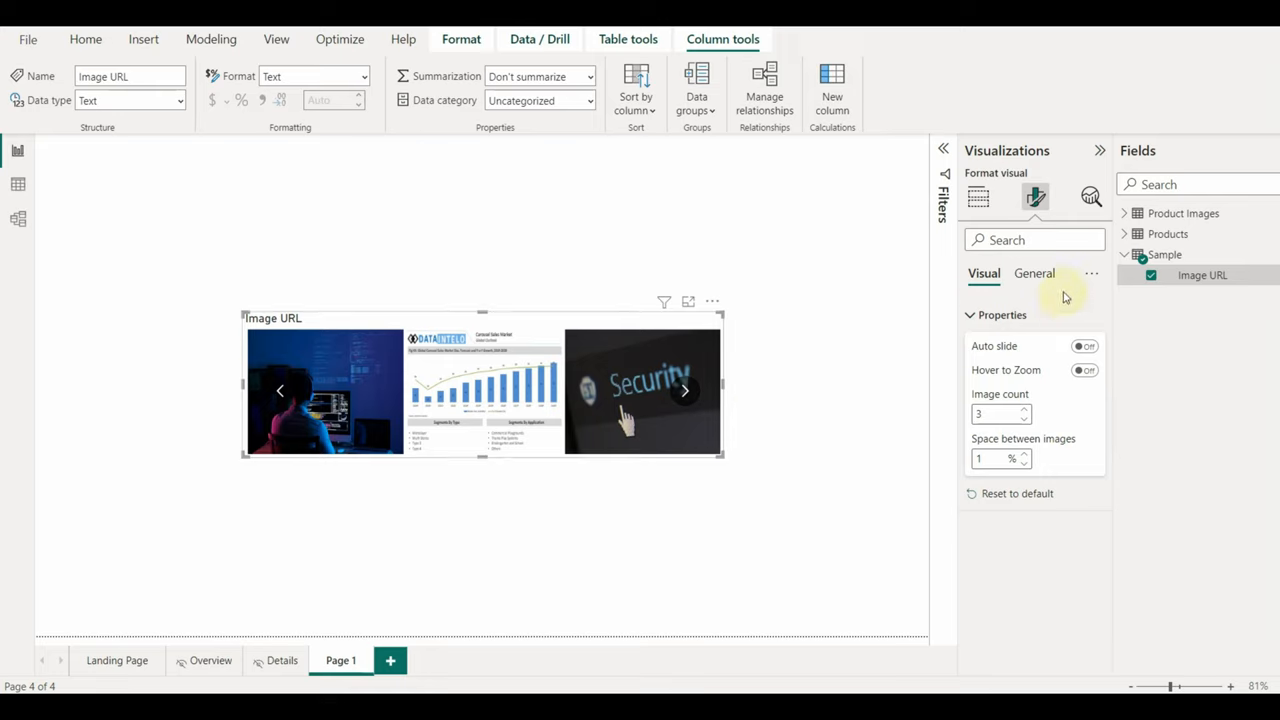
left_click(1034, 272)
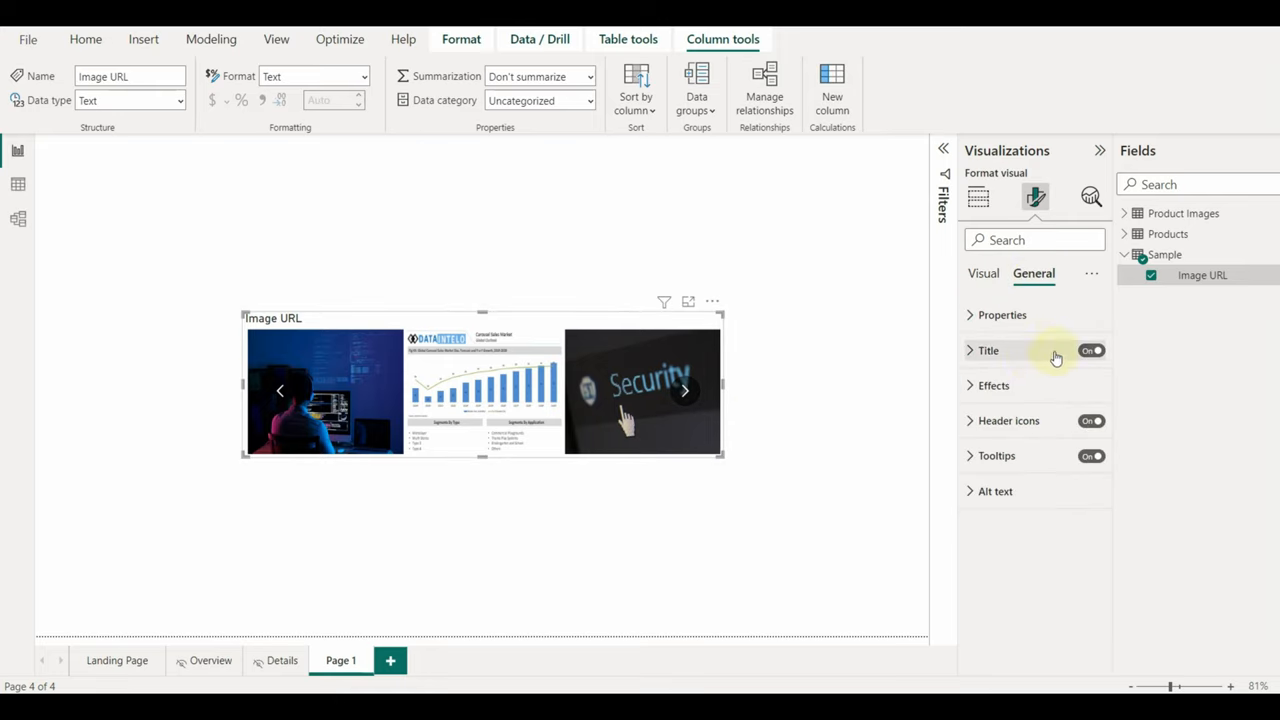
left_click(988, 350)
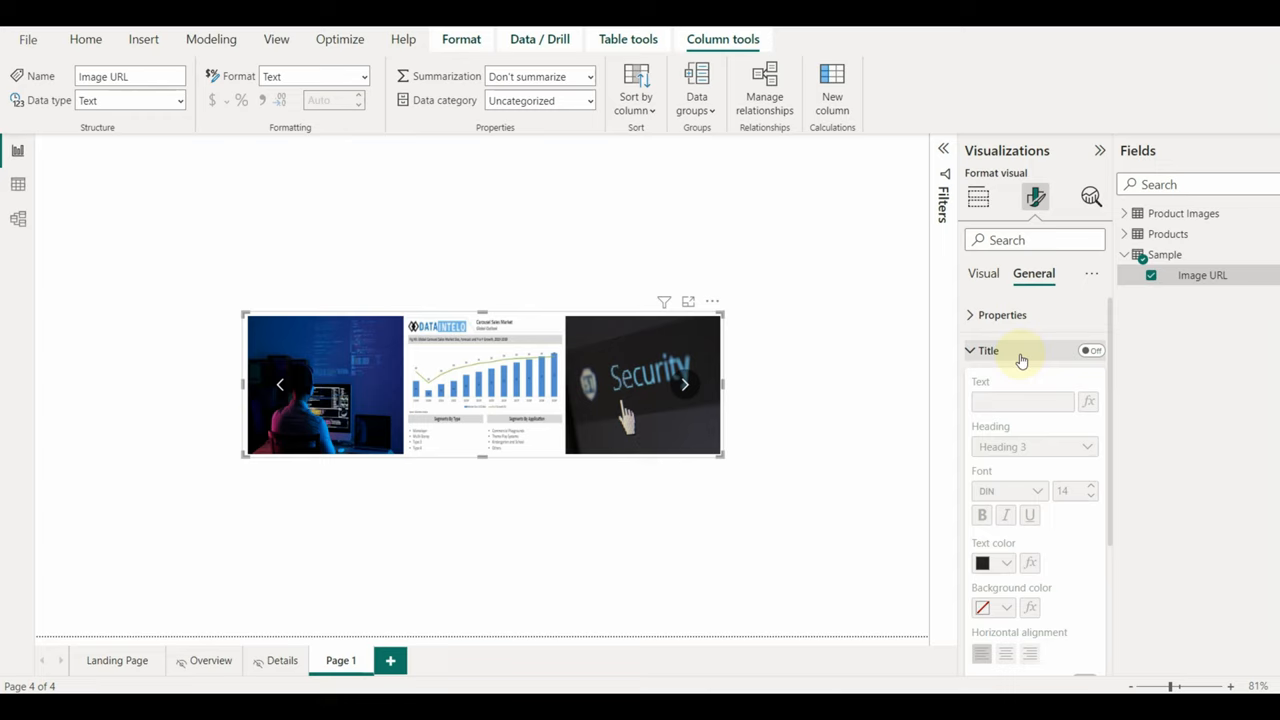
left_click(986, 350)
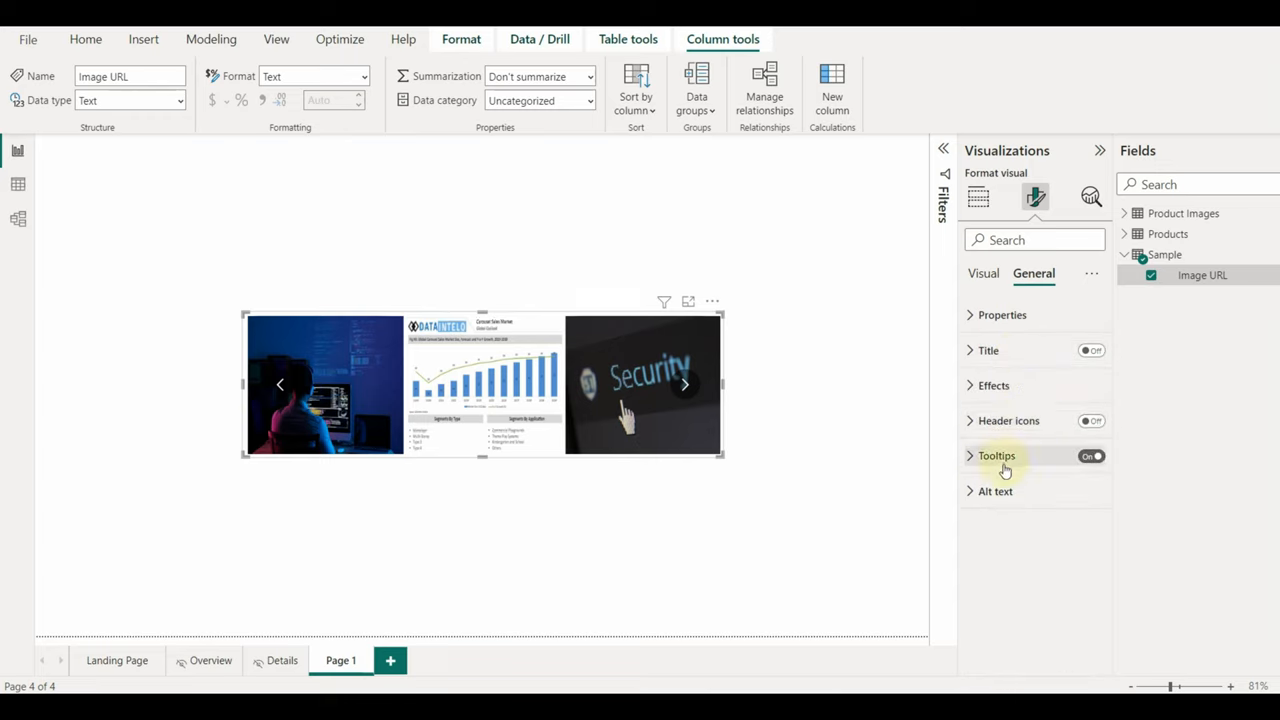
left_click(992, 384)
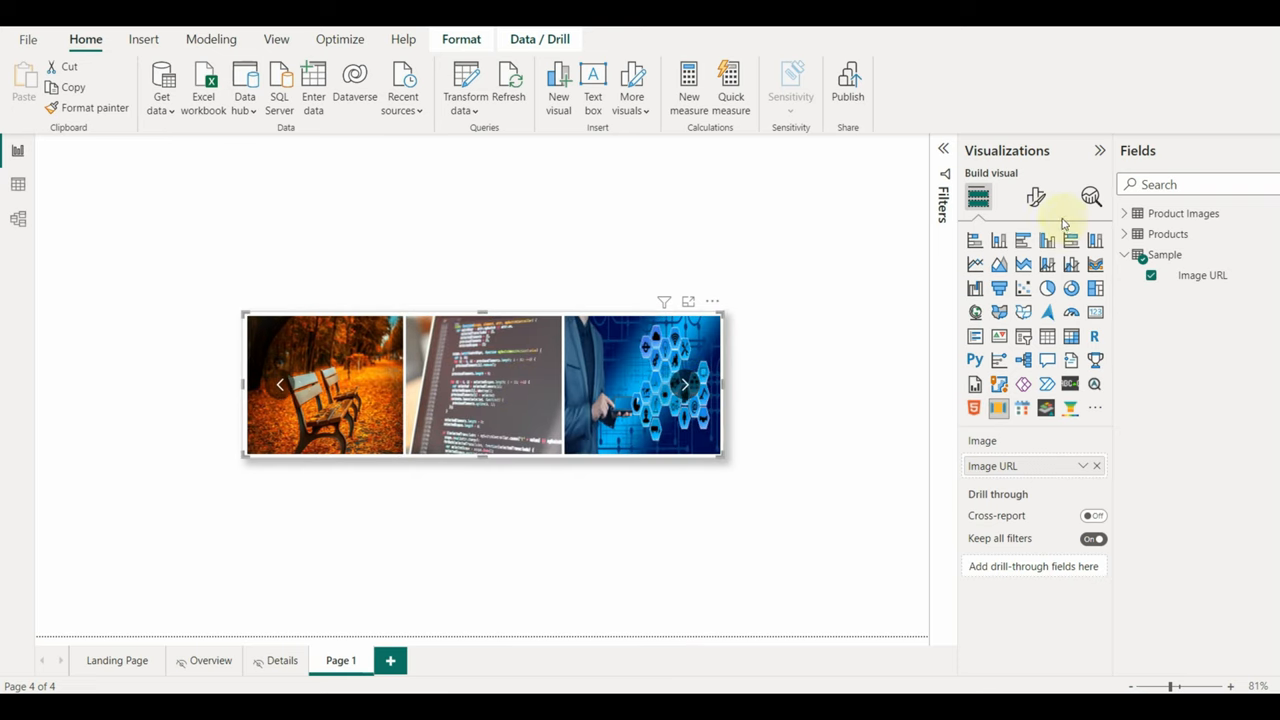
Turn Auto slide back on in the carousel's Properties
left_click(1036, 196)
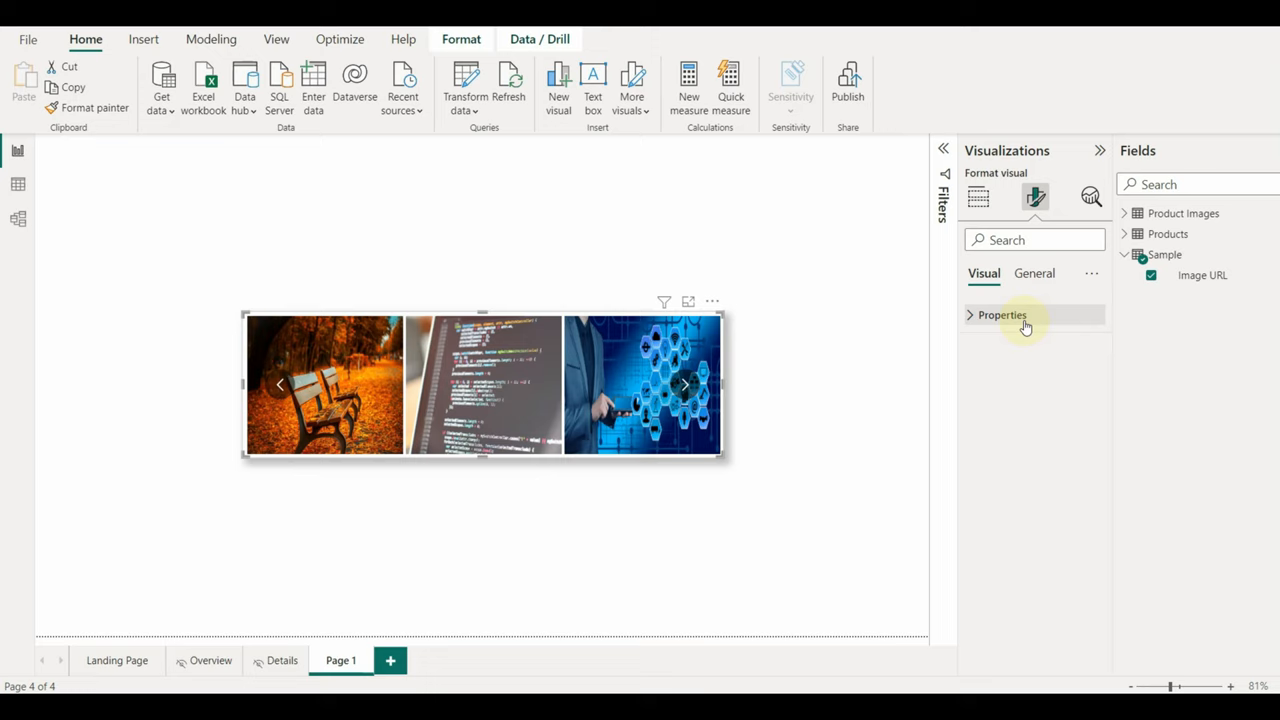
left_click(968, 316)
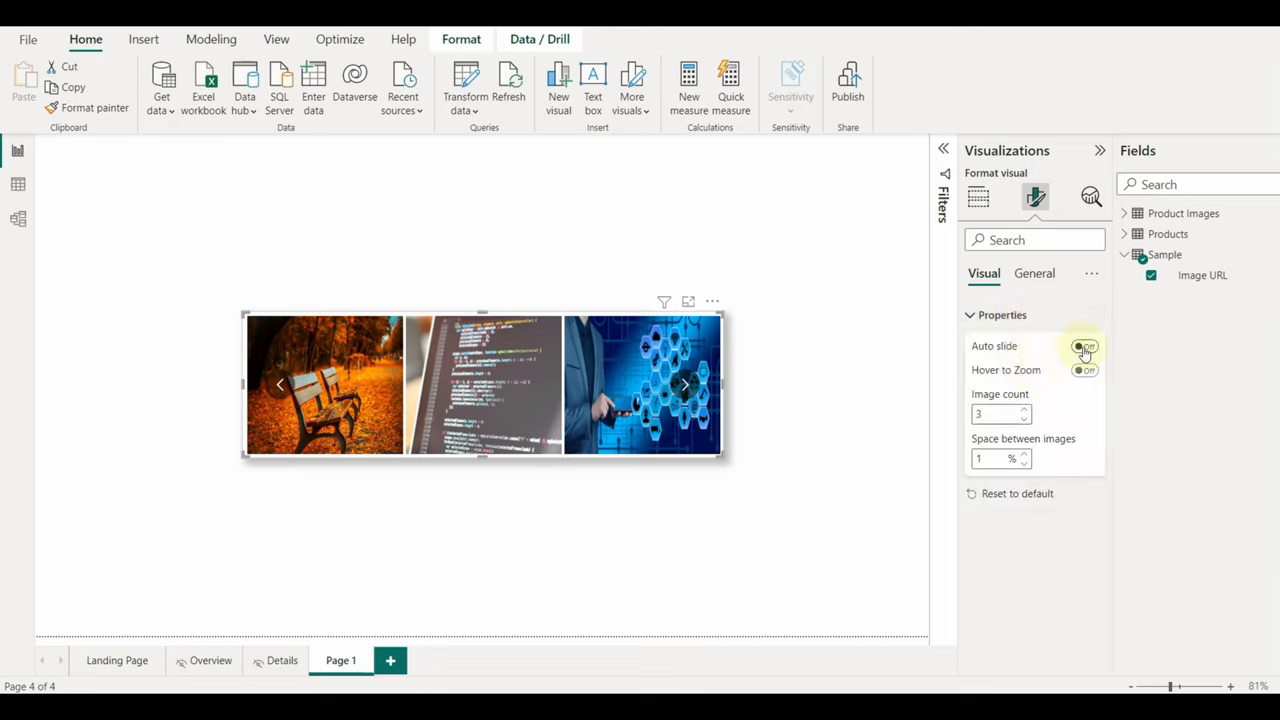
left_click(1084, 346)
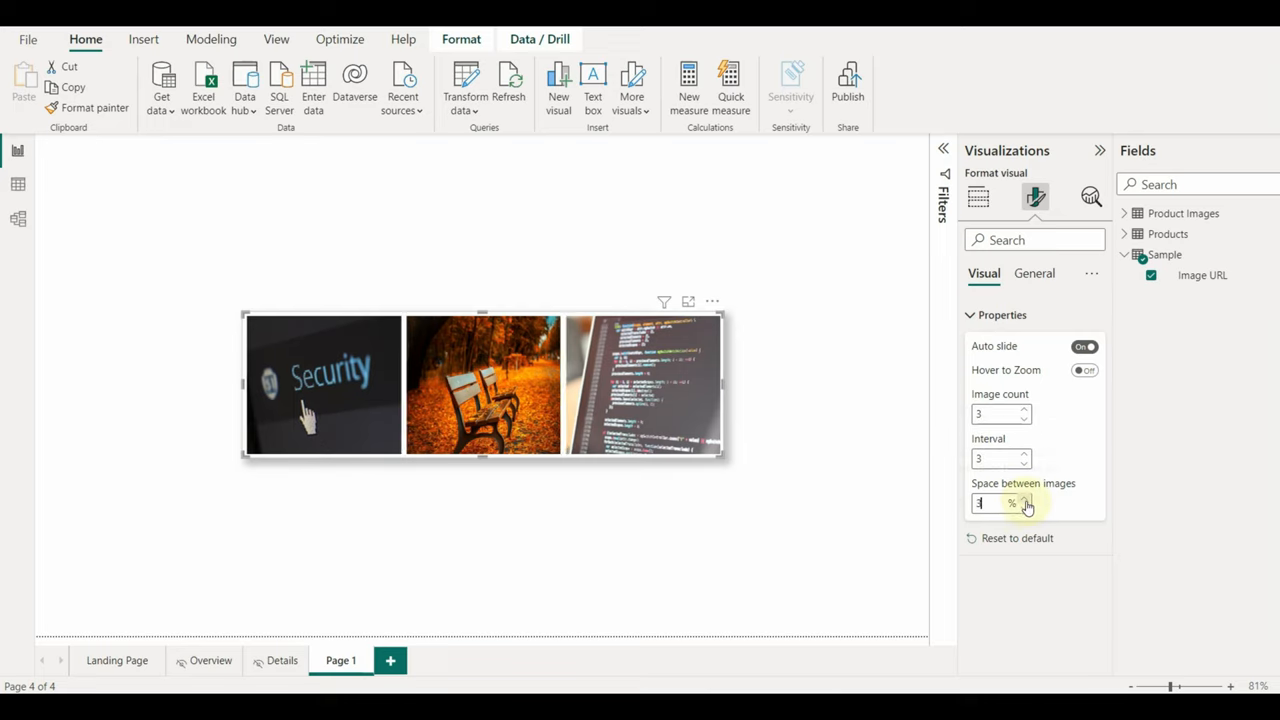
Increase the Space between images setting in steps
left_click(1026, 500)
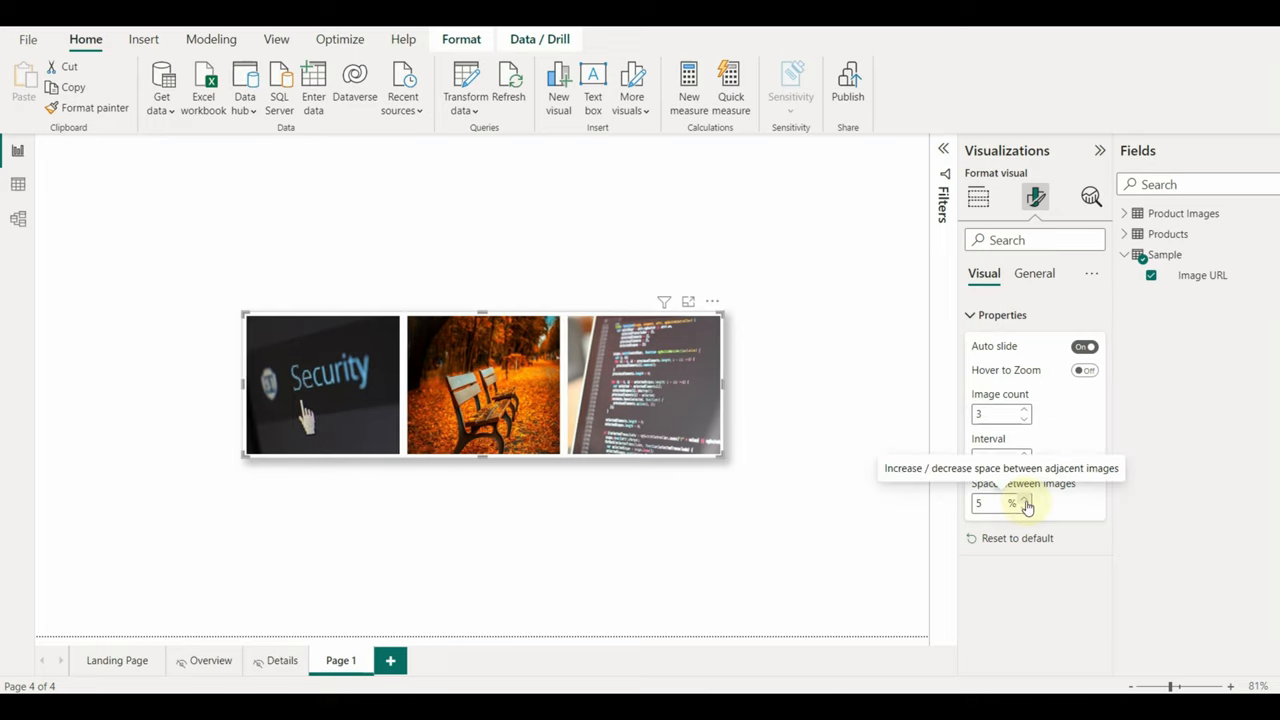
left_click(1024, 500)
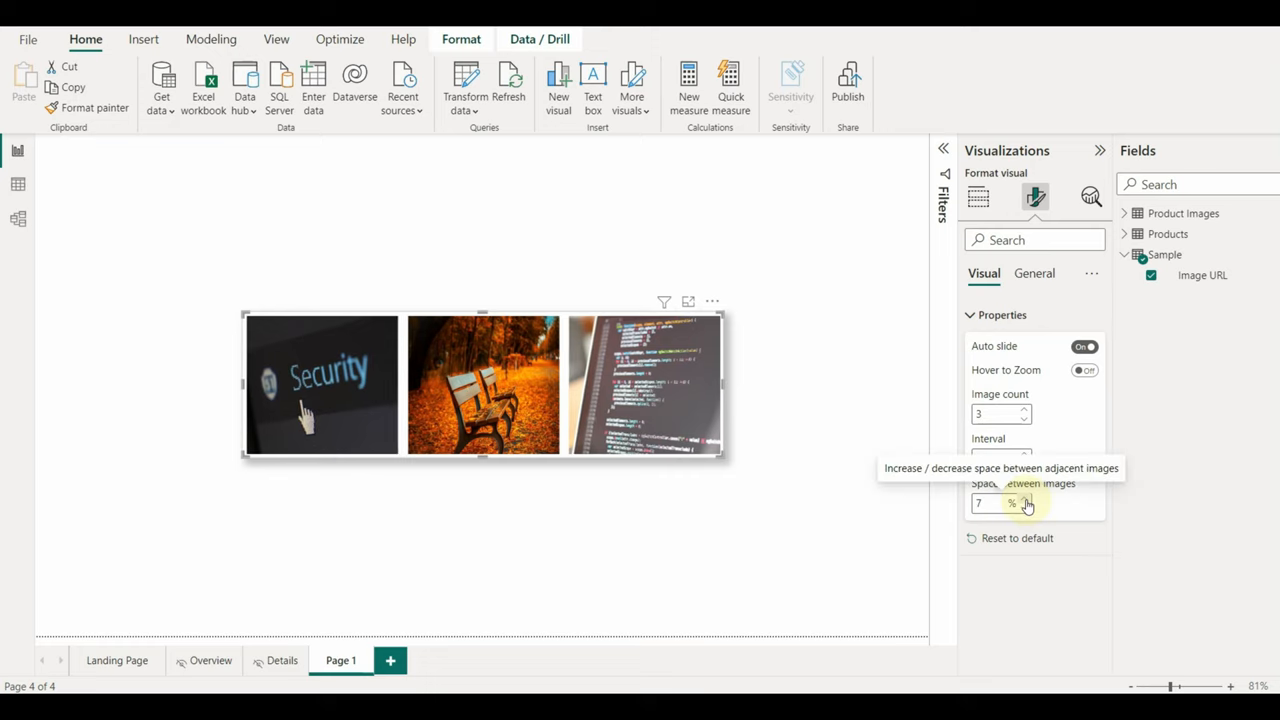
left_click(1028, 508)
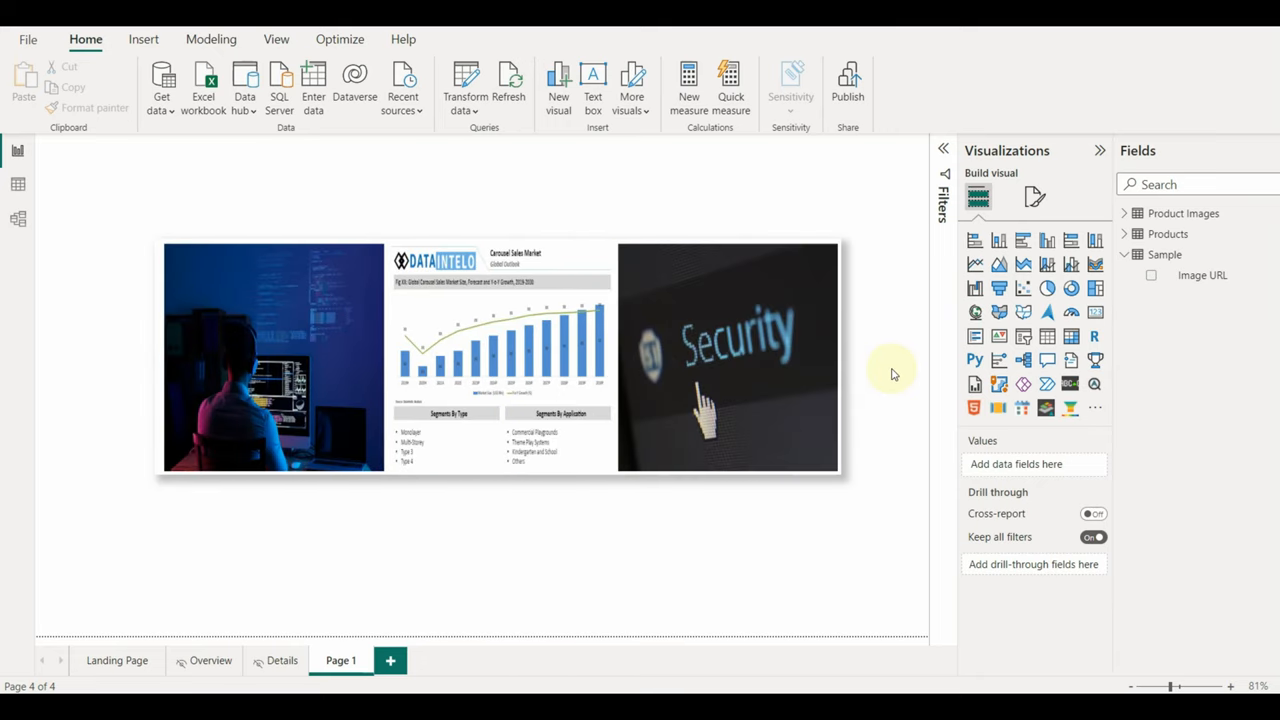
Review the Landing Page, then give Page 1 a black blank button reading Click for Details below the carousel
left_click(116, 660)
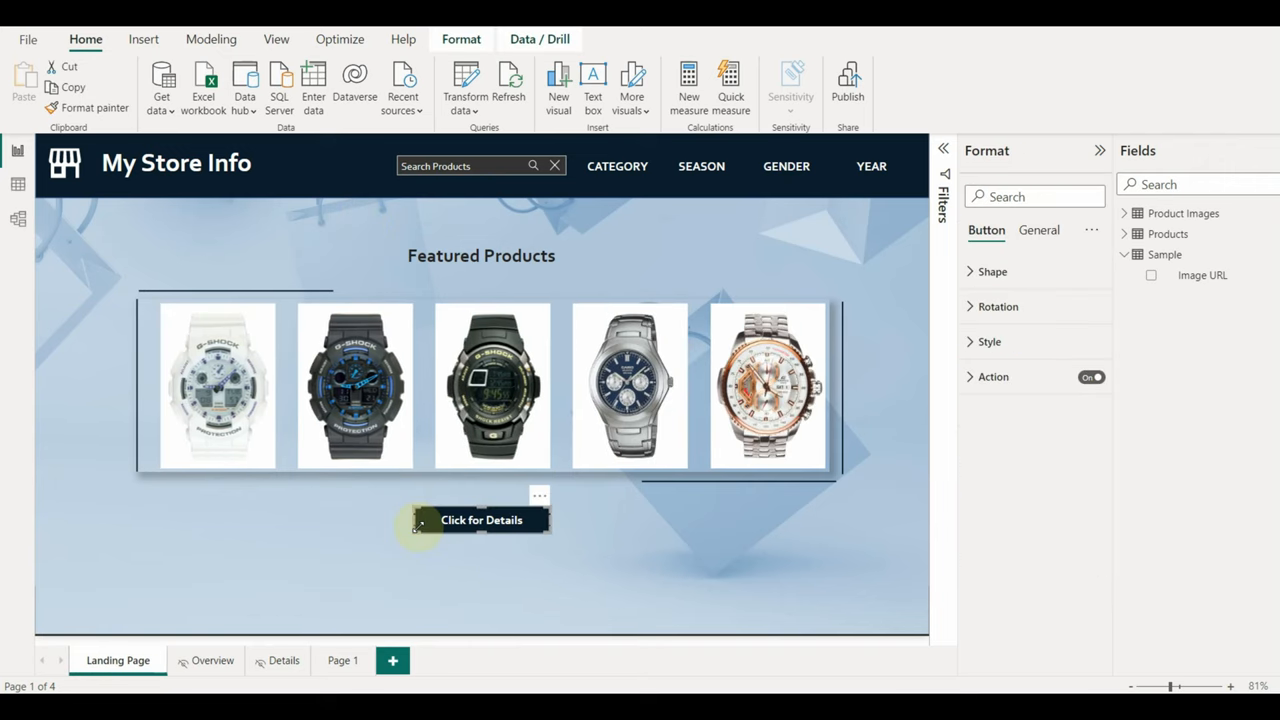
left_click(340, 660)
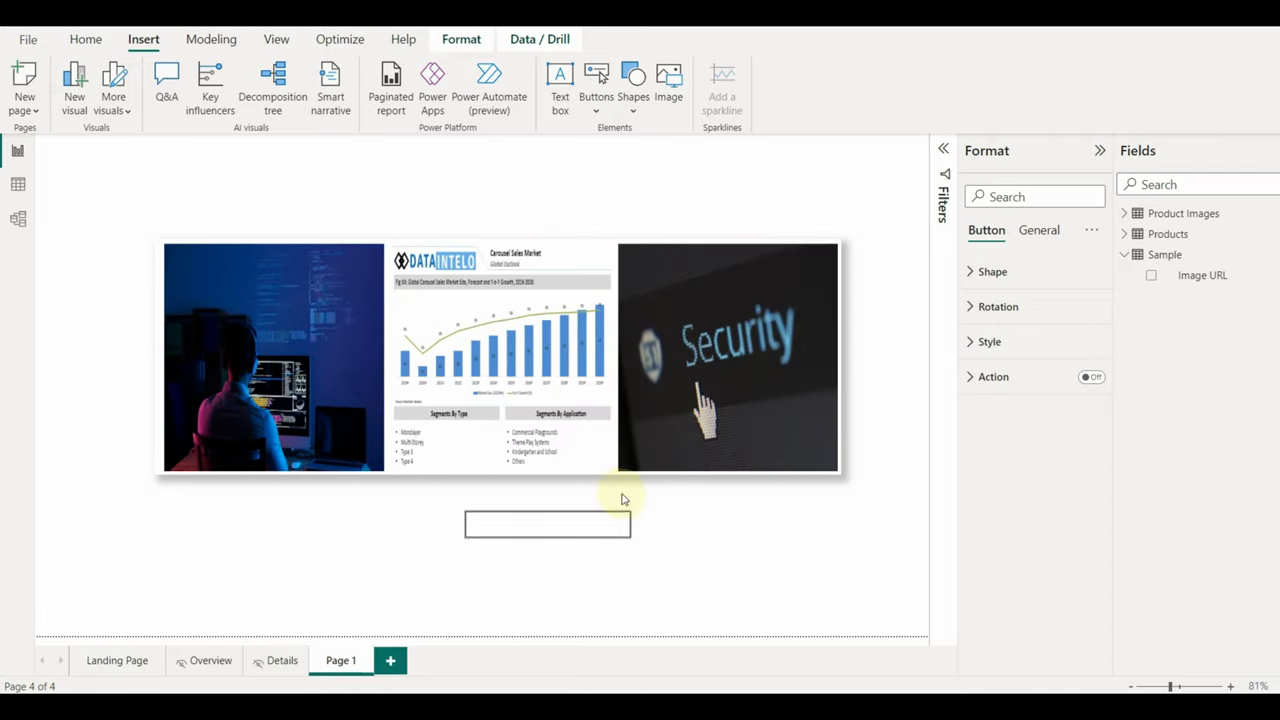
left_click(988, 340)
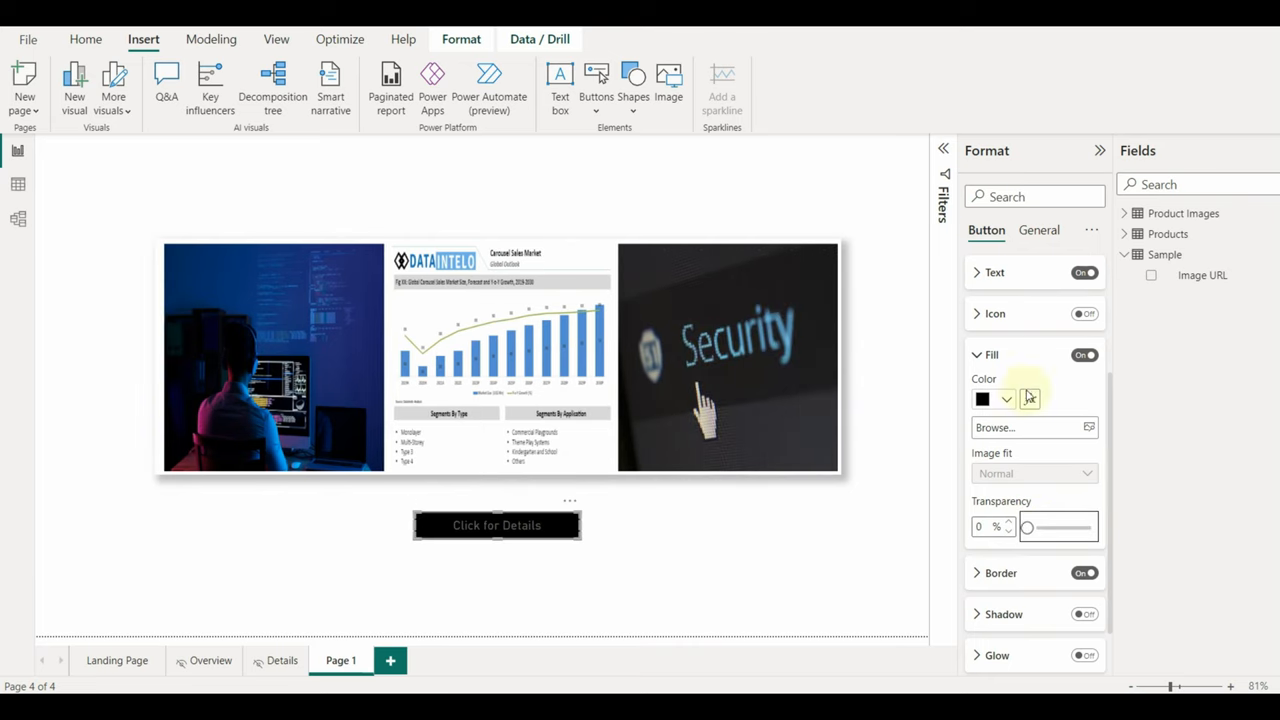
left_click(1004, 398)
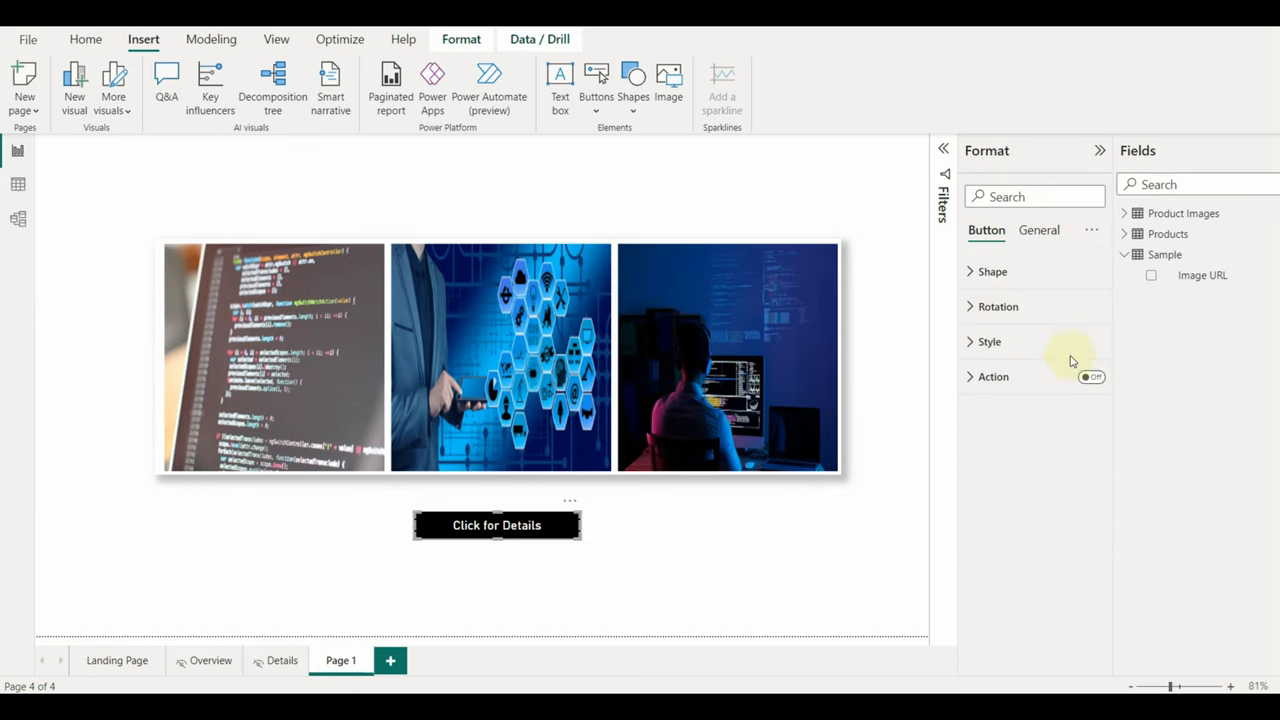
Switch the button's Style state to On press and expand its Text settings
left_click(988, 340)
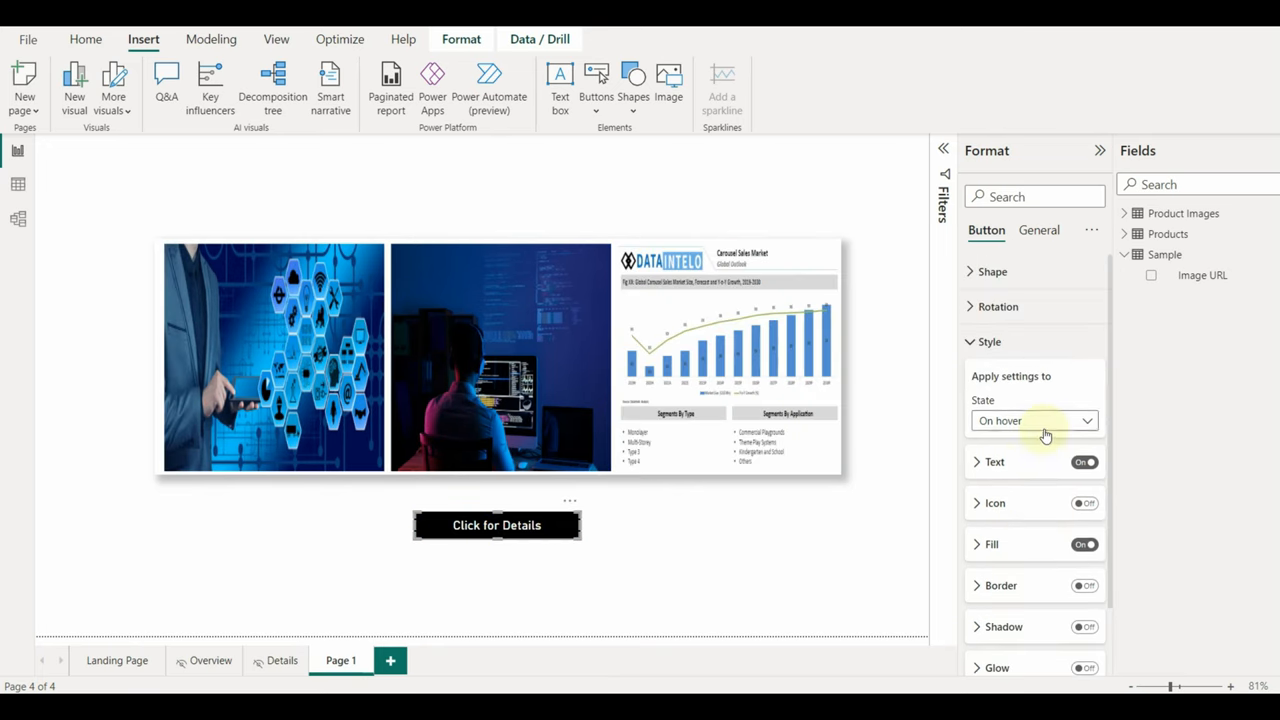
left_click(1034, 420)
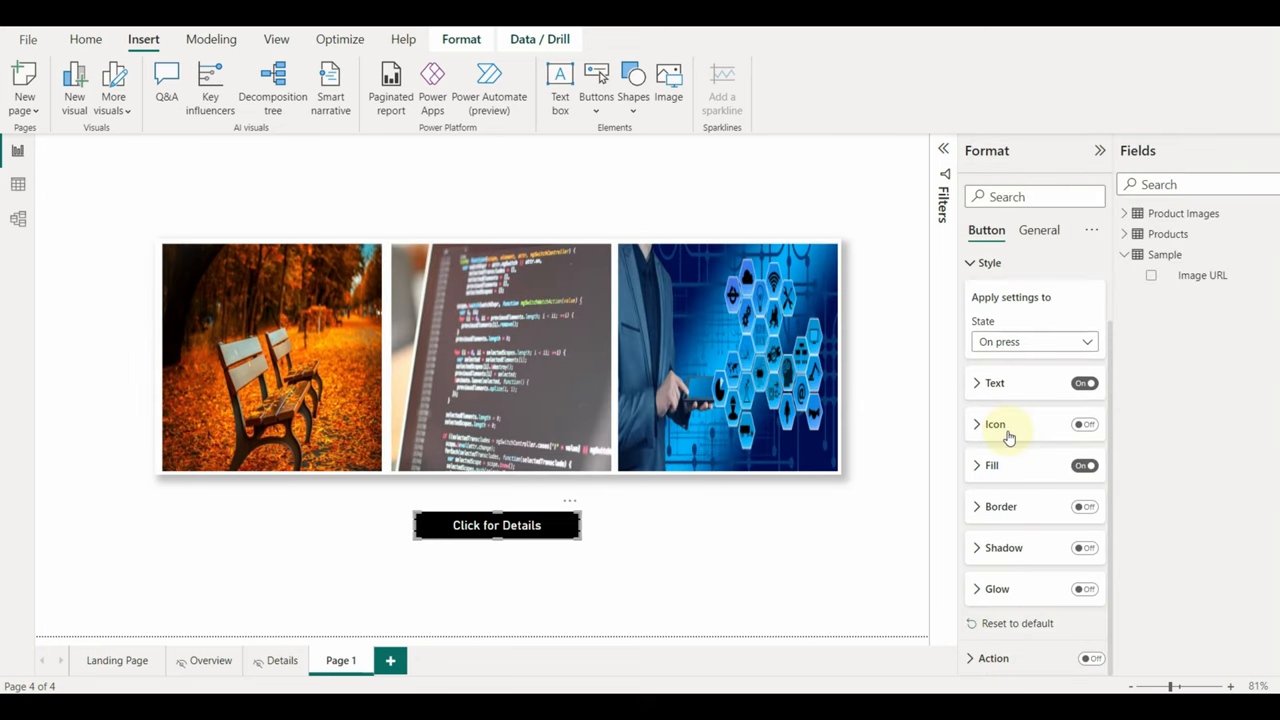
left_click(994, 384)
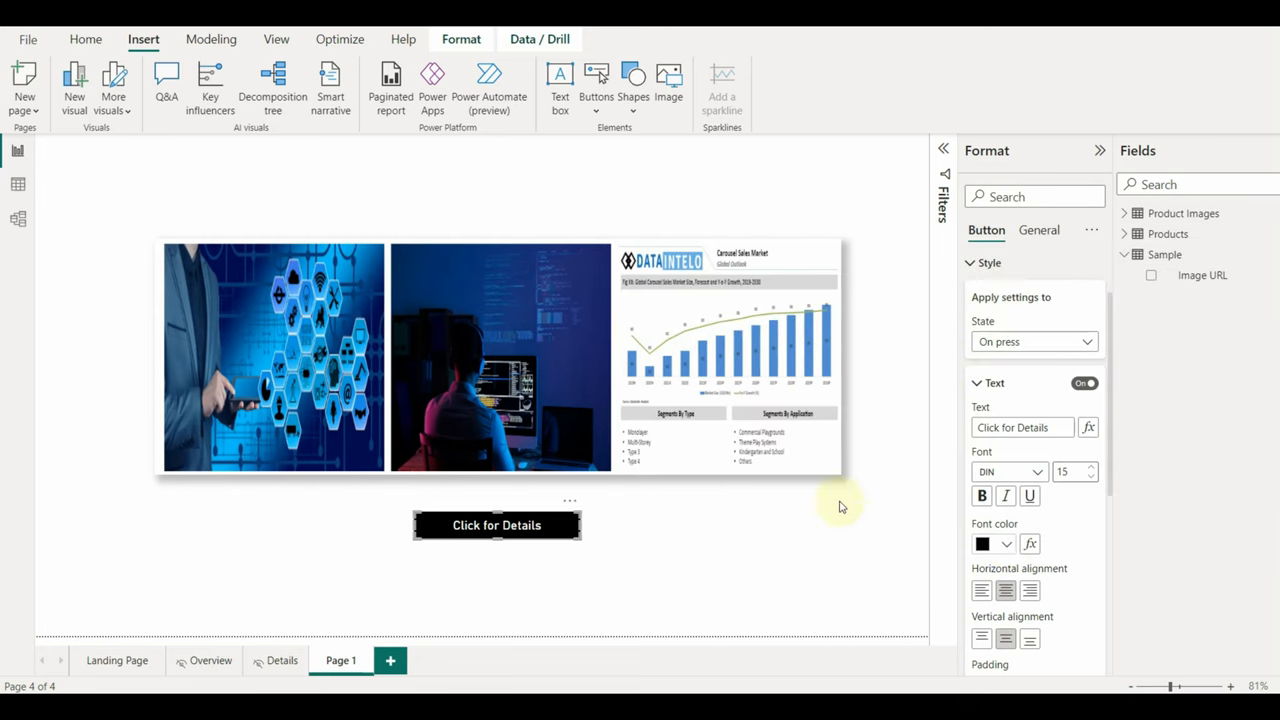
Give the Click for Details button a Page navigation action with Destination set to Details
left_click(496, 524)
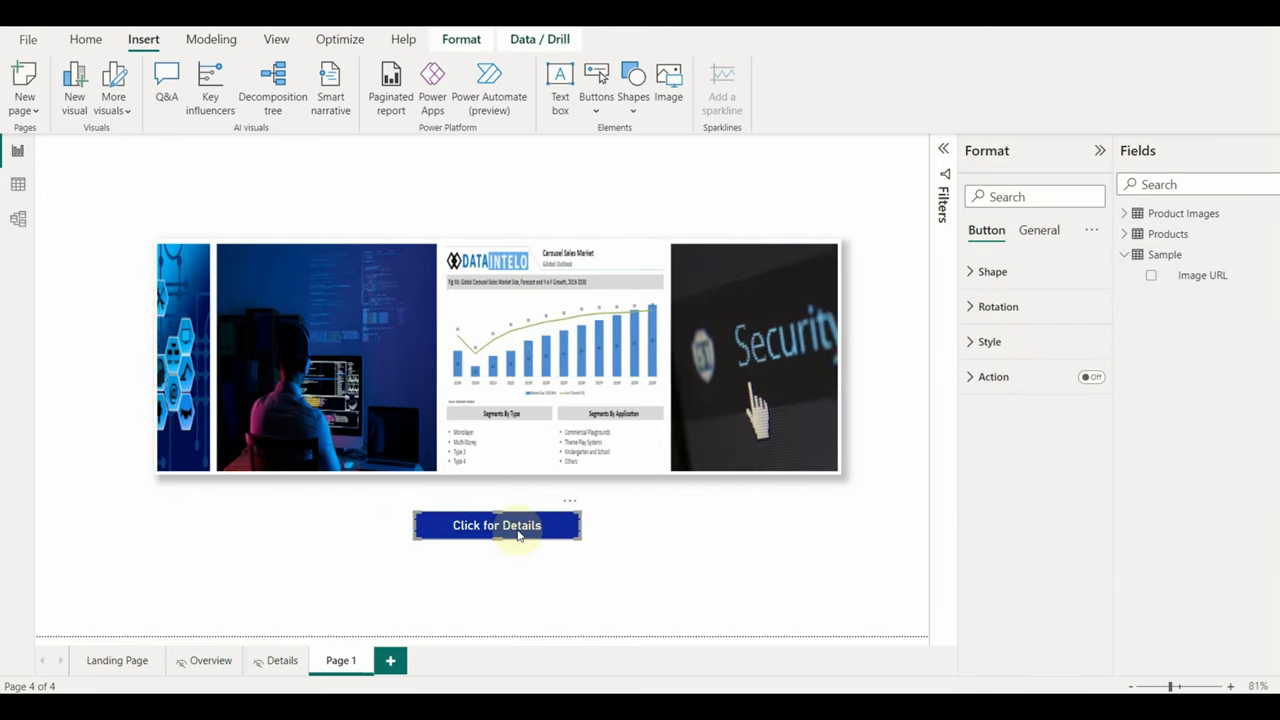
left_click(1088, 376)
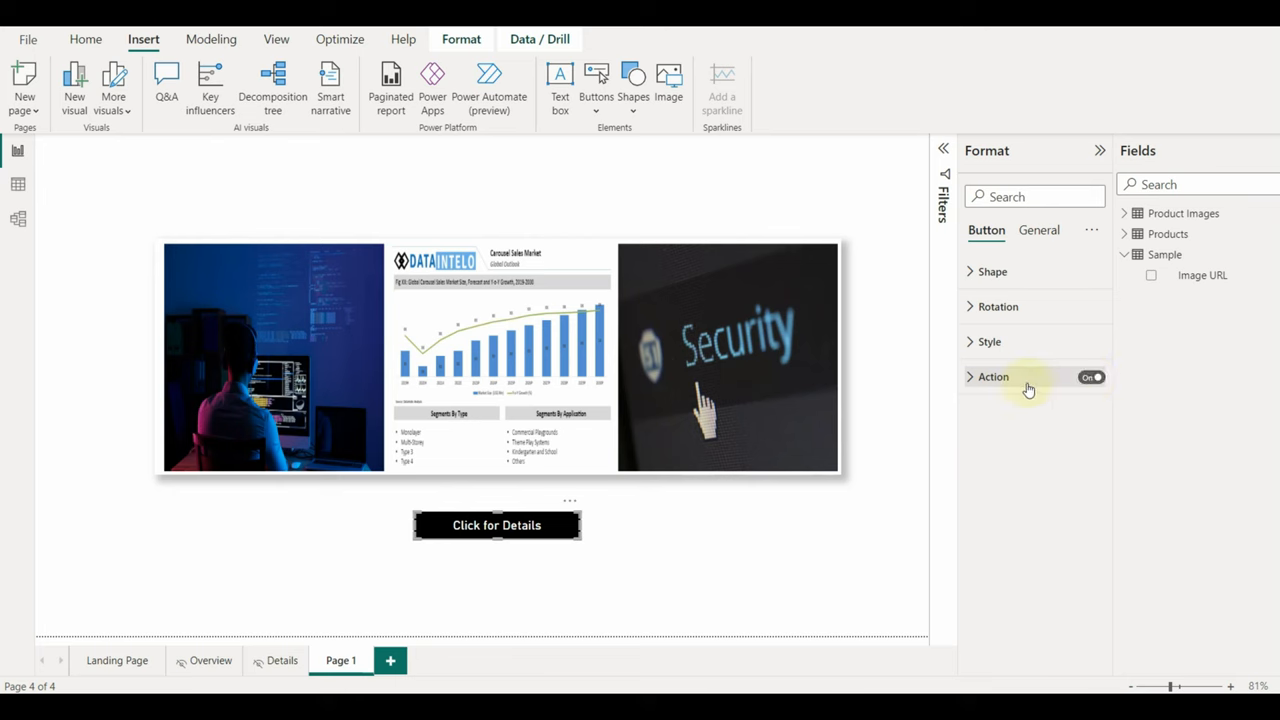
left_click(970, 376)
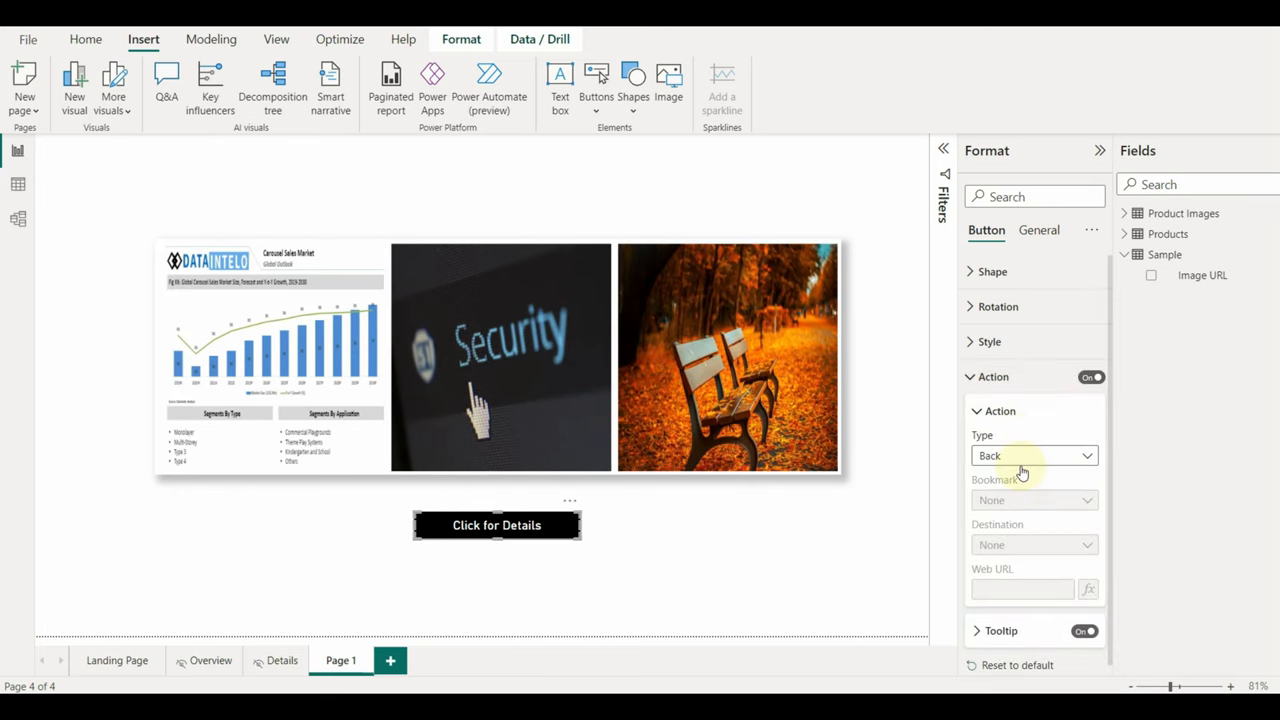
left_click(1032, 456)
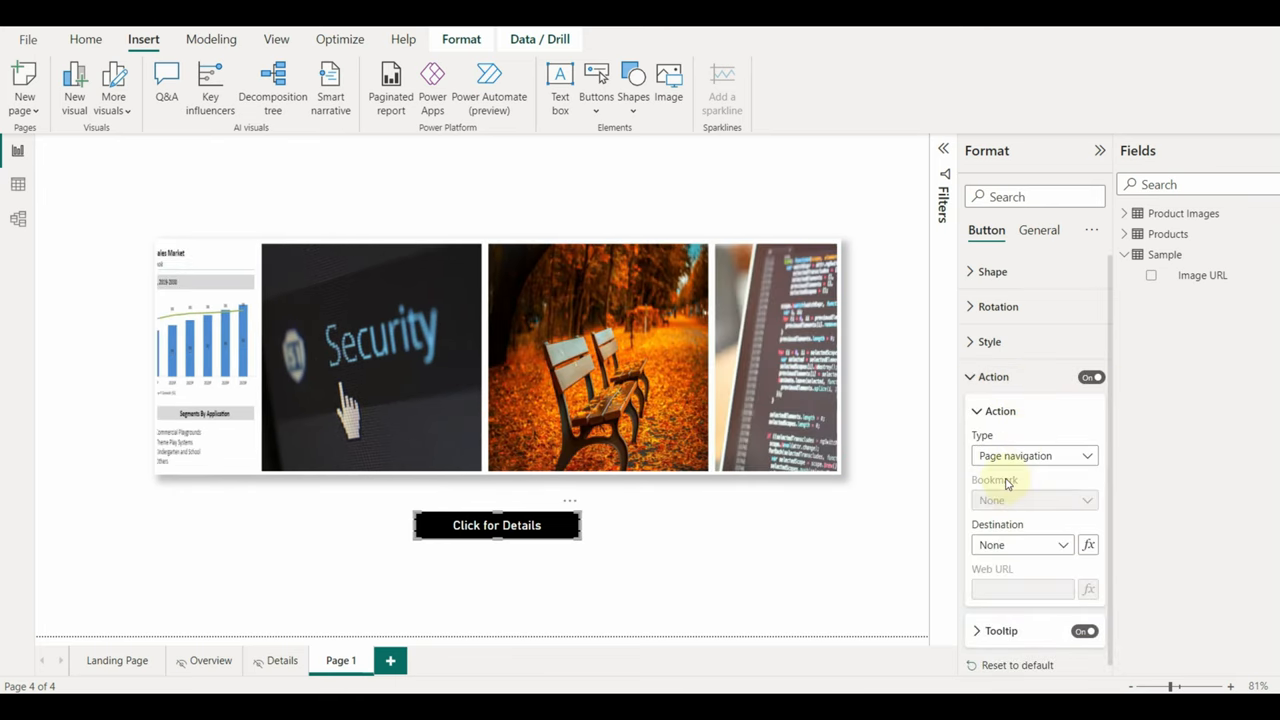
left_click(1022, 544)
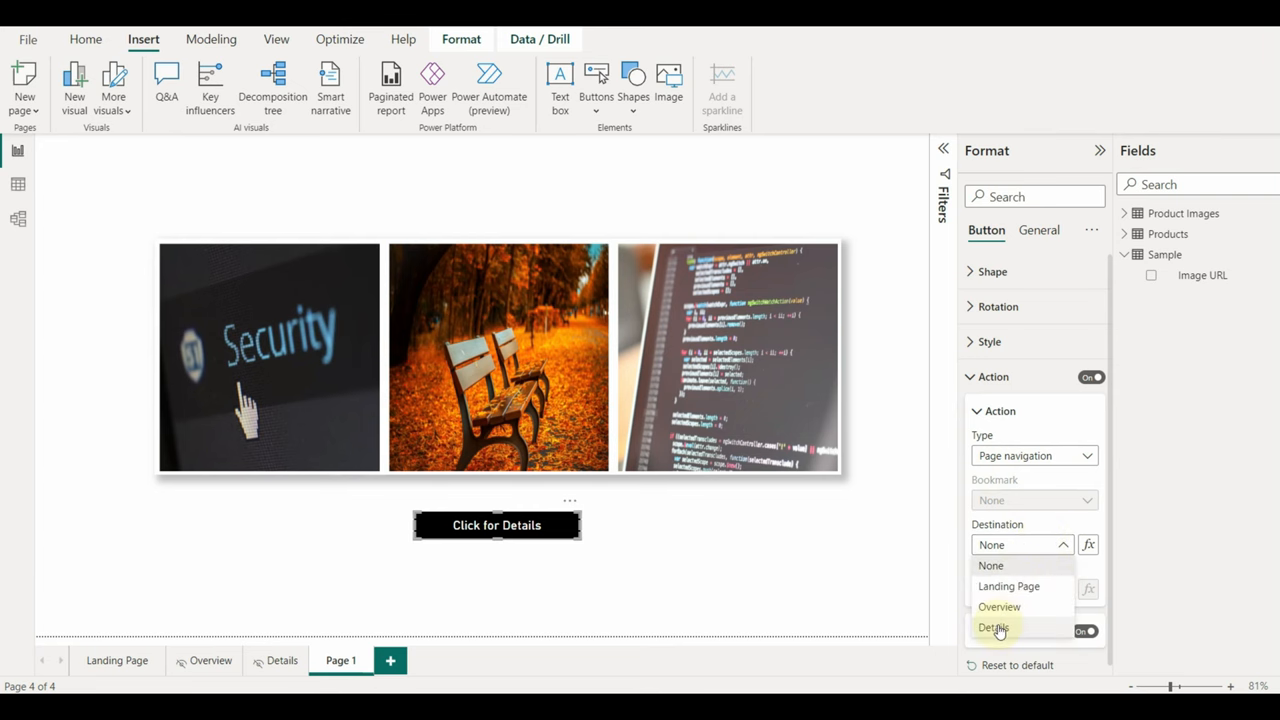
left_click(992, 628)
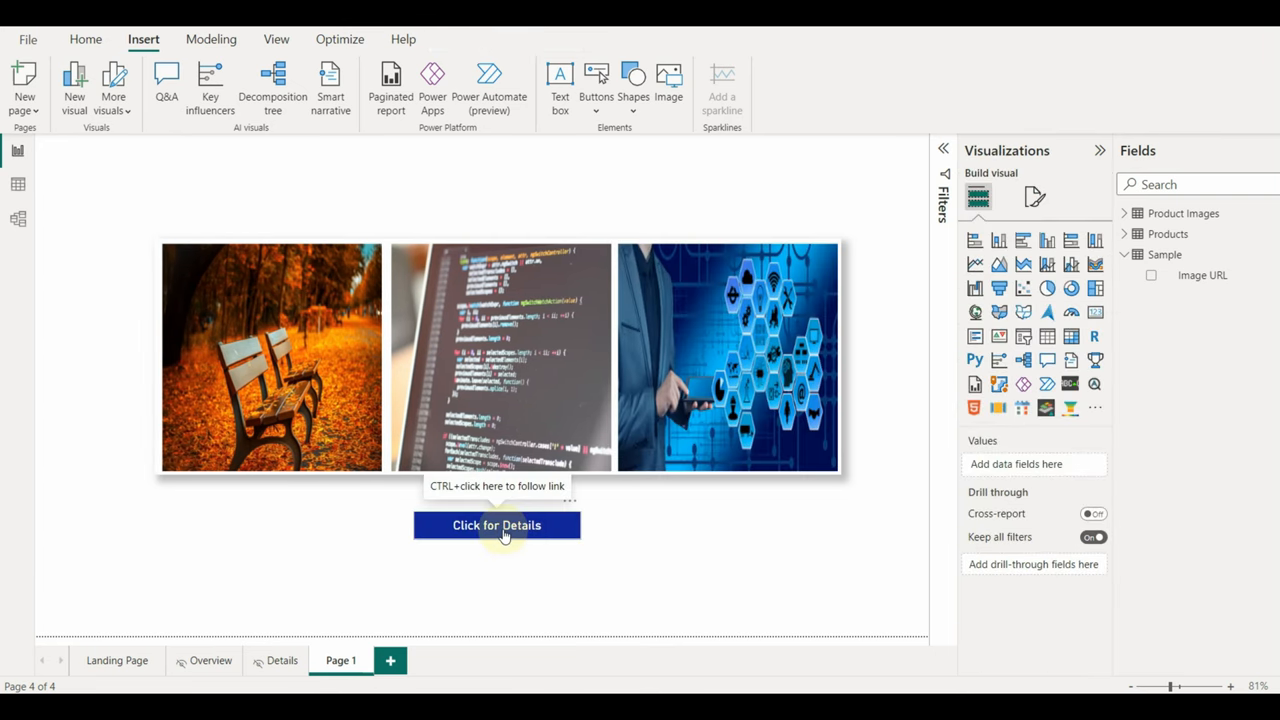
left_click(496, 524)
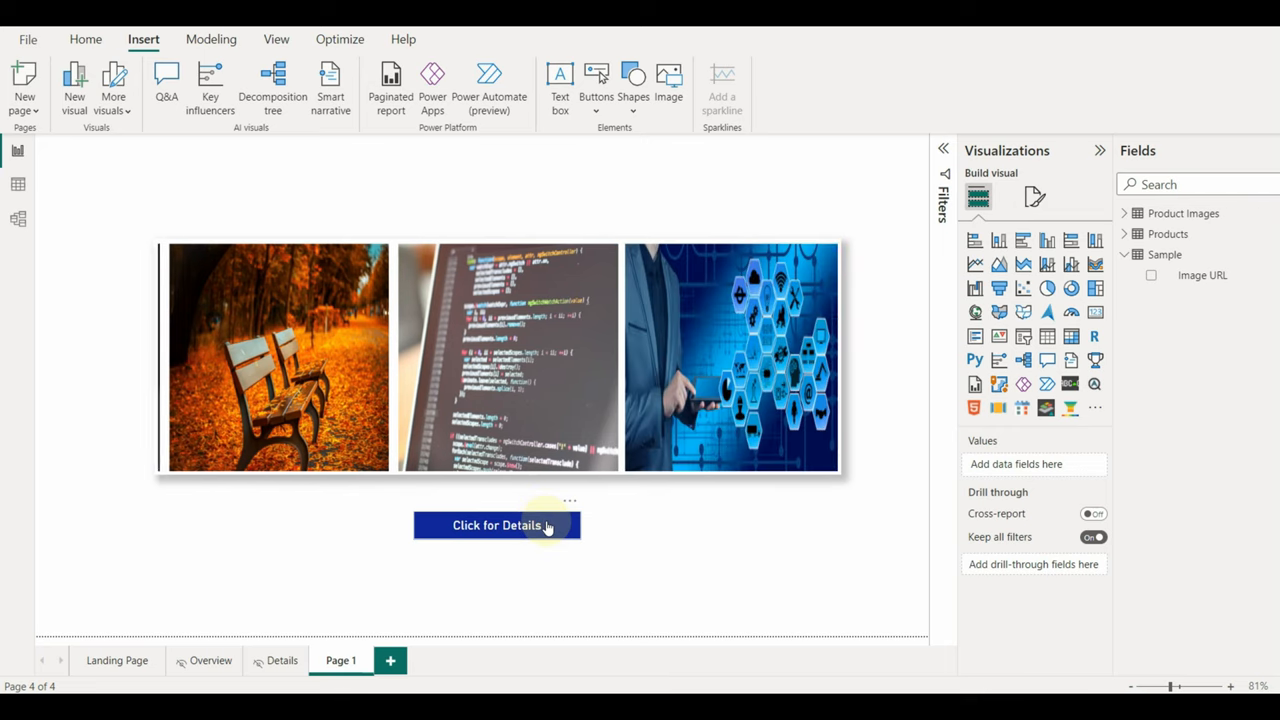
Reselect the button to verify its action settings, then return to the Landing Page
left_click(496, 524)
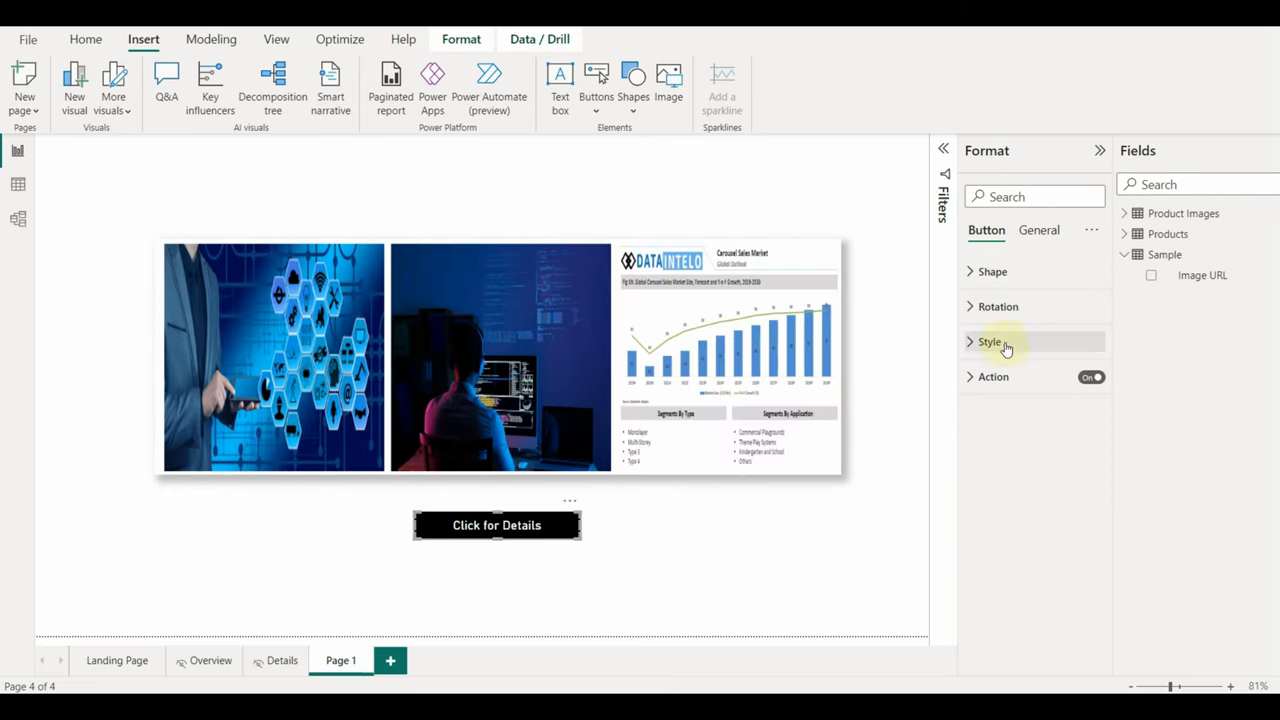
left_click(988, 340)
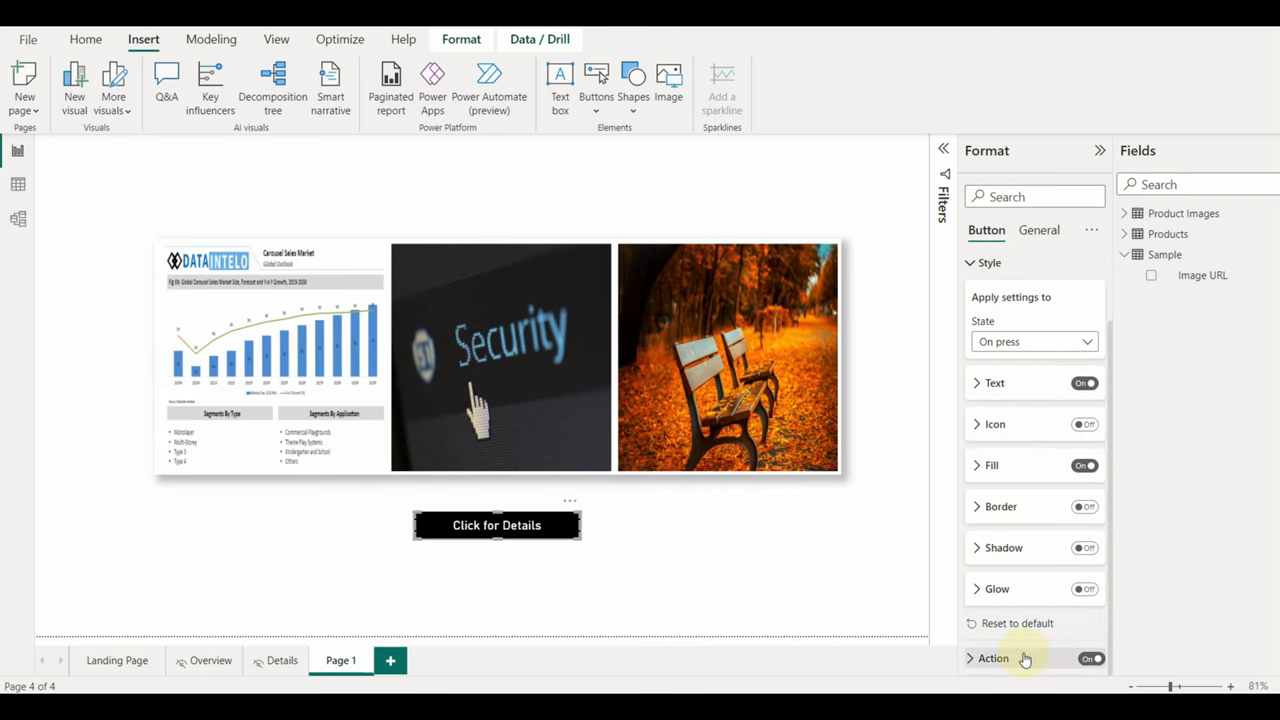
left_click(992, 658)
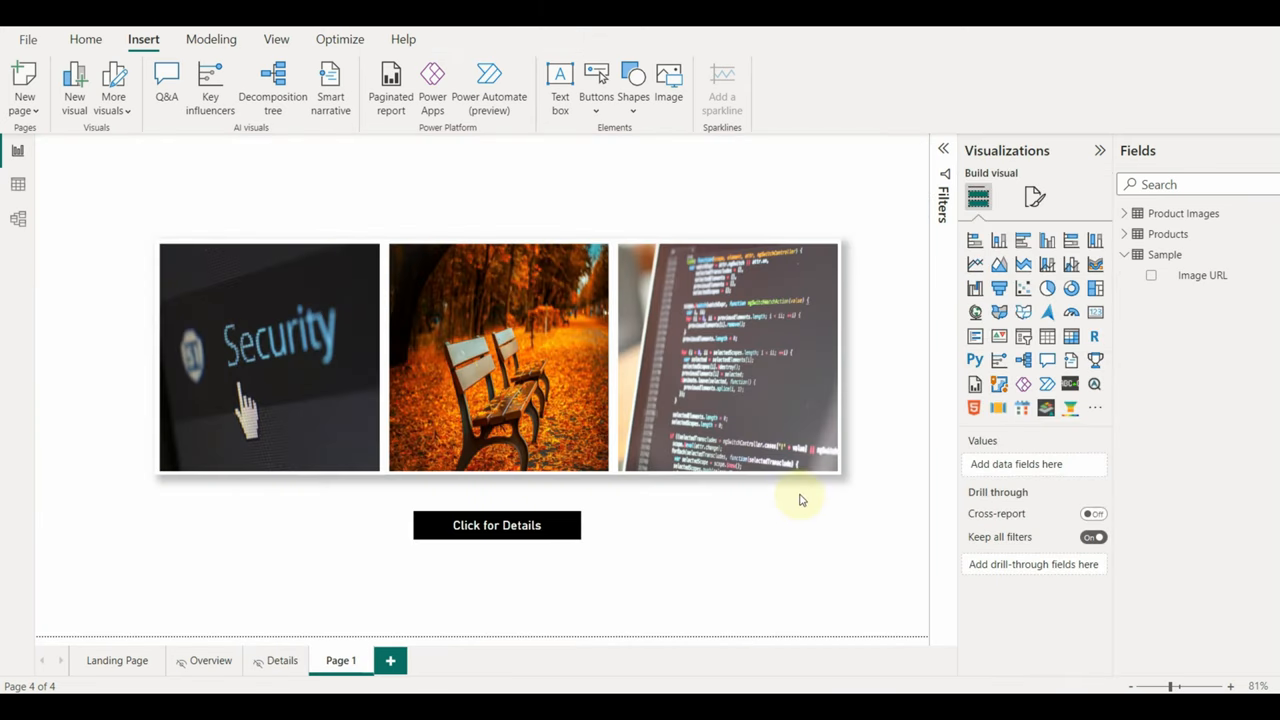
left_click(116, 660)
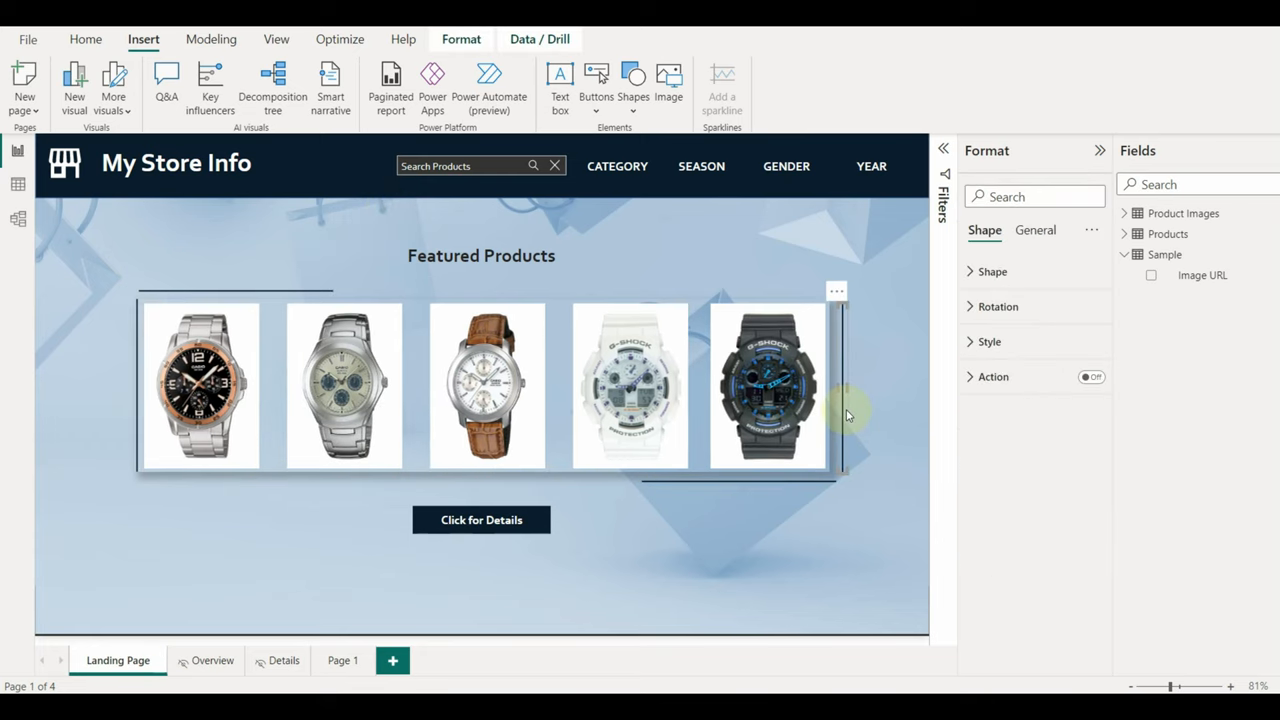
Search the product names to see the no-results message, view Page 1's carousel, and return to the Landing Page
left_click(632, 84)
type("Store")
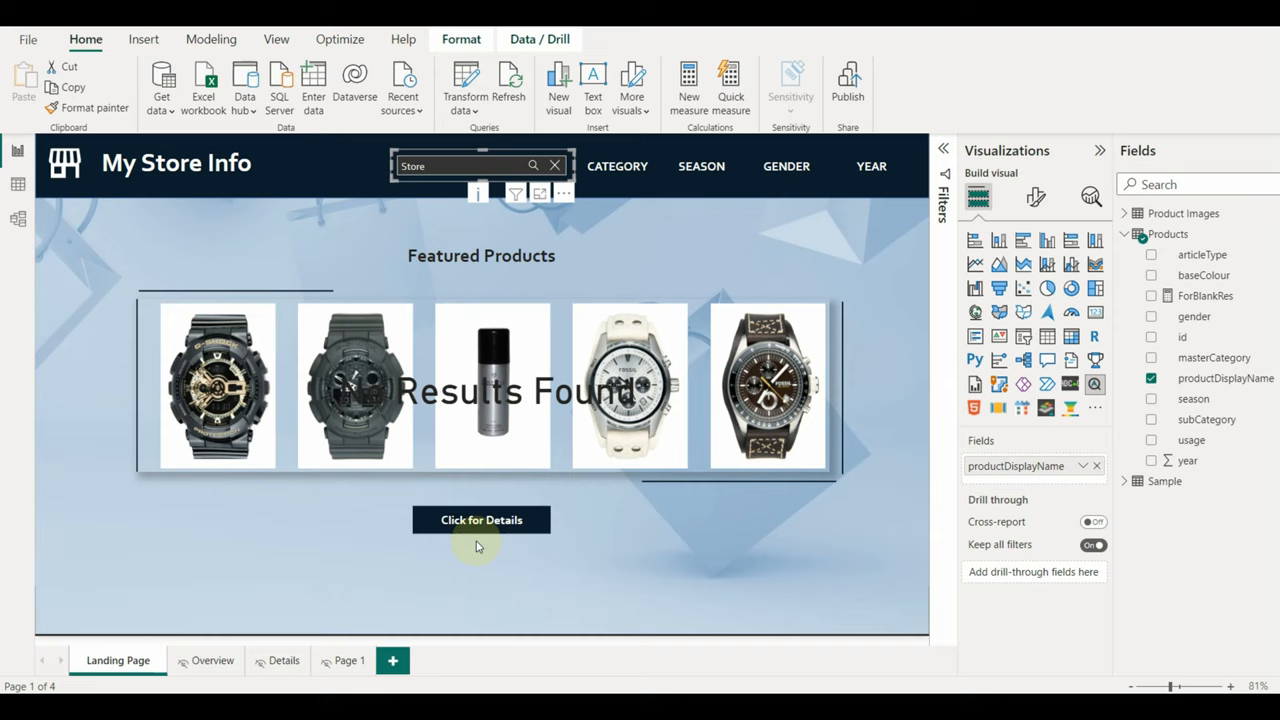
left_click(480, 520)
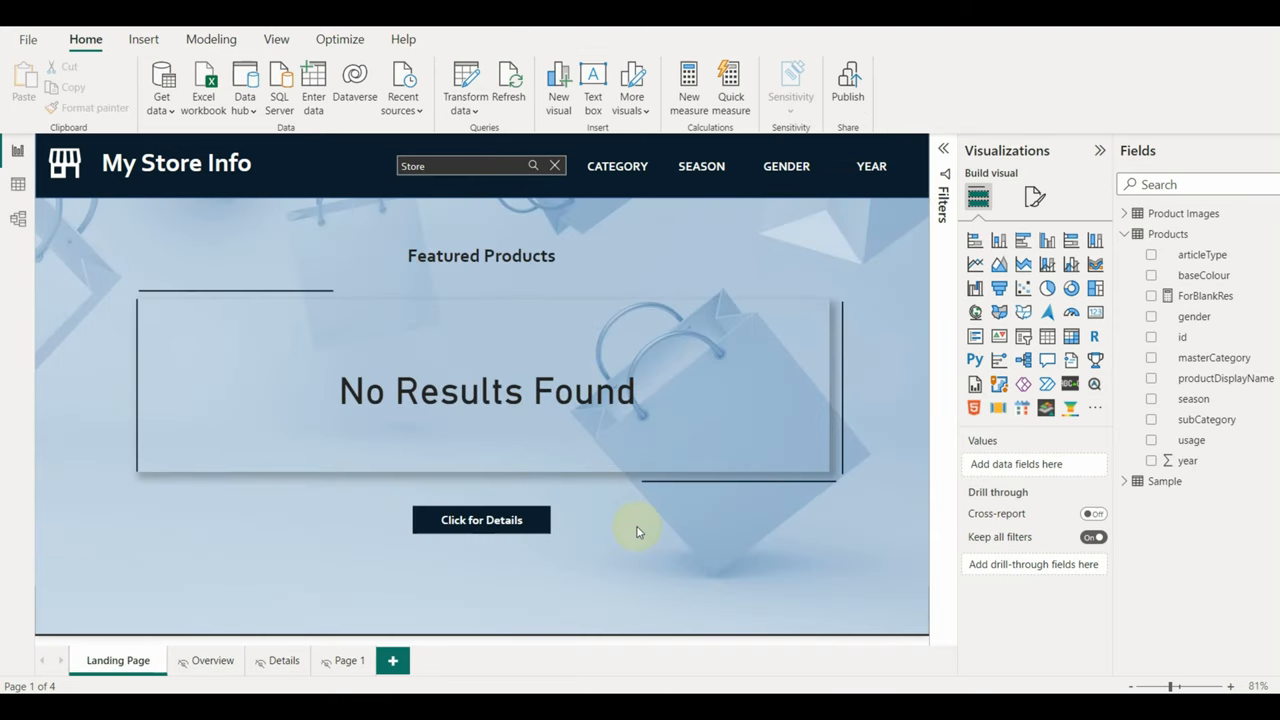
mouse_move(864, 300)
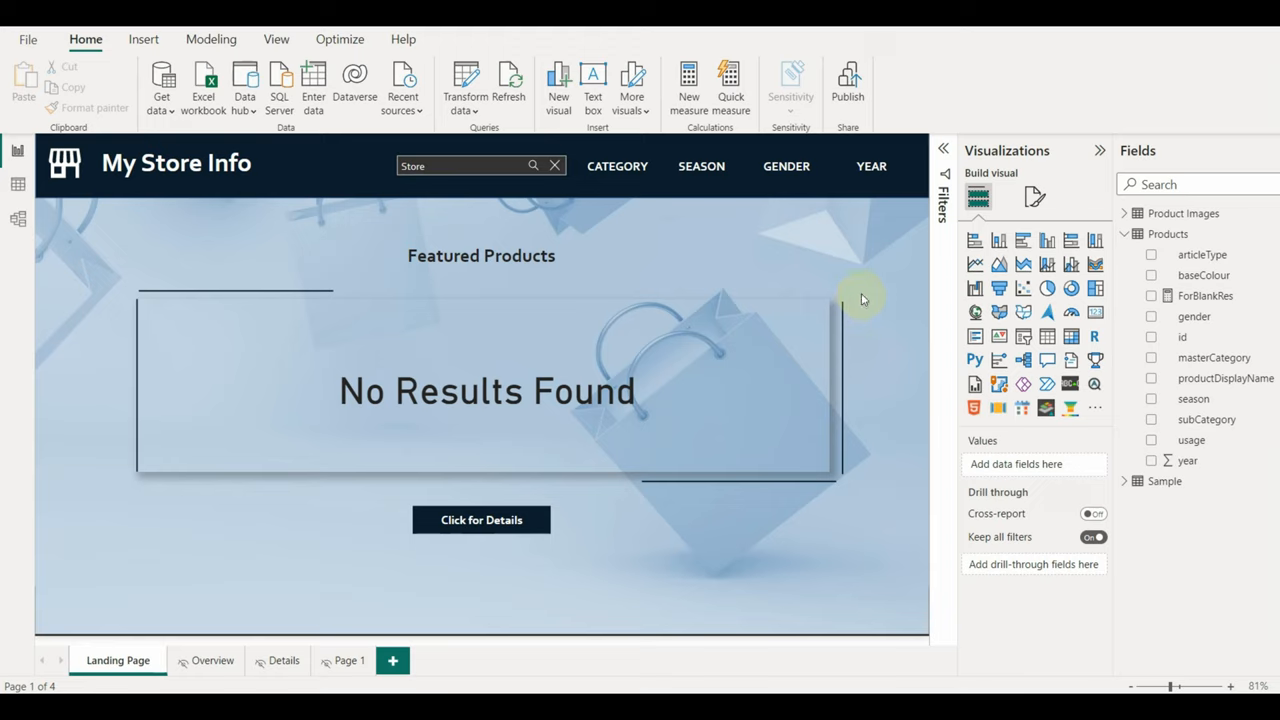
mouse_move(850, 432)
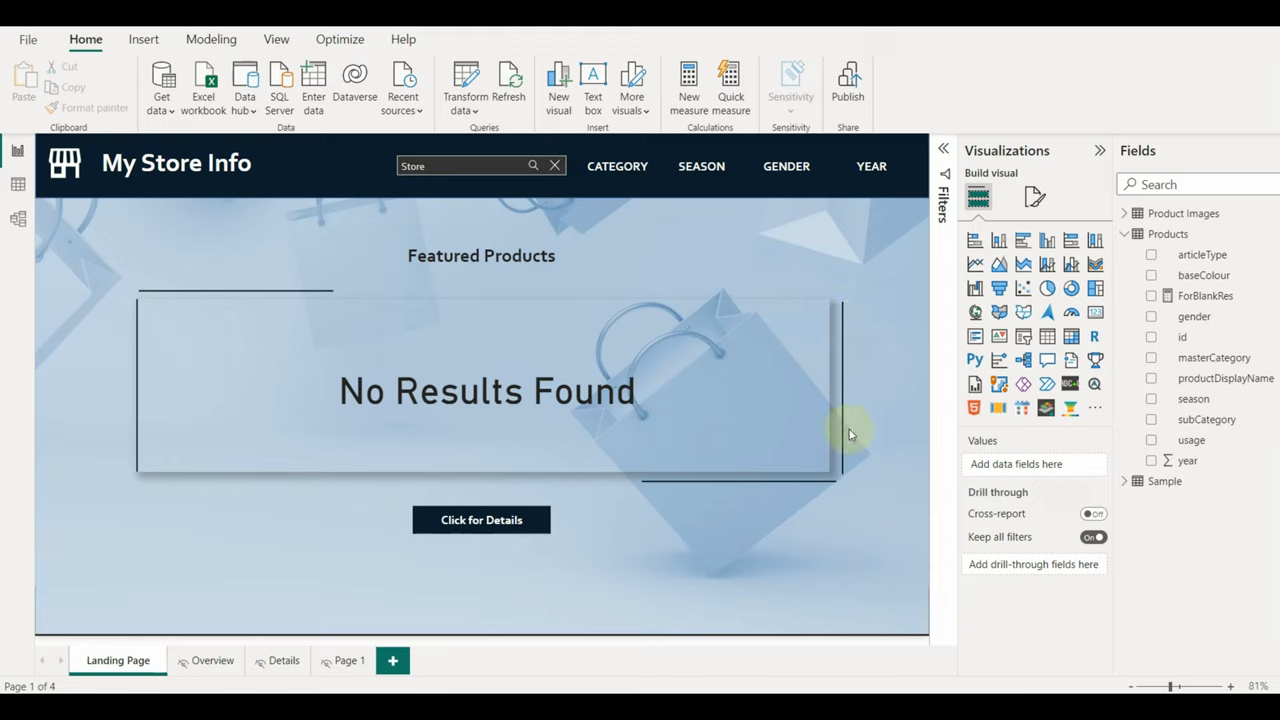
mouse_move(756, 240)
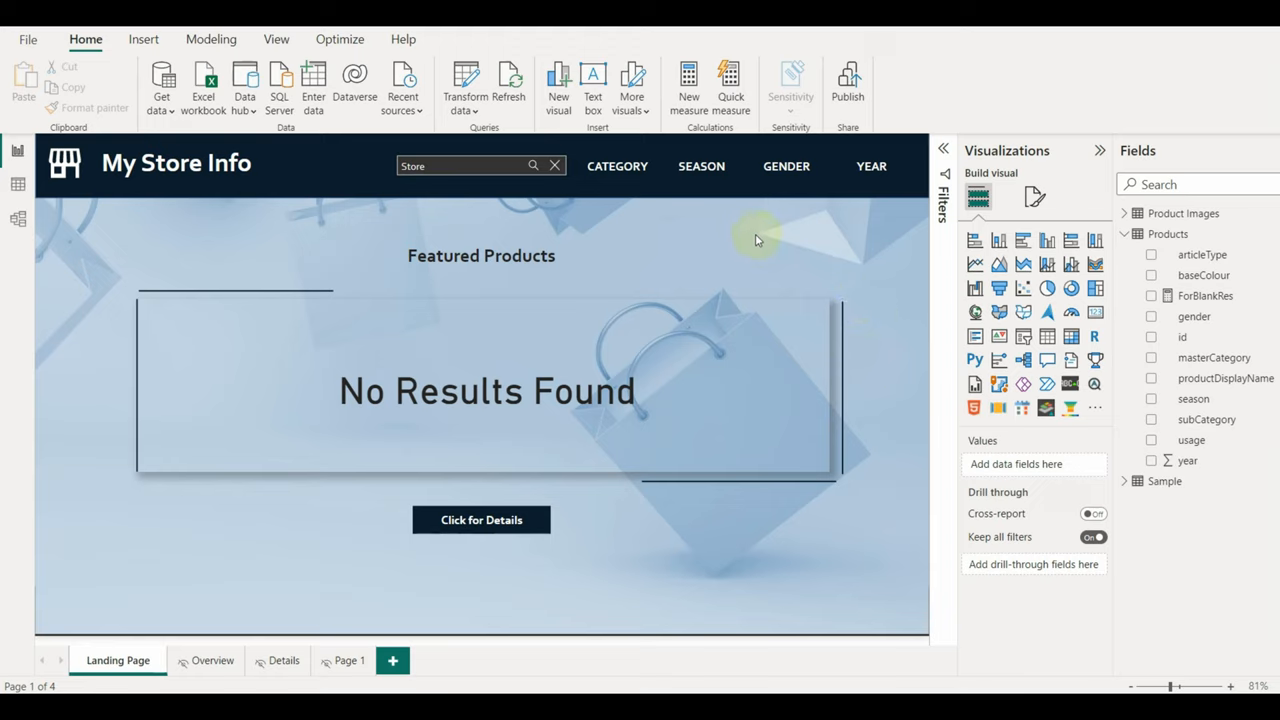
mouse_move(360, 646)
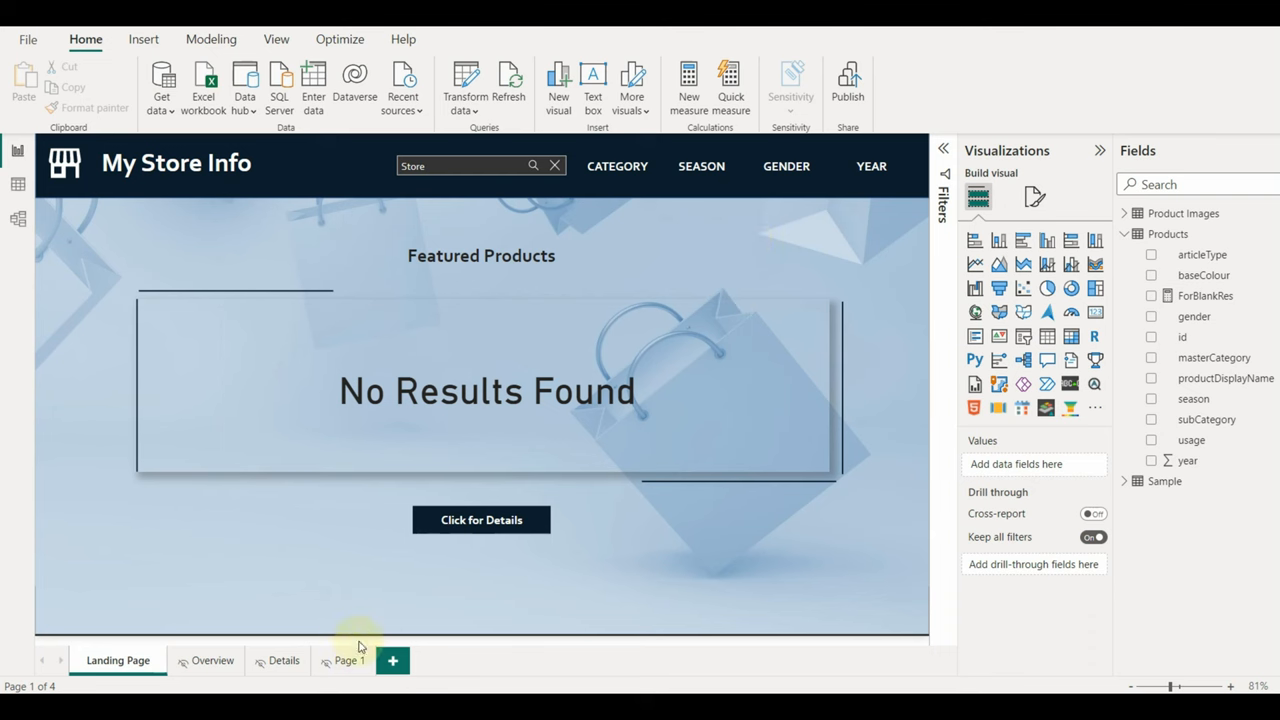
left_click(348, 660)
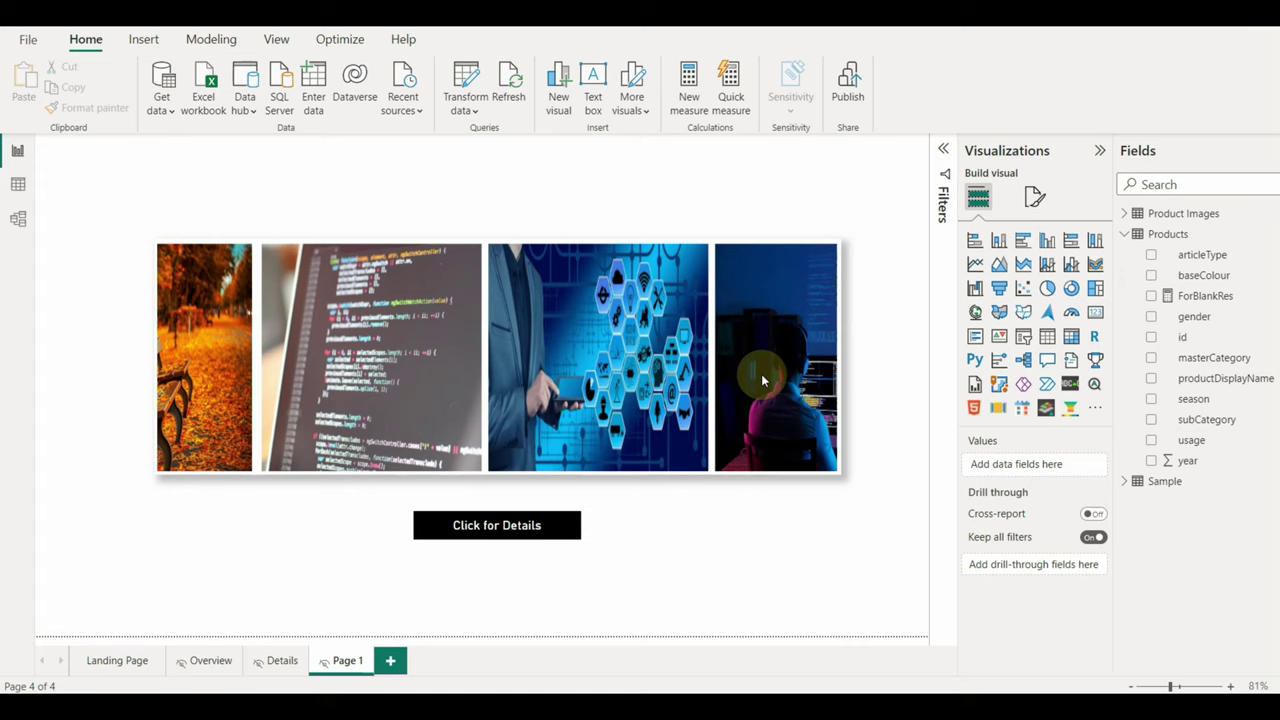
left_click(116, 660)
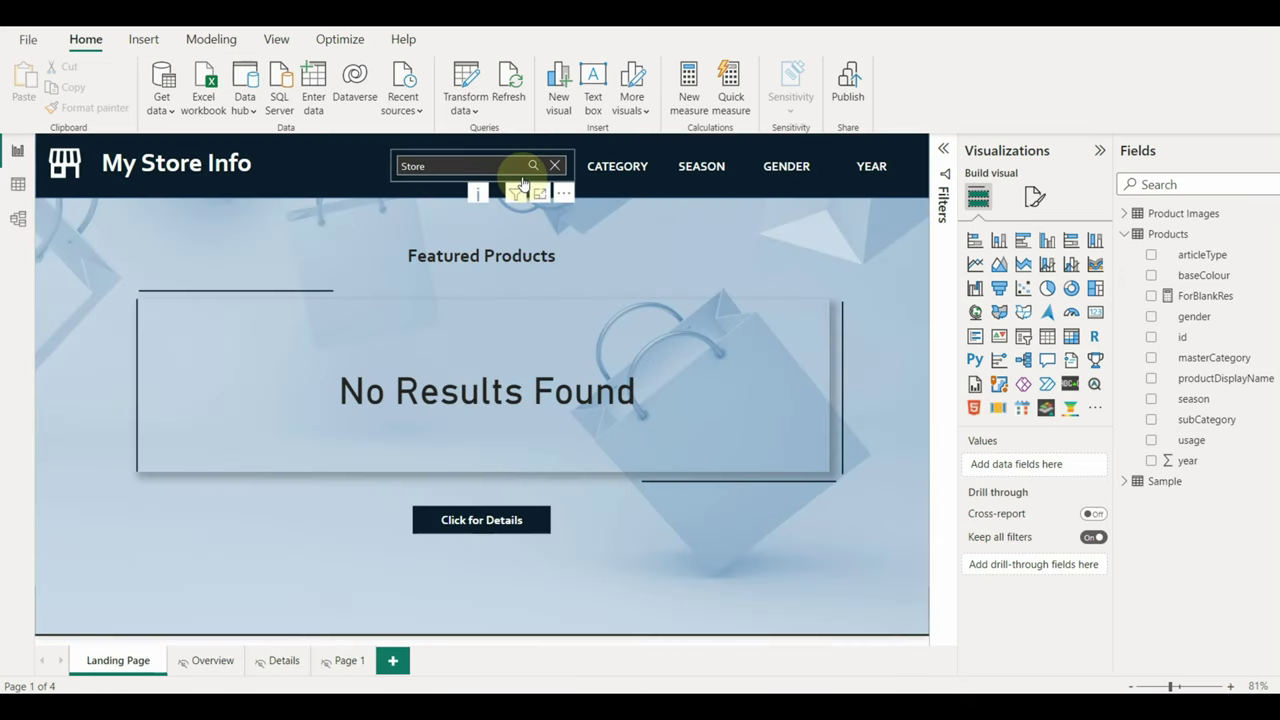
Copy the Landing Page search slicer onto Page 1, keep it synced, and search for 'store'
left_click(344, 660)
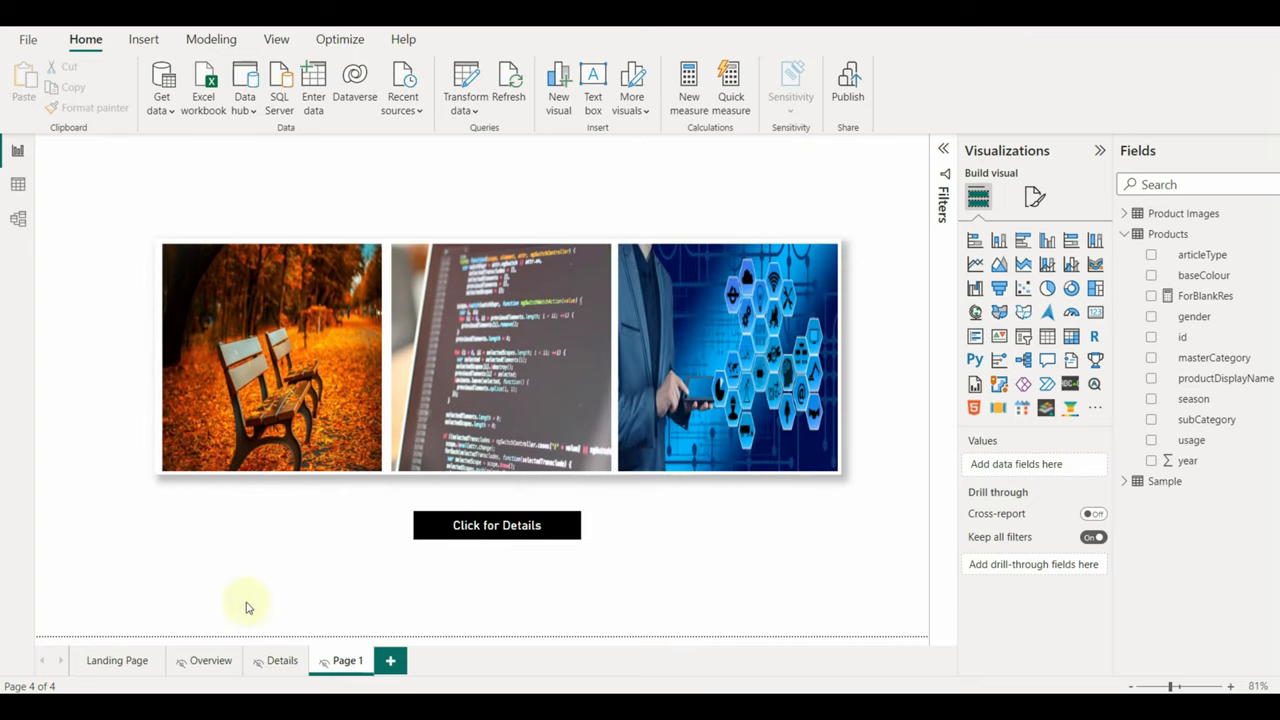
left_click(116, 660)
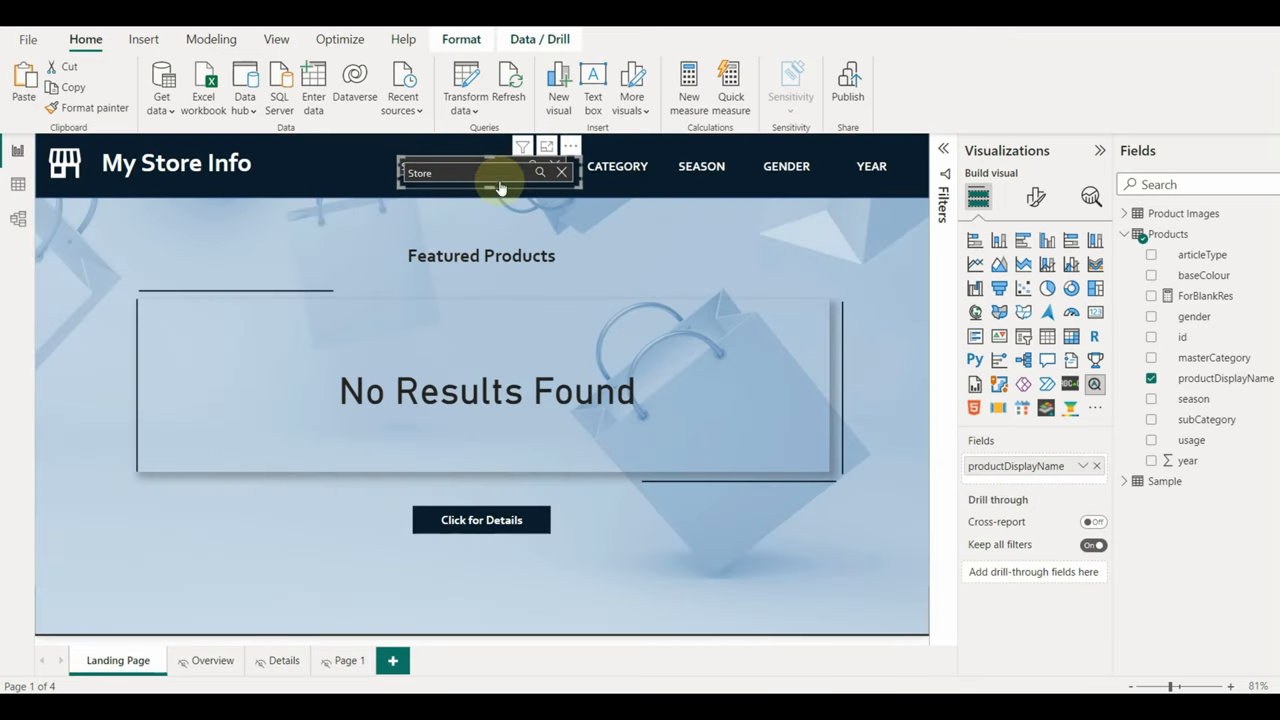
left_click(344, 660)
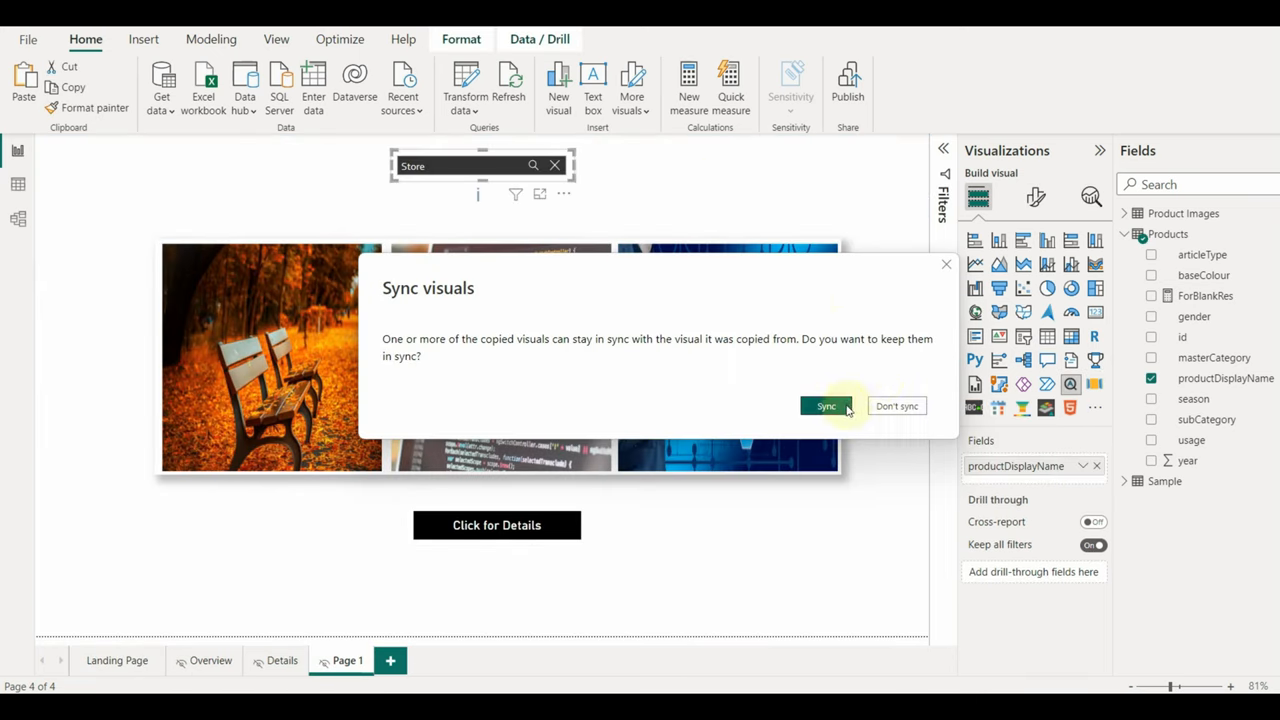
left_click(824, 404)
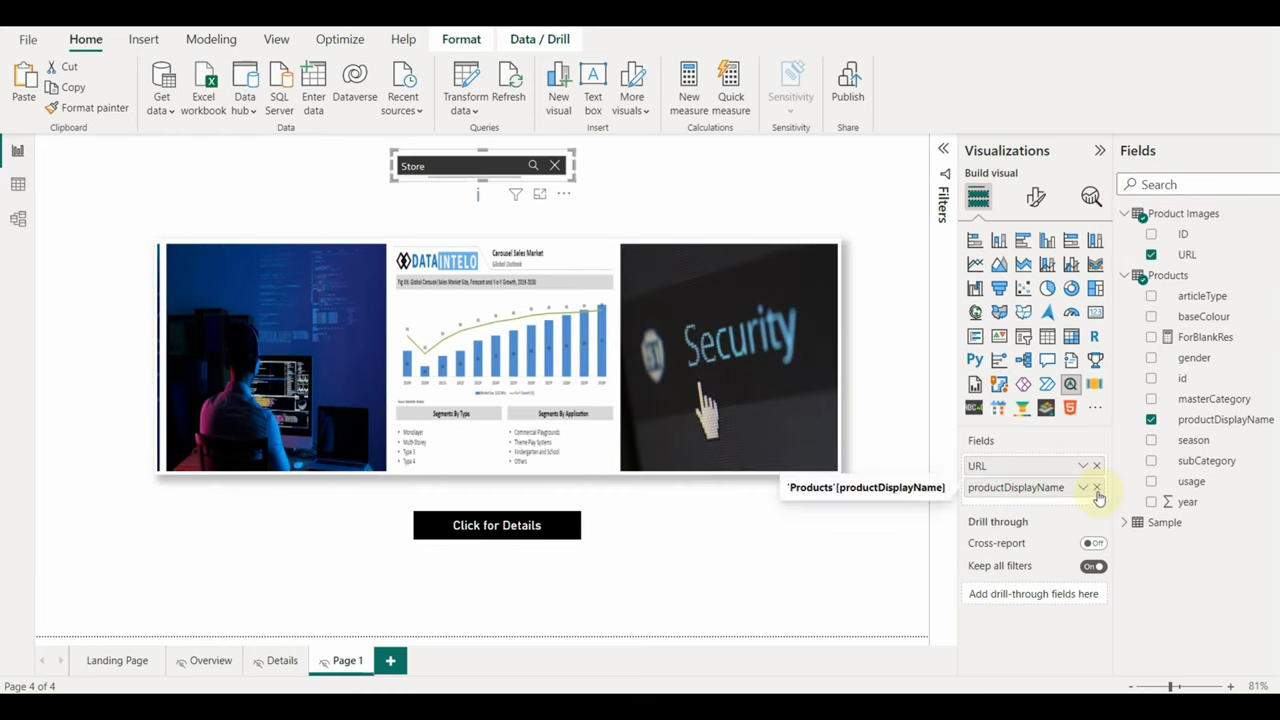
left_click(1096, 488)
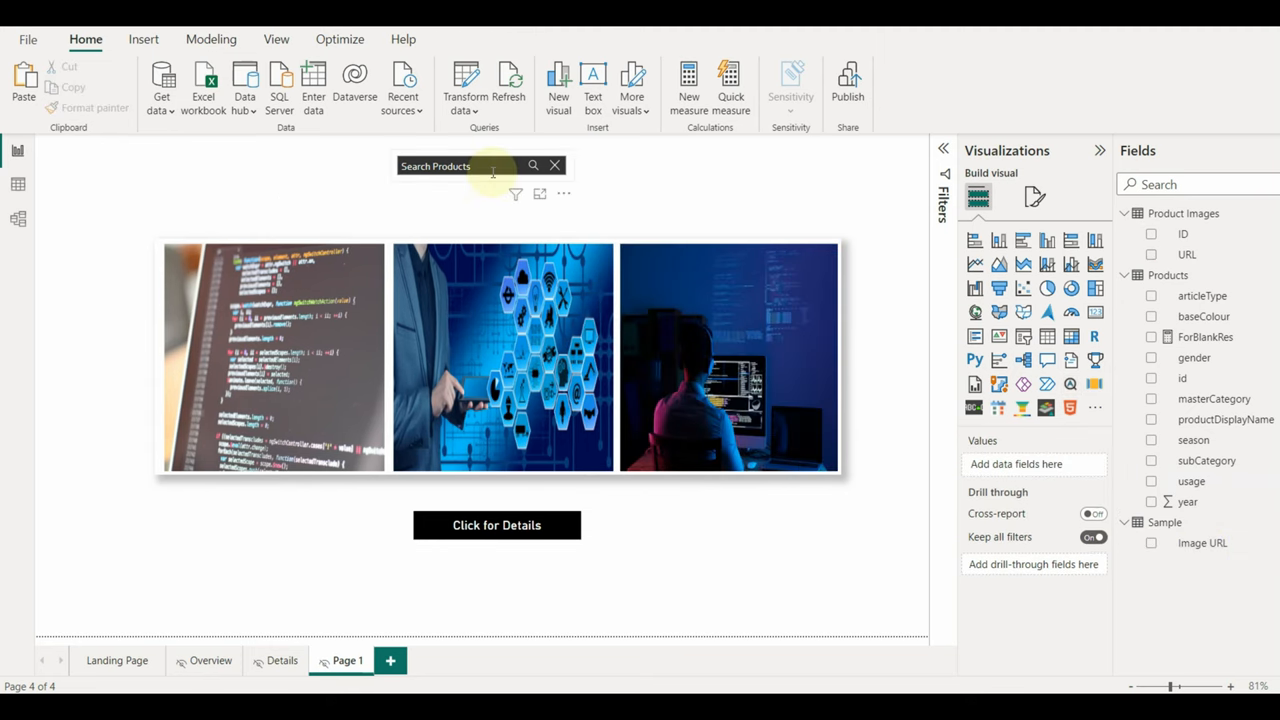
type("store")
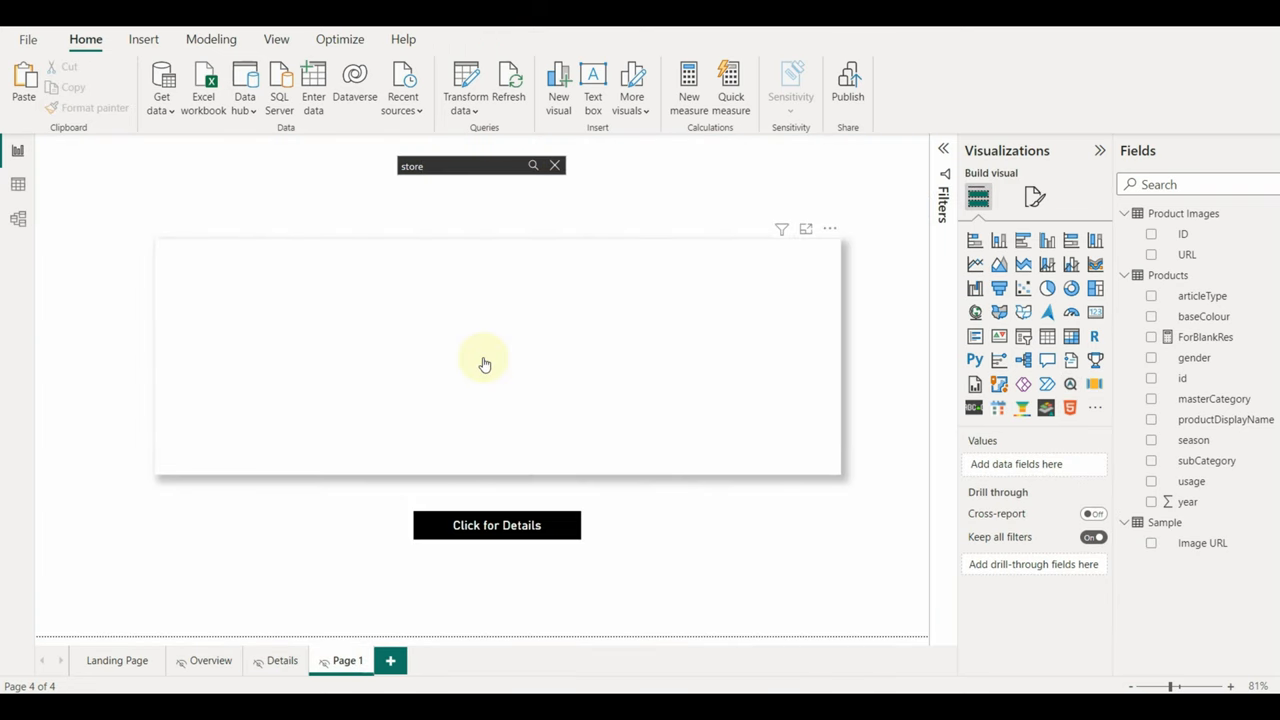
mouse_move(1094, 312)
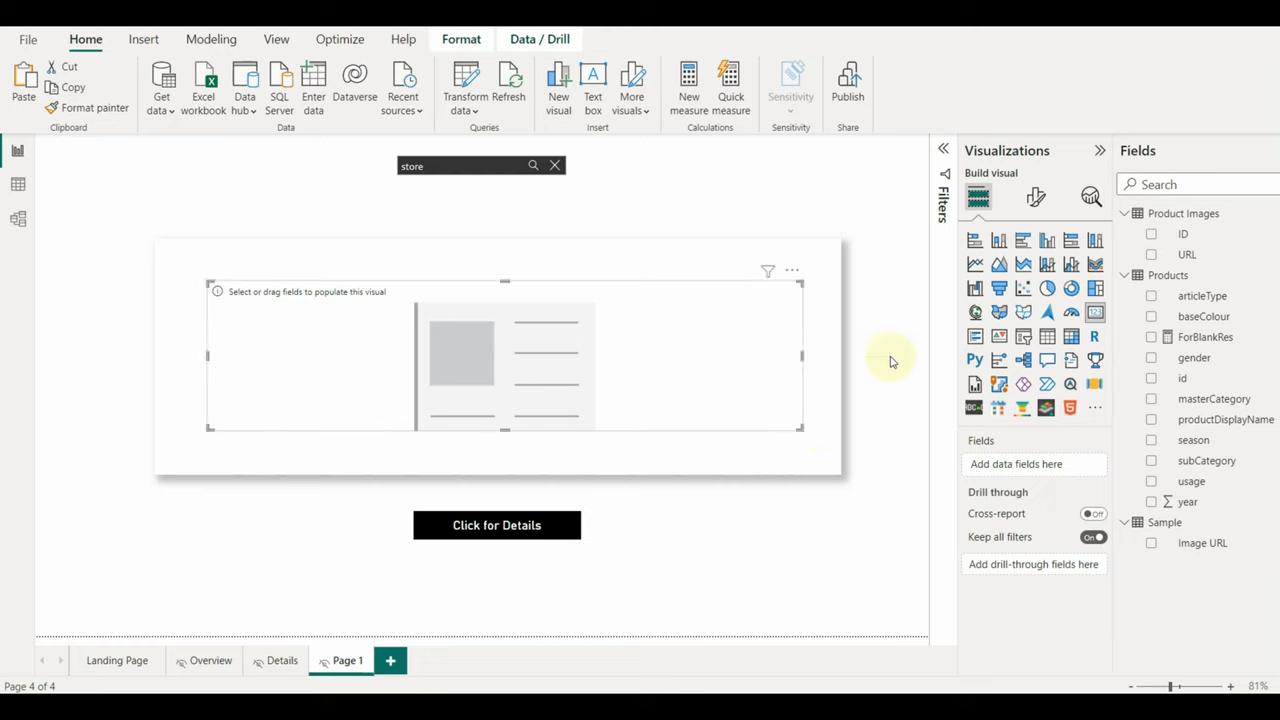
mouse_move(1180, 284)
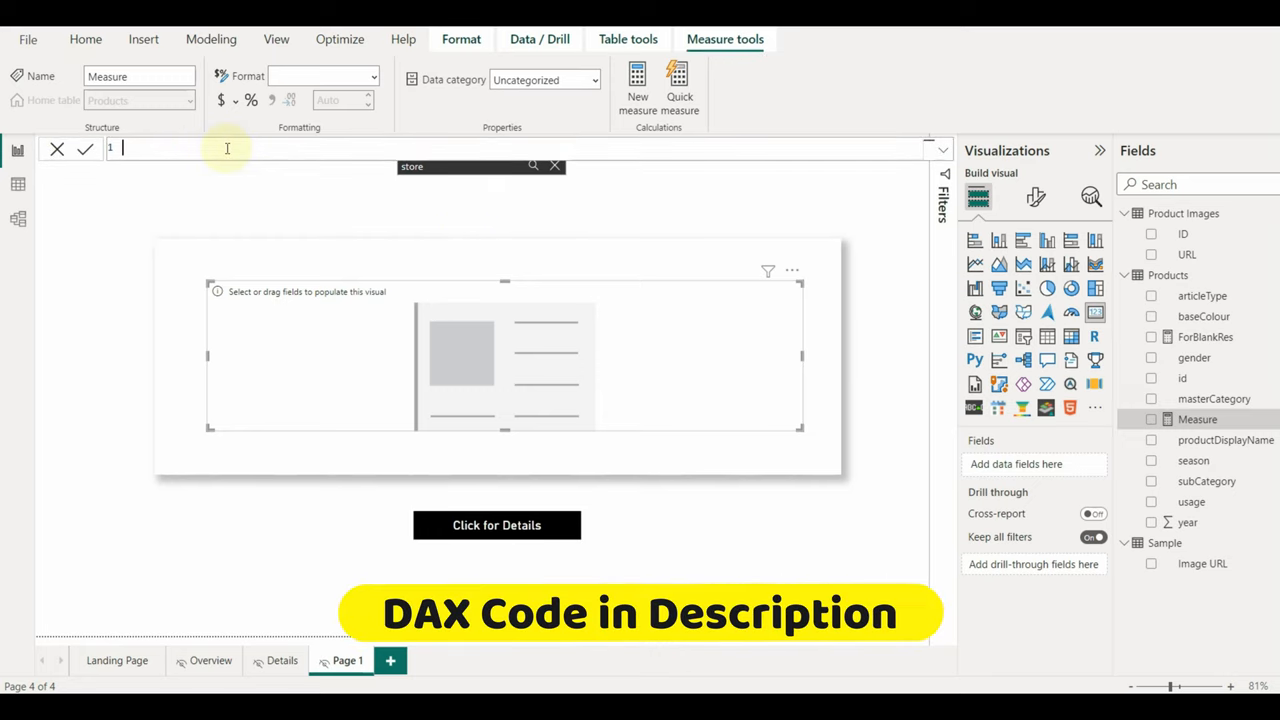
Start the ForNoResults measure with IF(ISBLANK(DISTINCTCOUNT('Sample'[Image URL])),
type("ForNoResults =")
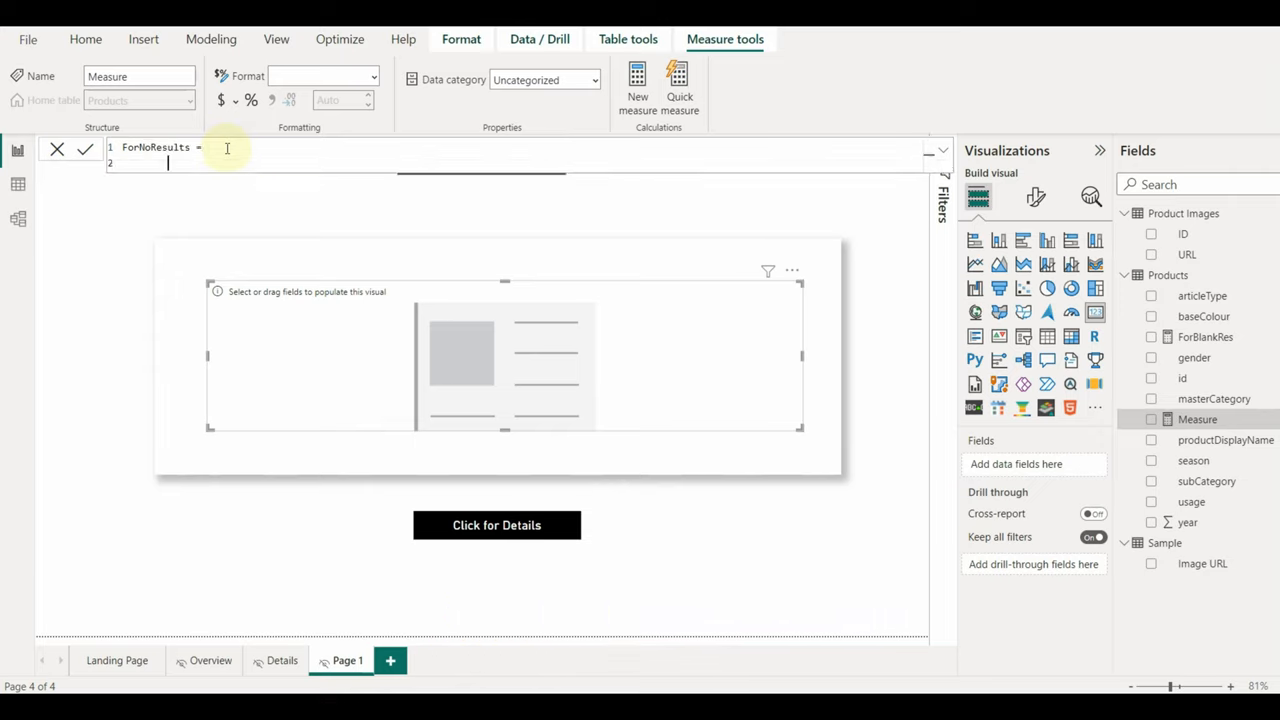
type("IF")
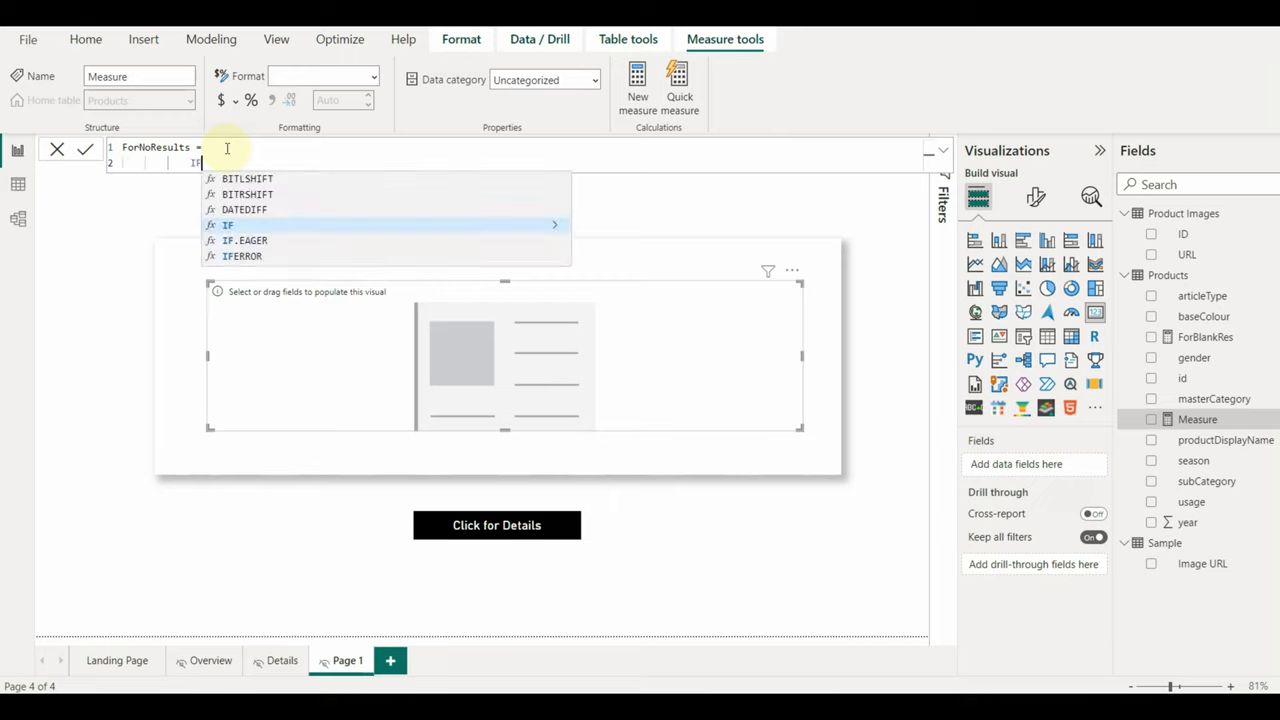
type("IS(")
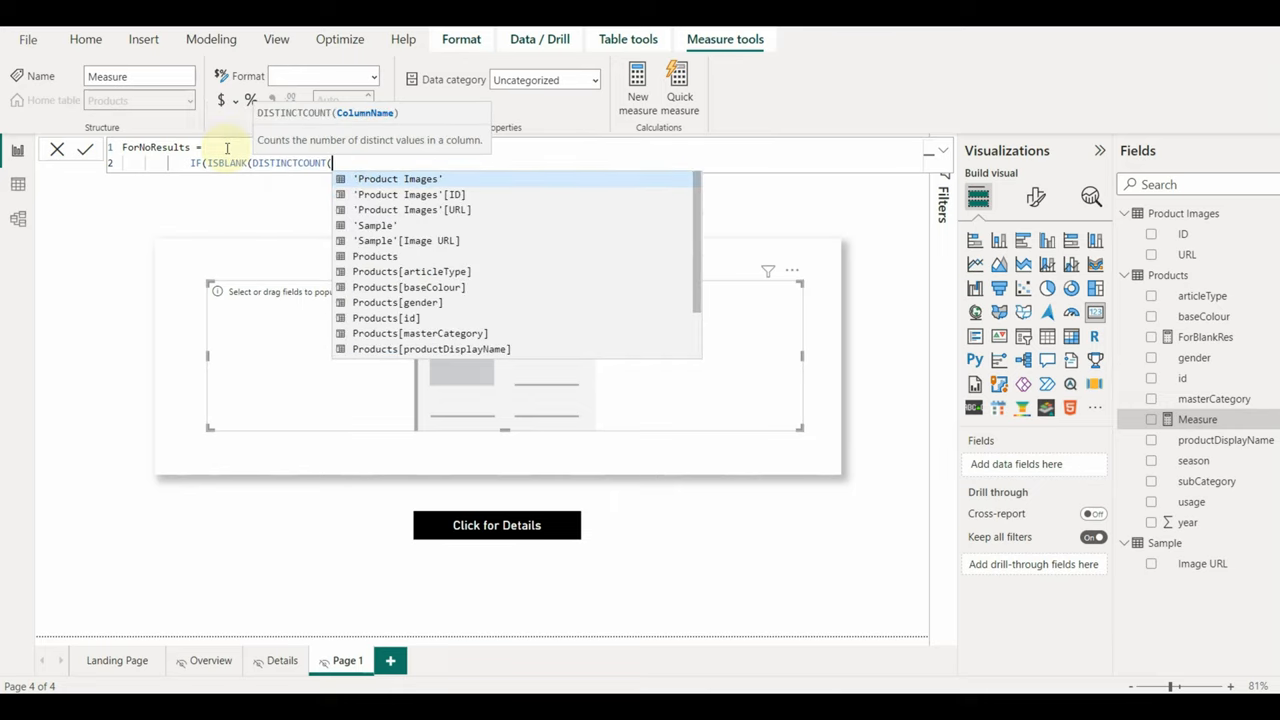
left_click(408, 240)
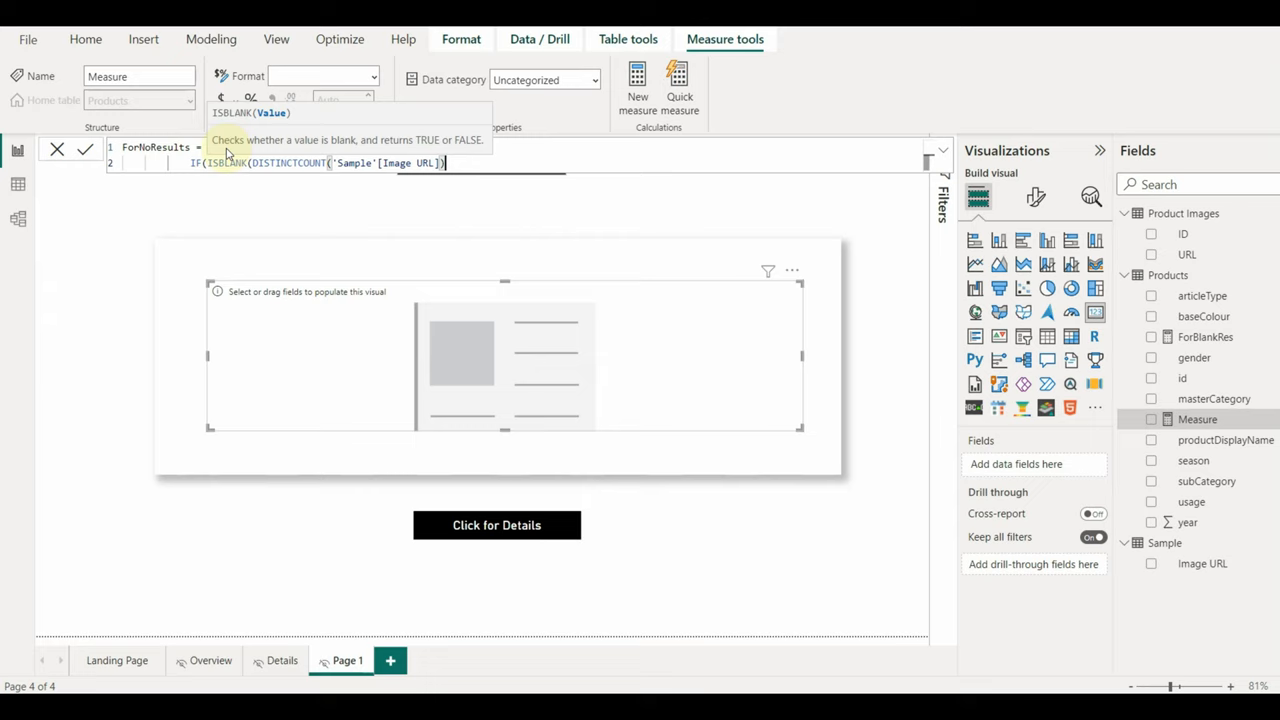
type("),")
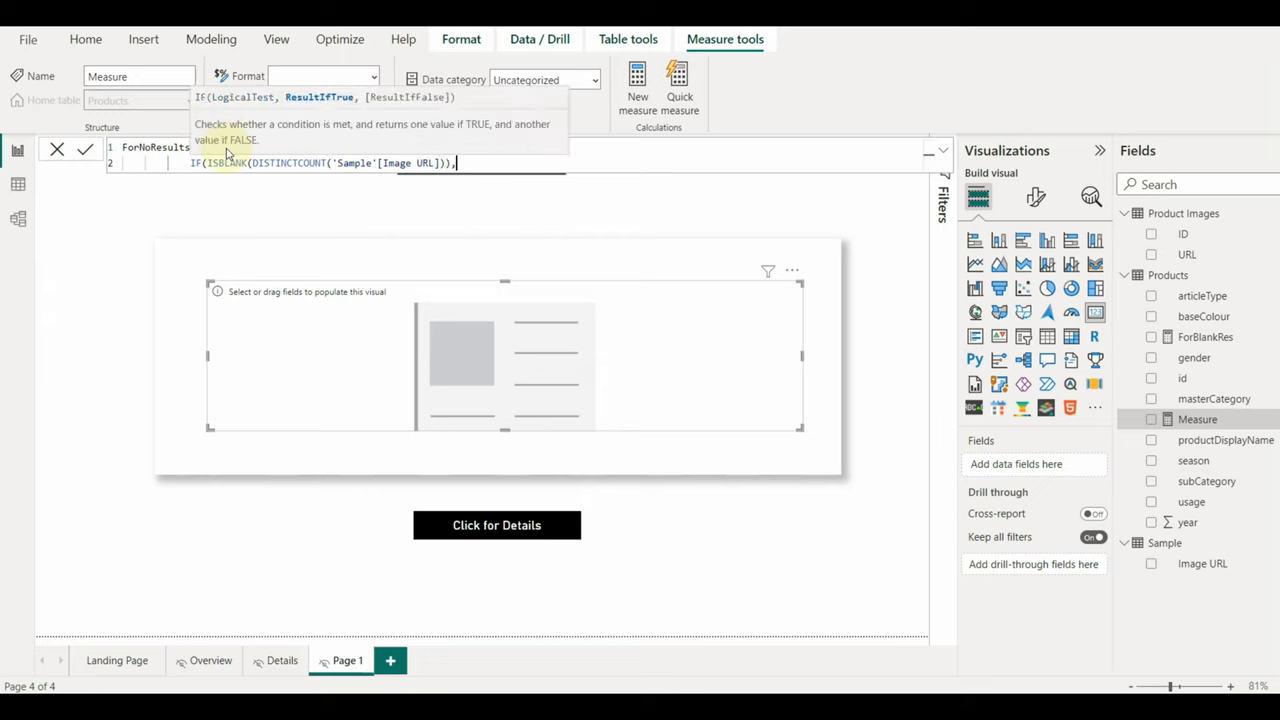
key("Enter")
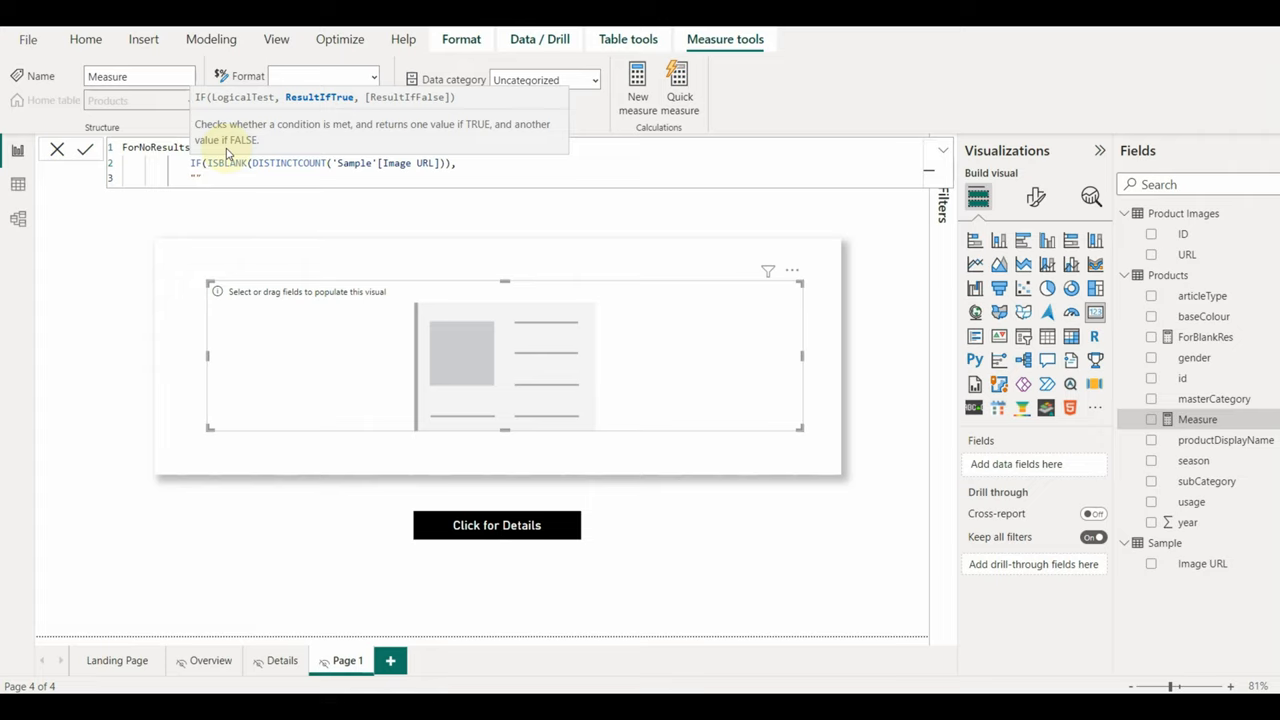
Finish the measure returning "No results found, please try again" or an empty string
type("\"No Results Found")
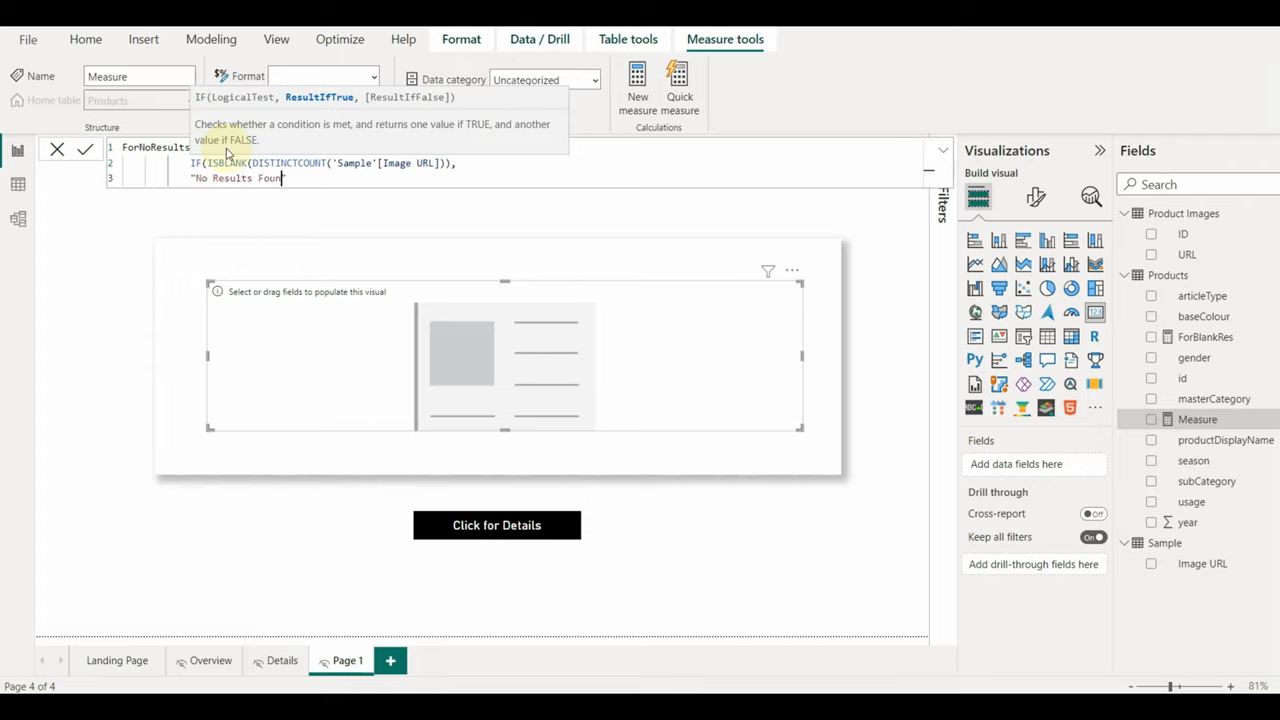
type("d,")
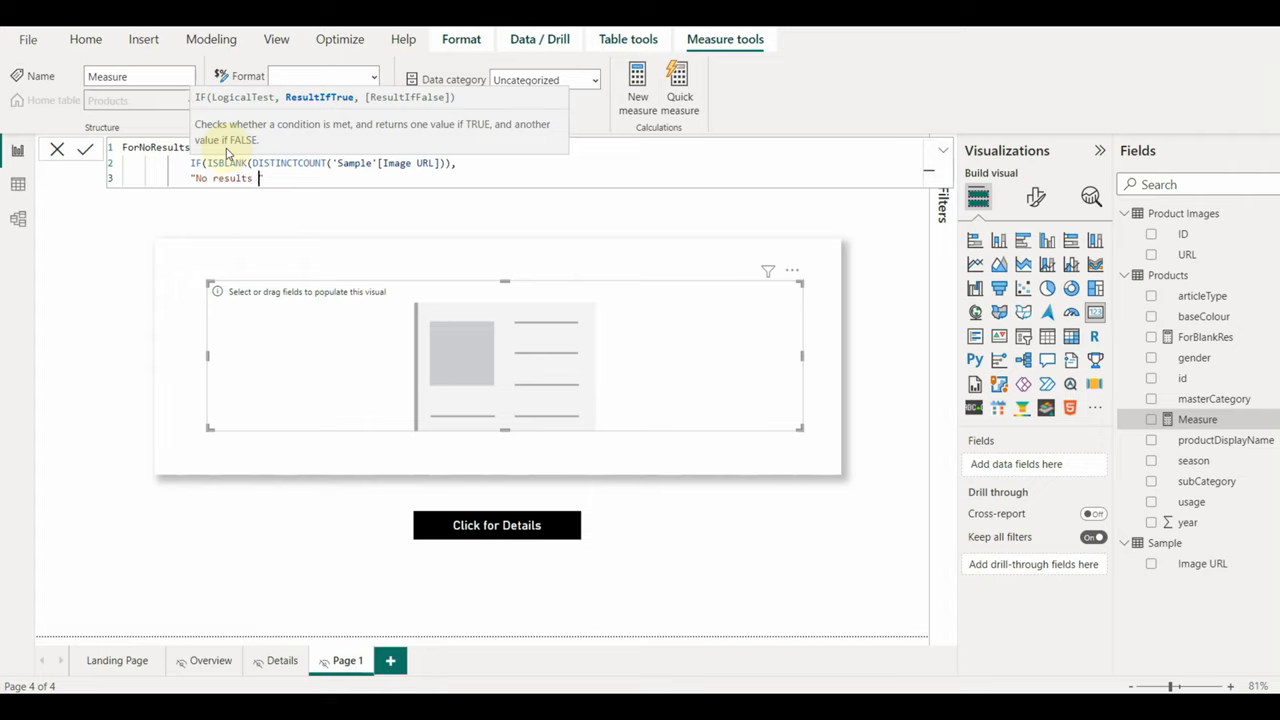
type("found, please try again\",")
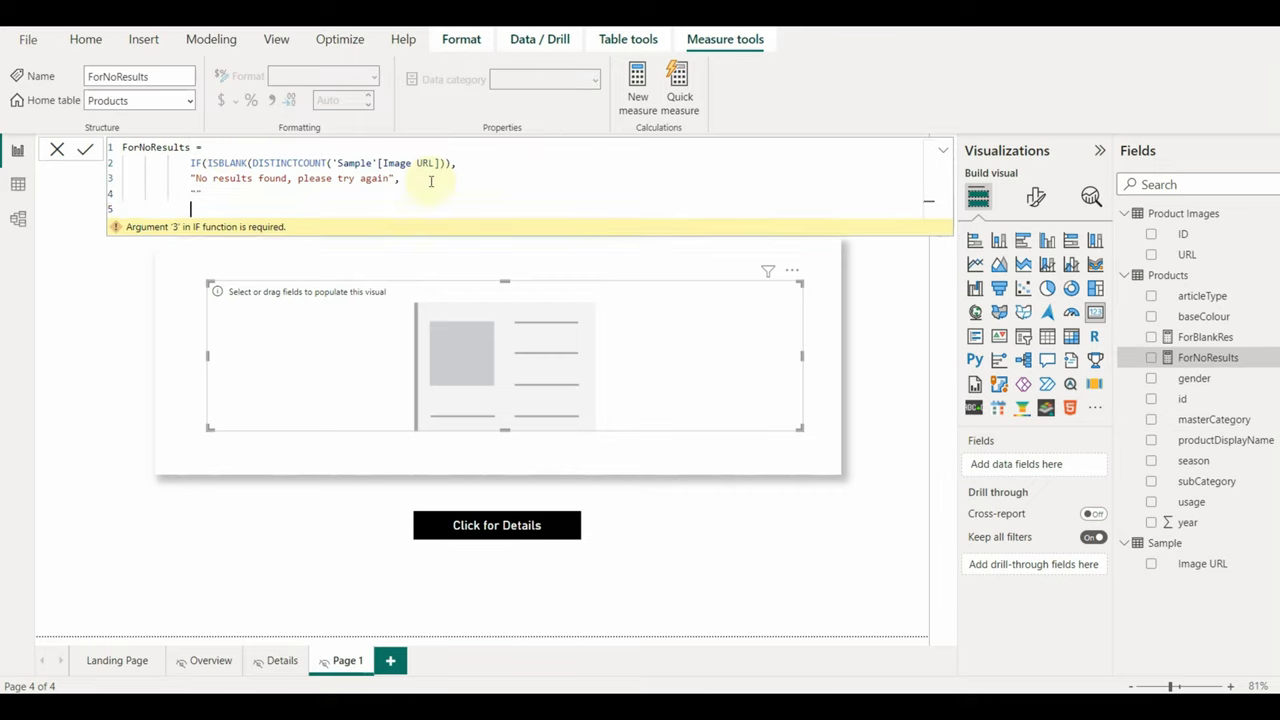
type(")")
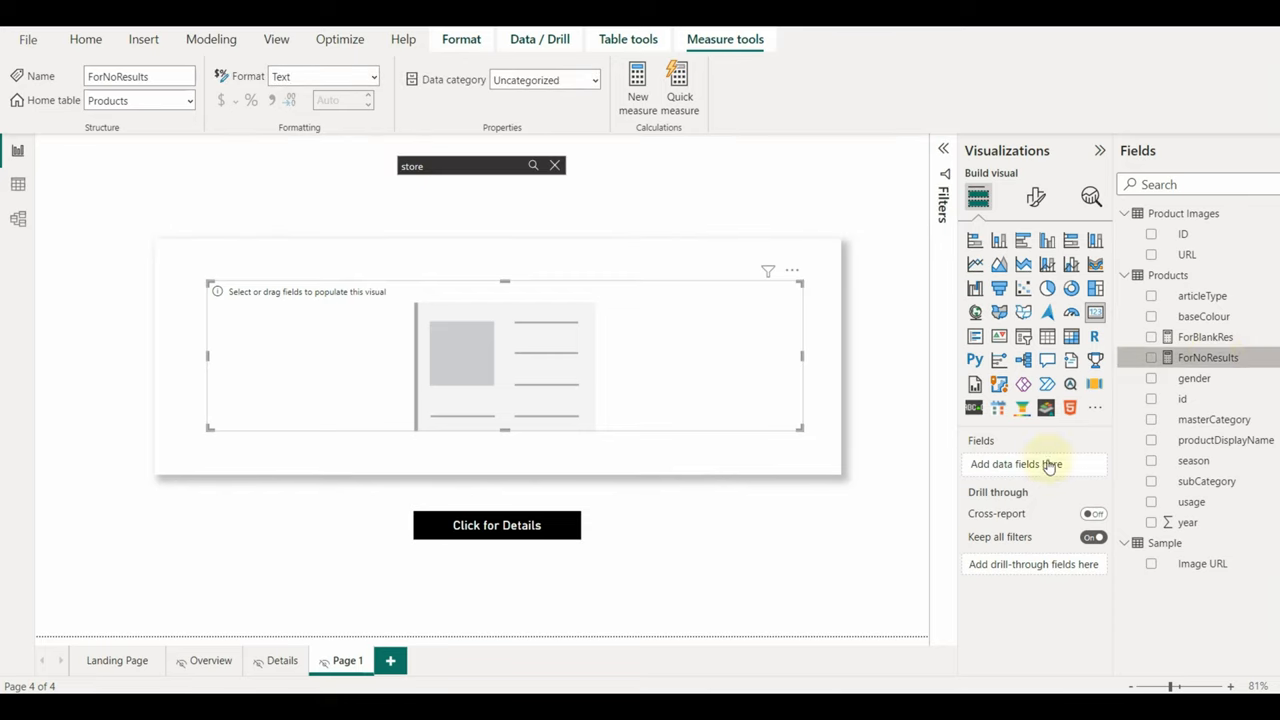
Put ForNoResults on the card and turn off its Category label
left_click(1152, 356)
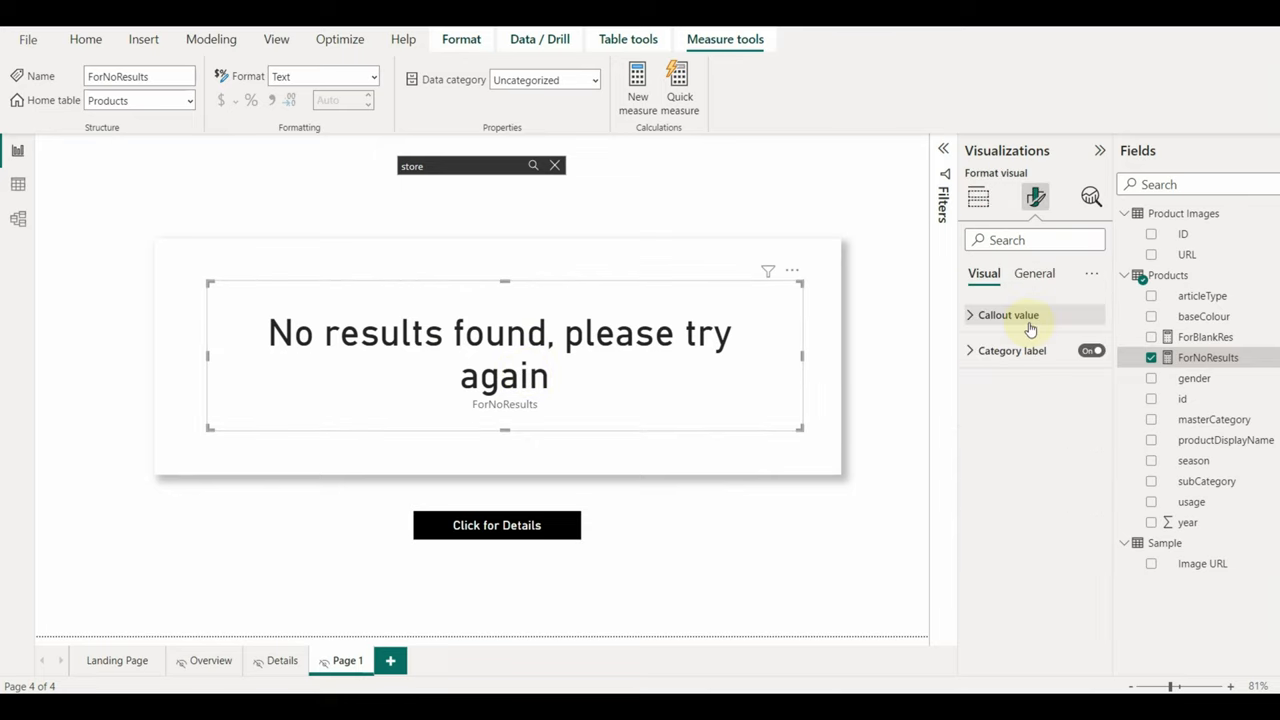
left_click(1004, 402)
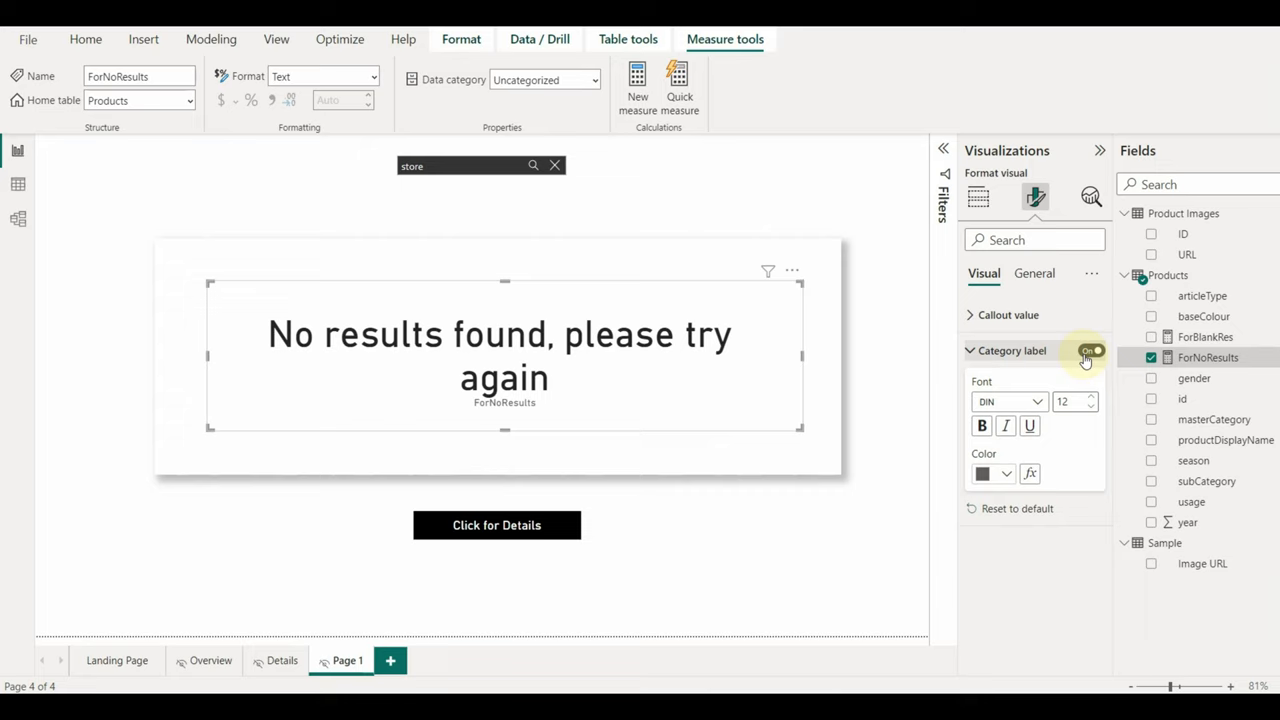
left_click(1000, 314)
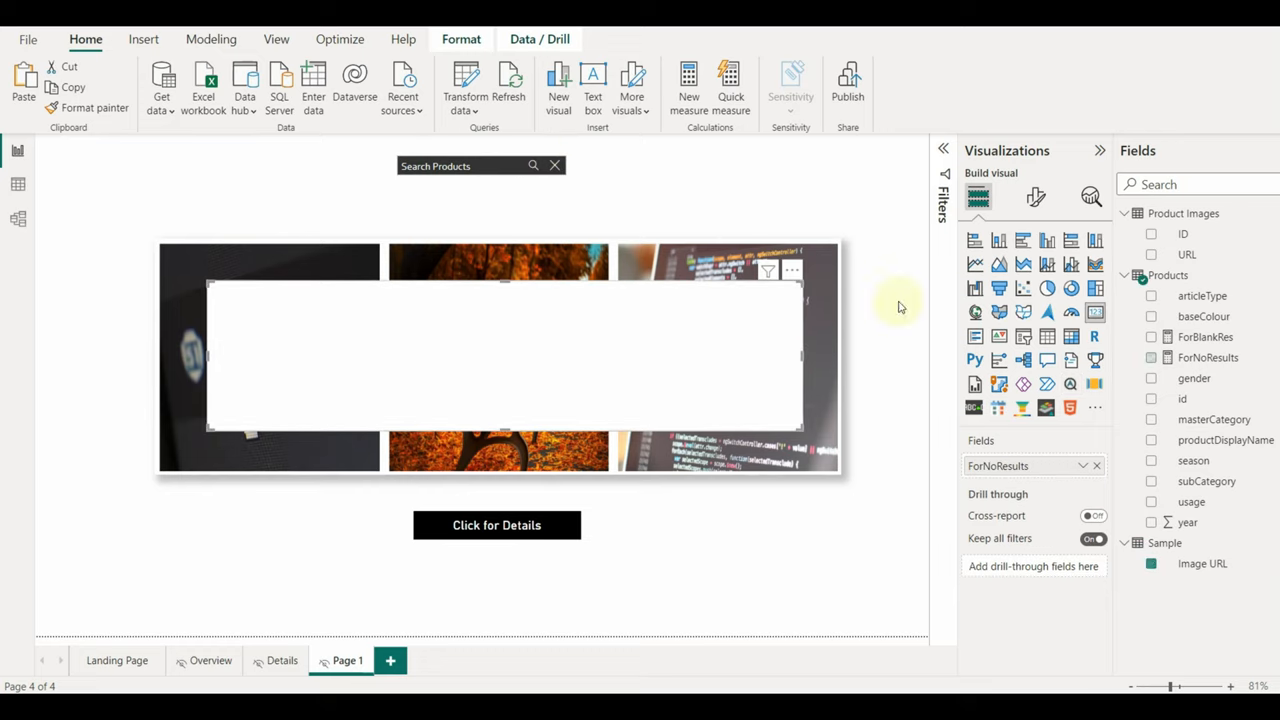
Adjust the card's General settings, search 'Store' to confirm the no-results message, and return to the Landing Page
left_click(1036, 196)
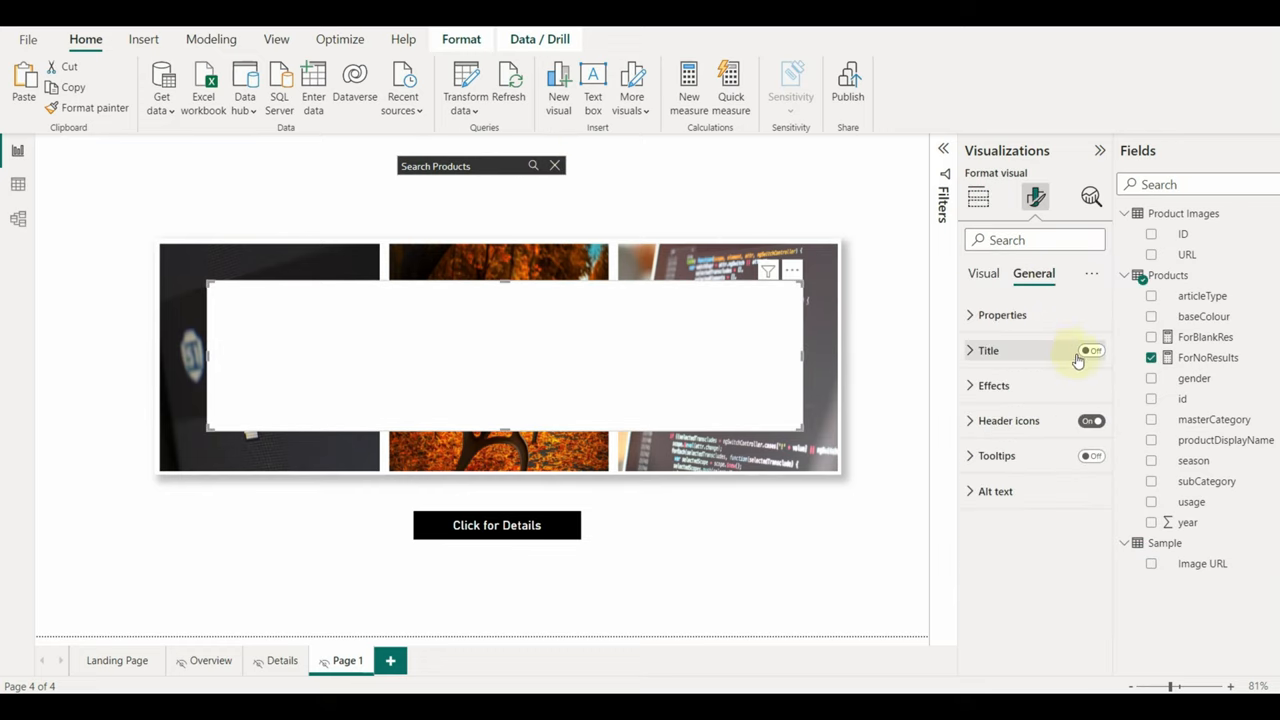
left_click(992, 384)
type("Stor")
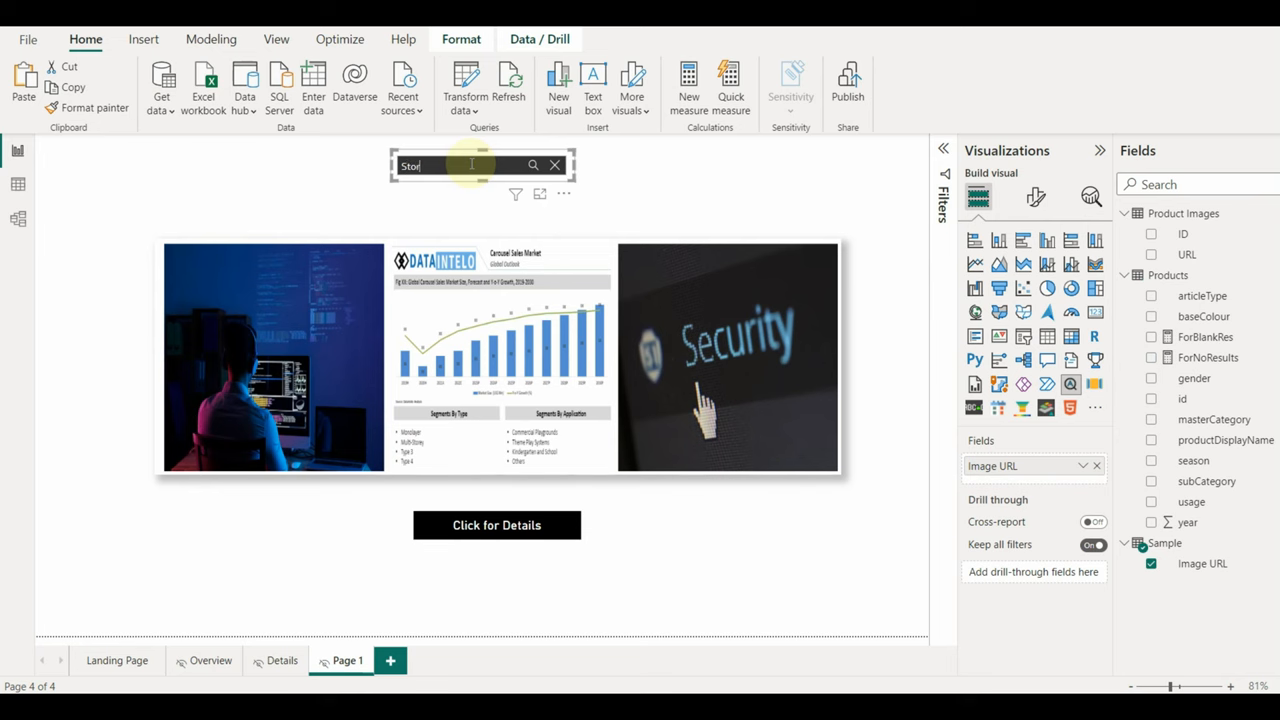
left_click(532, 164)
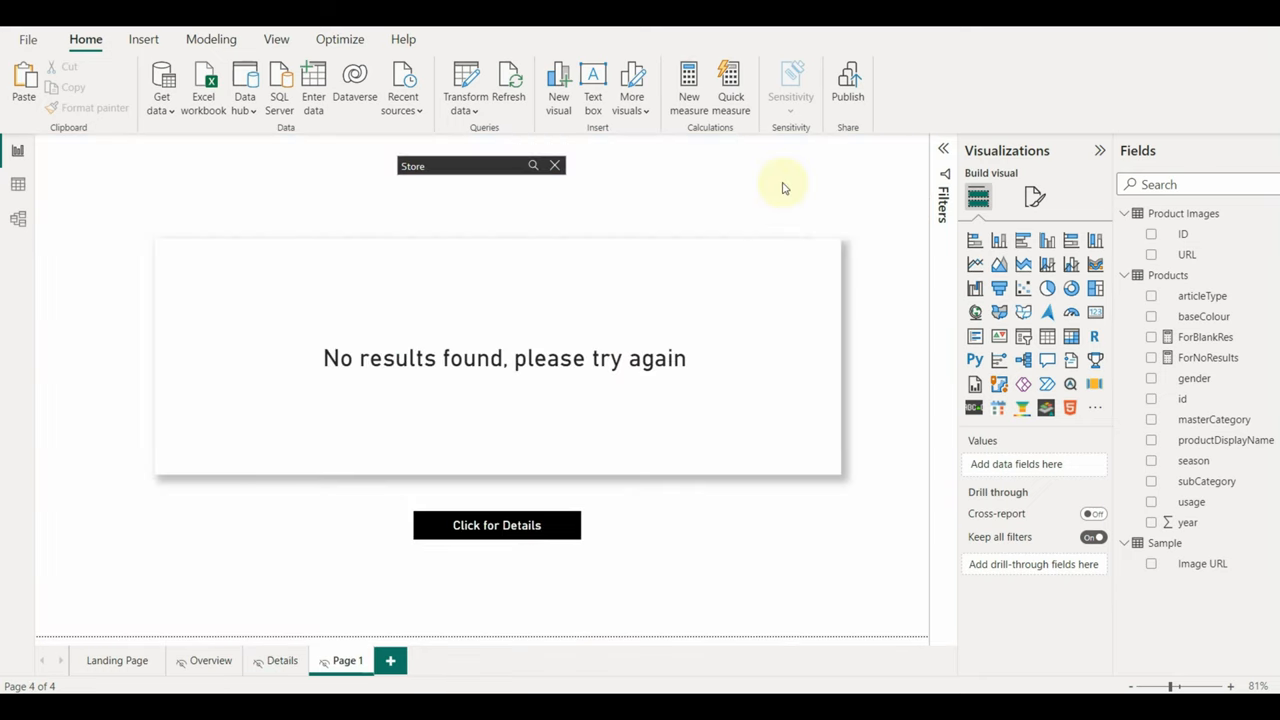
mouse_move(796, 176)
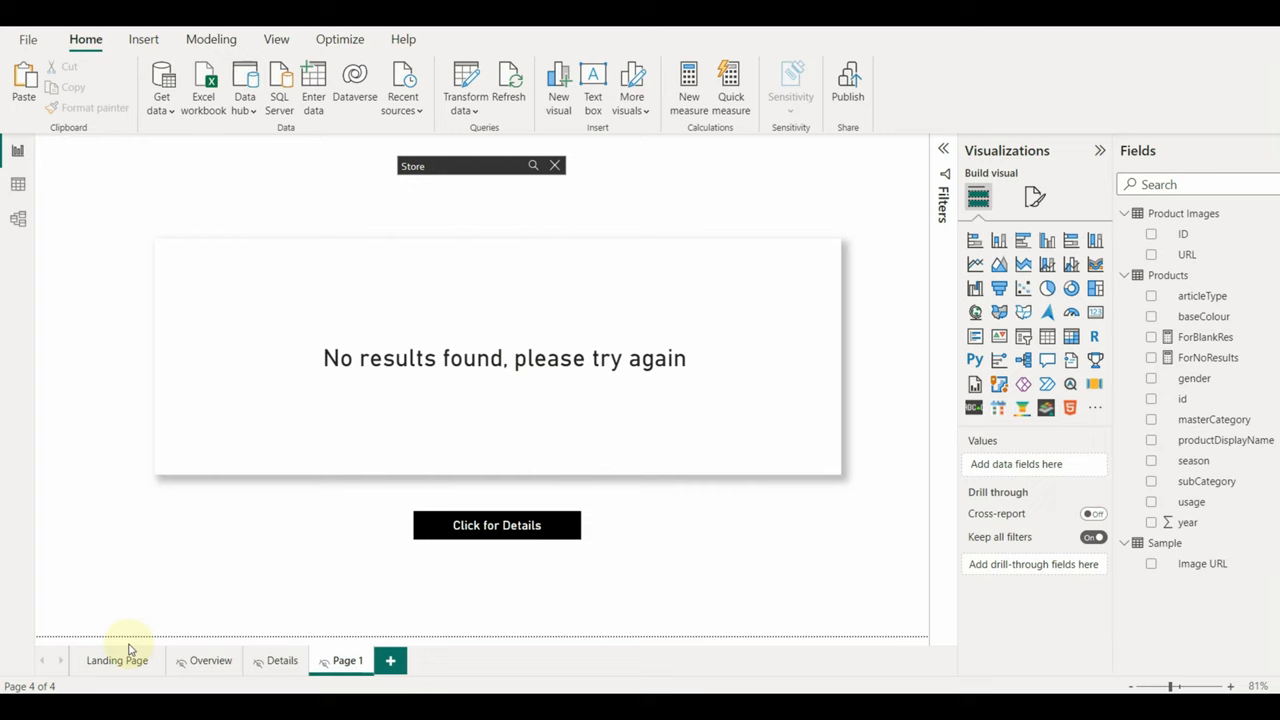
left_click(116, 660)
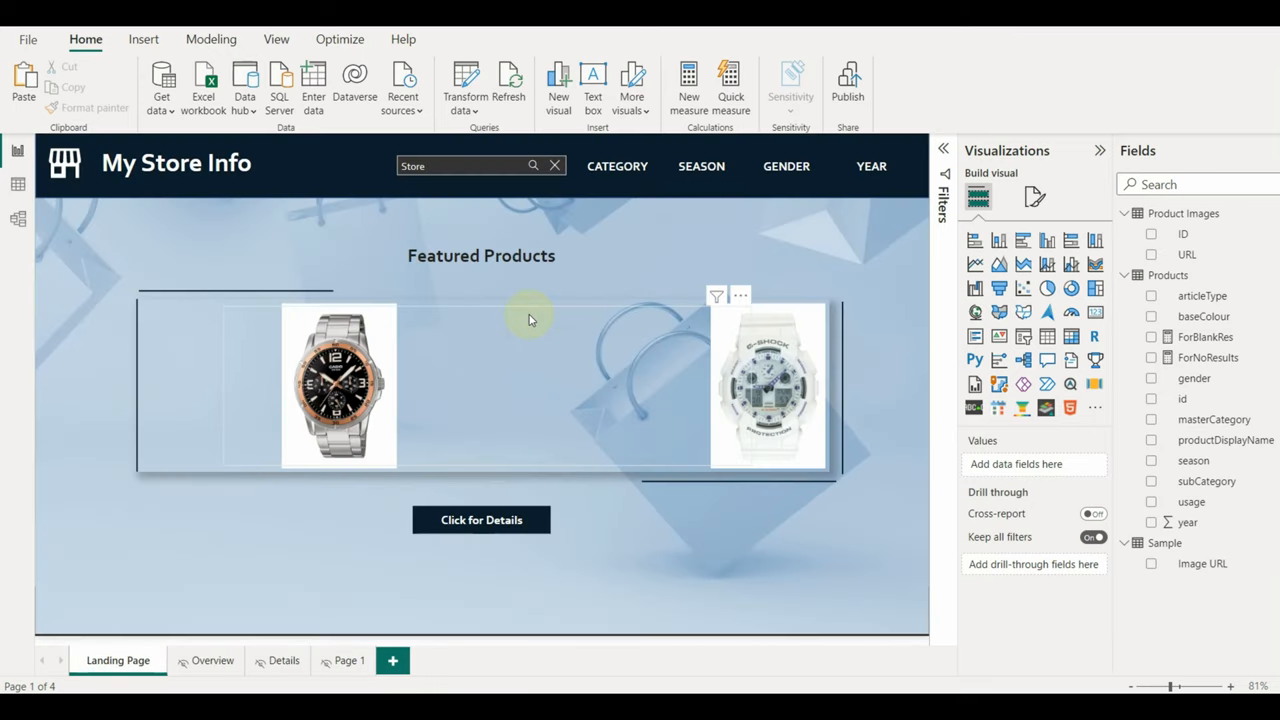